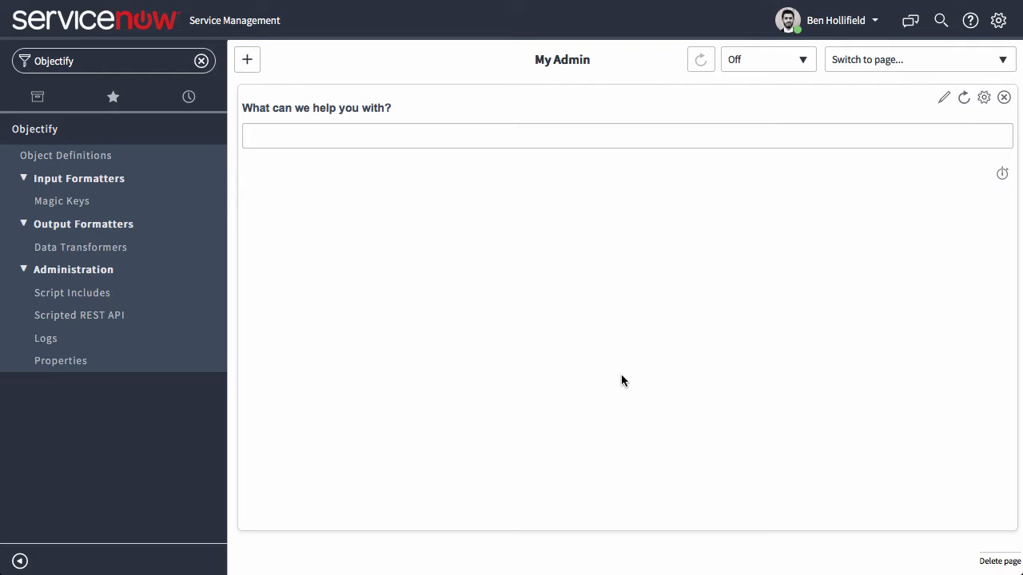
{"action": "mouse_move", "coordinate": [277, 266]}
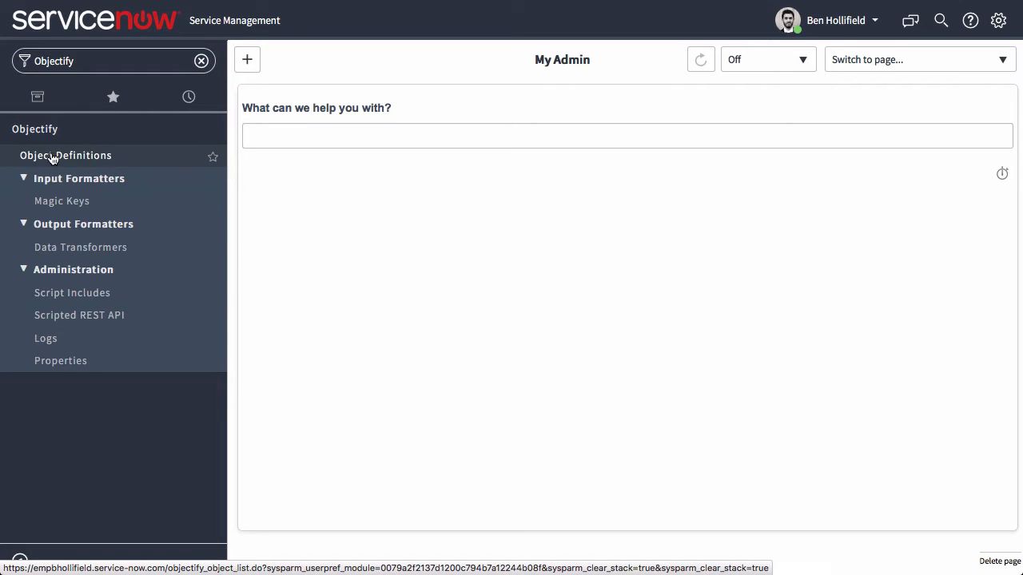
- Open the Objectify Object Definitions list, which holds only sample_user_data
{"action": "left_click", "coordinate": [65, 155]}
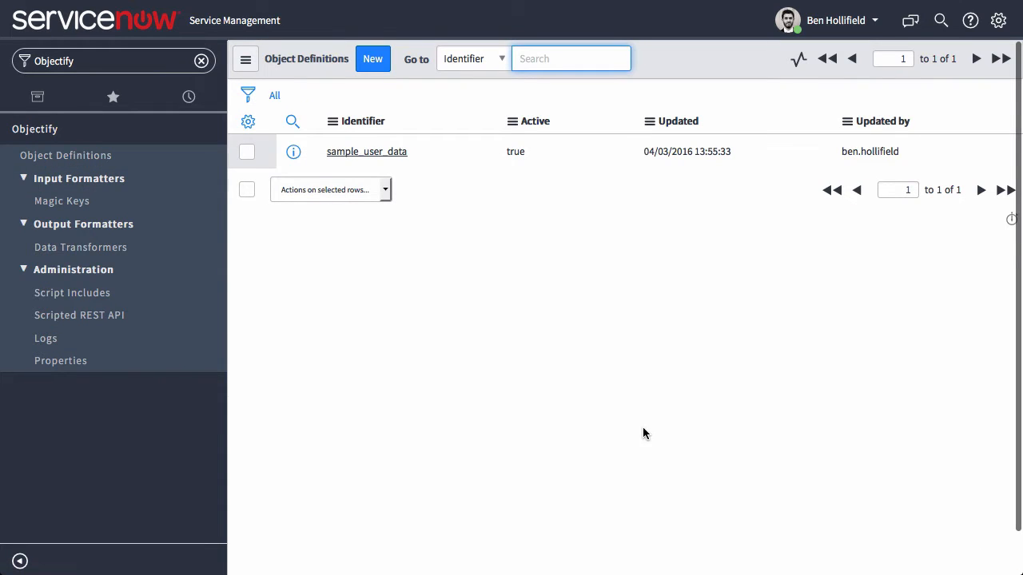
{"action": "mouse_move", "coordinate": [490, 376]}
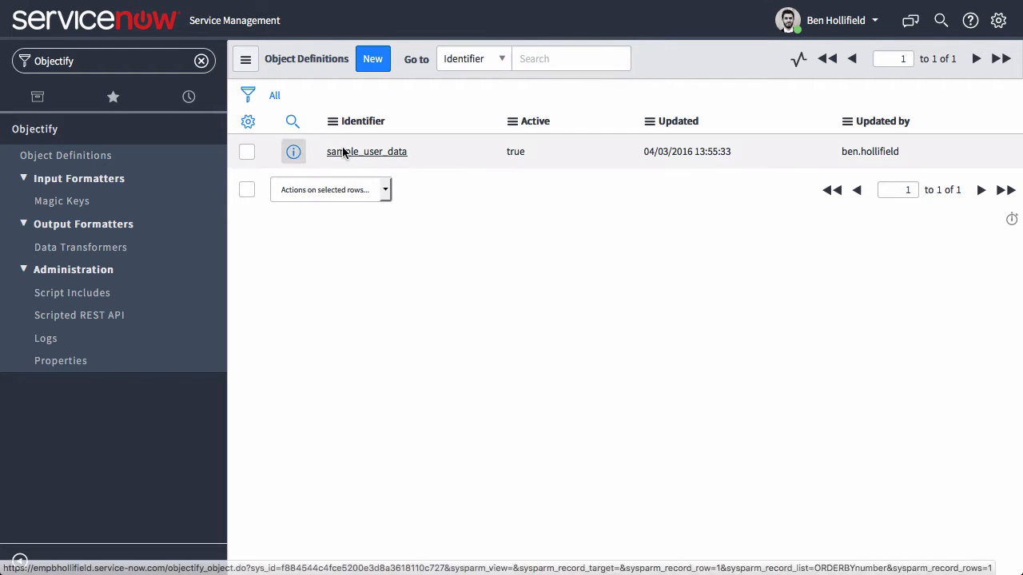
{"action": "mouse_move", "coordinate": [537, 365]}
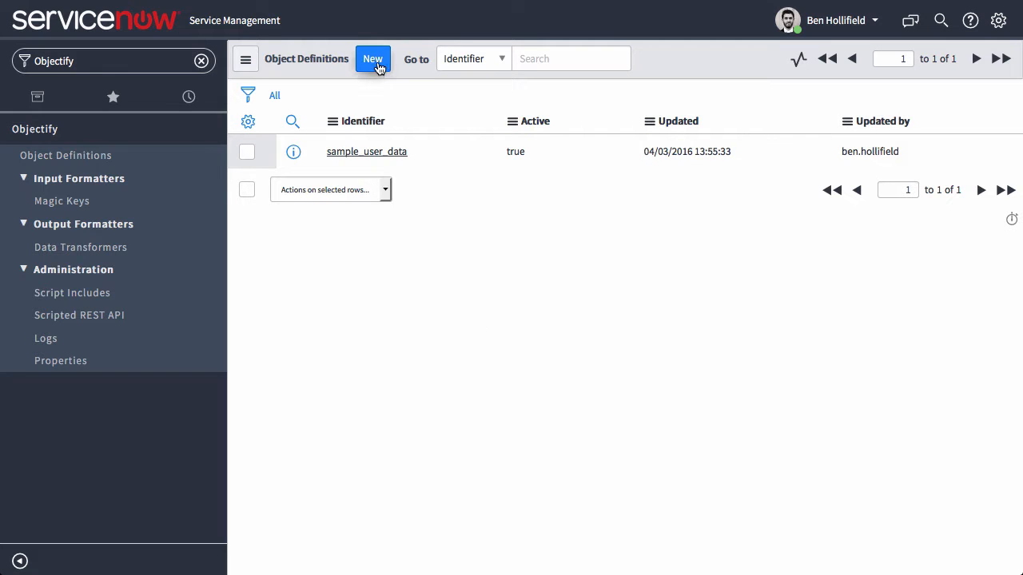
- Create and submit a new object definition with Identifier test_object, then view its Key Definitions
{"action": "left_click", "coordinate": [373, 59]}
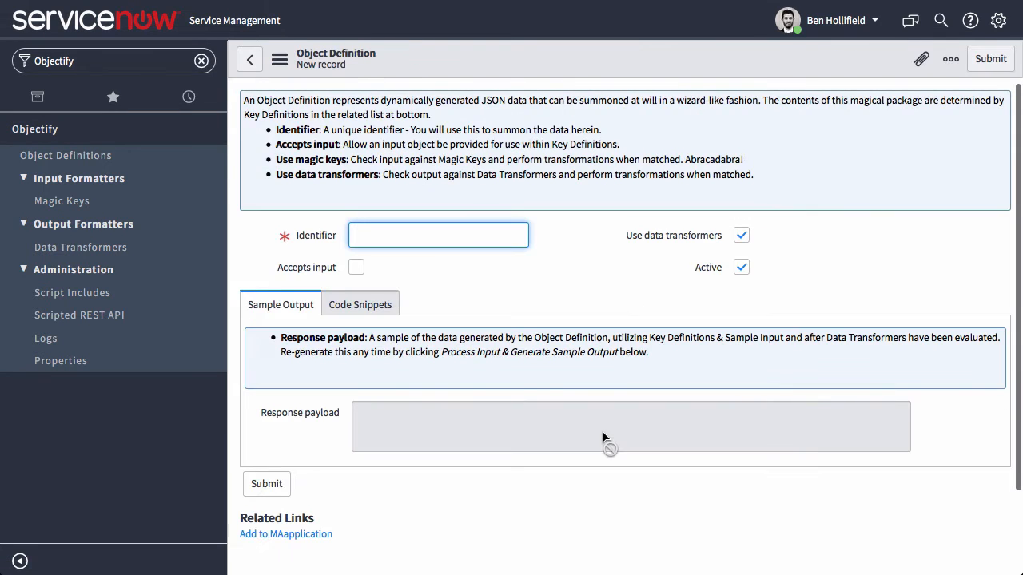
{"action": "left_click", "coordinate": [438, 235]}
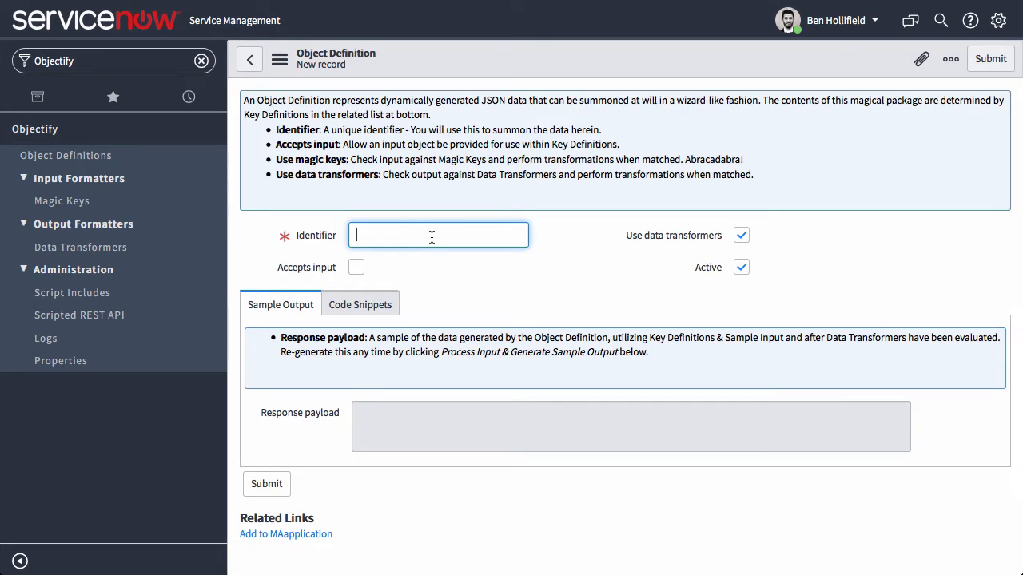
{"action": "type", "text": "test_object"}
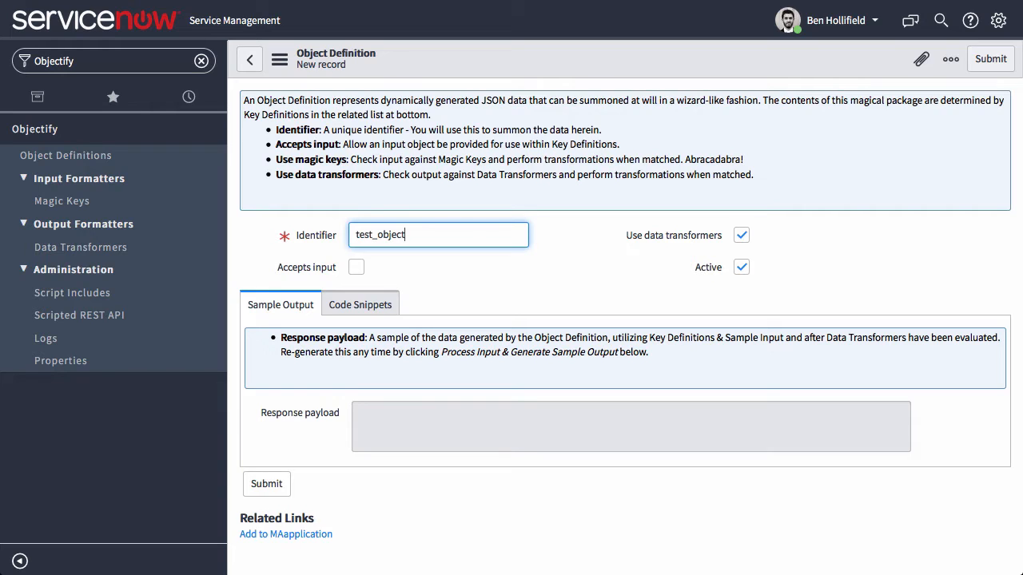
{"action": "mouse_move", "coordinate": [435, 272]}
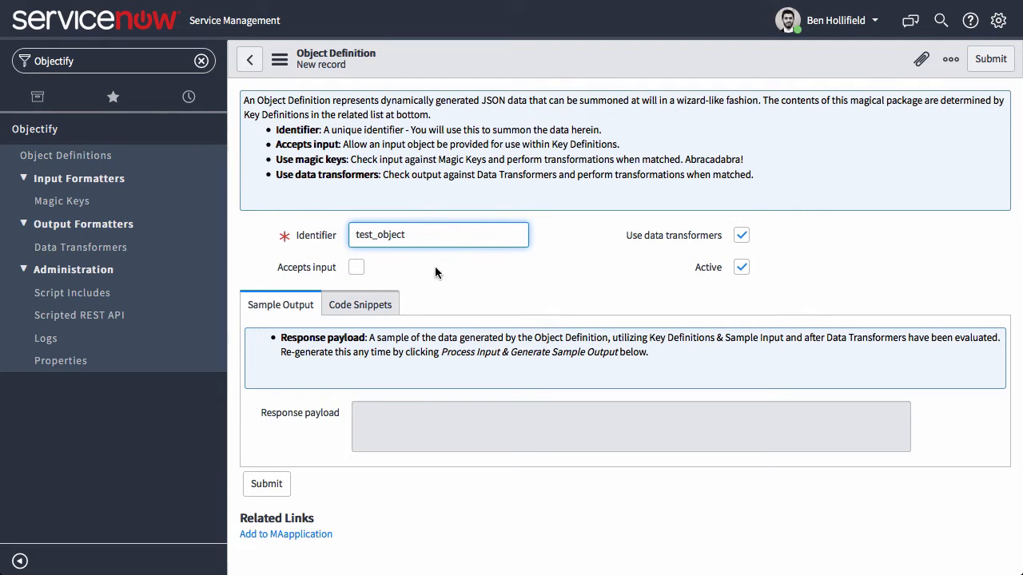
{"action": "left_click", "coordinate": [741, 235]}
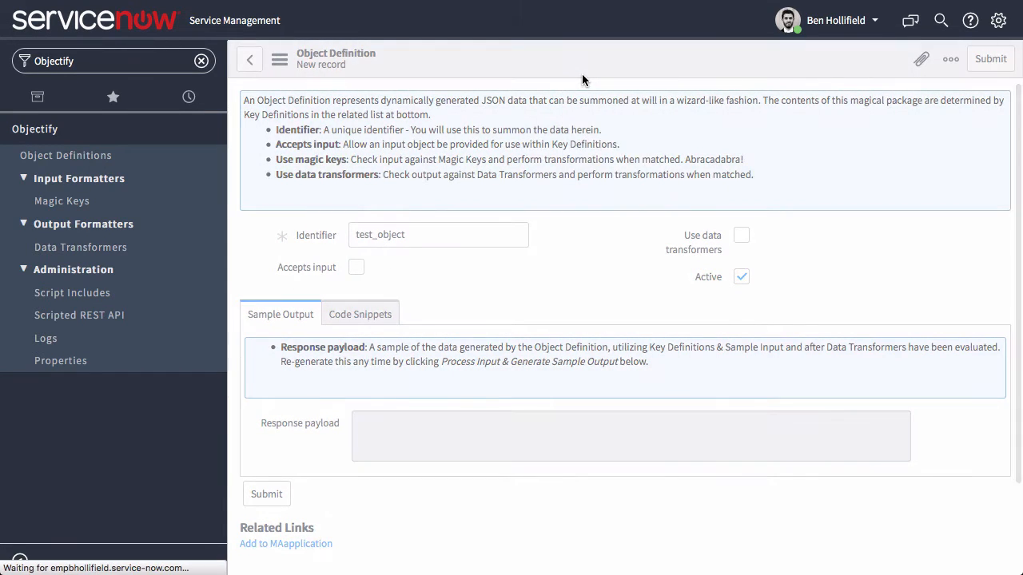
{"action": "left_click", "coordinate": [990, 58]}
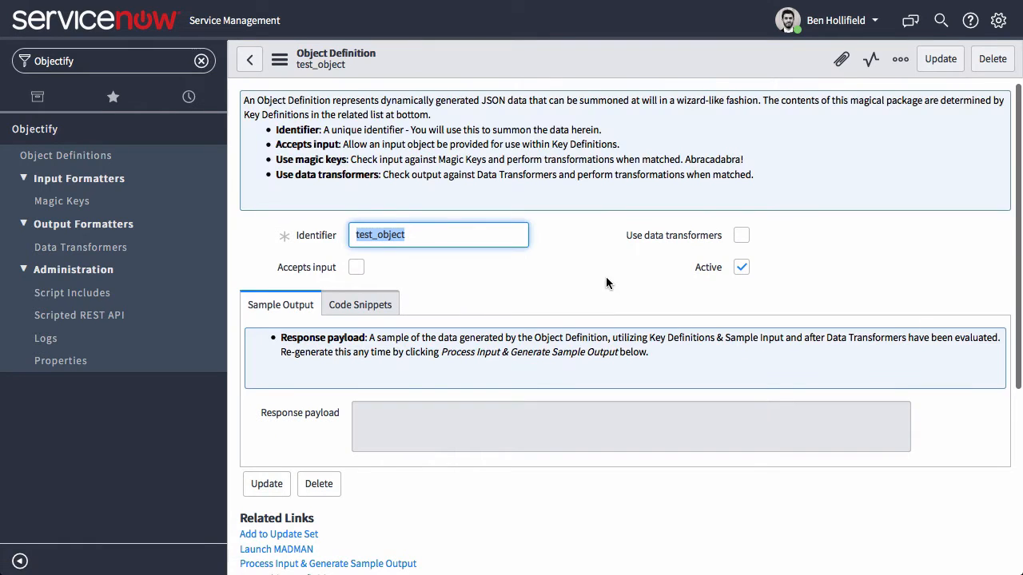
{"action": "scroll", "scroll_direction": "down", "scroll_amount": 3}
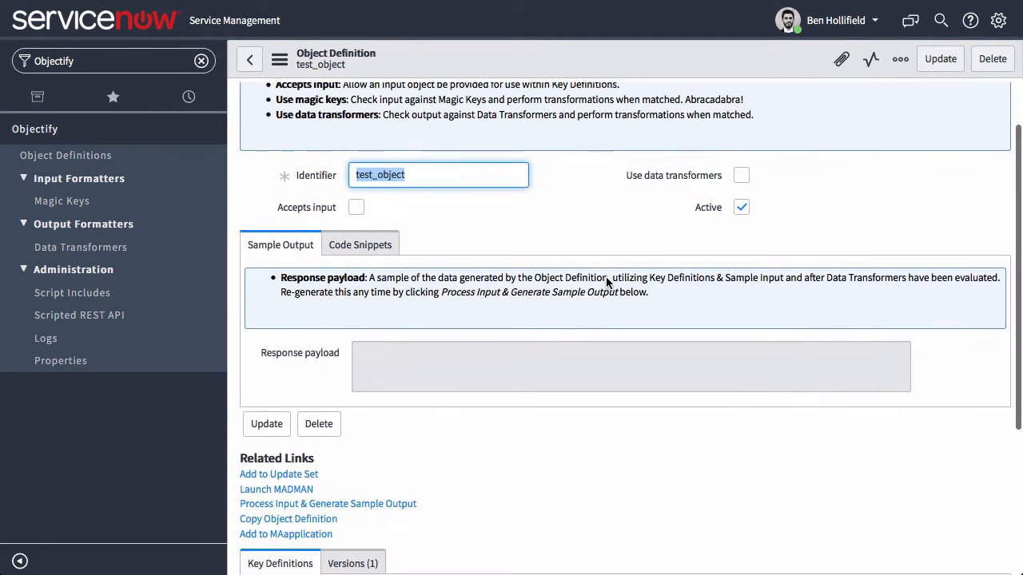
{"action": "scroll", "scroll_direction": "down", "scroll_amount": 3}
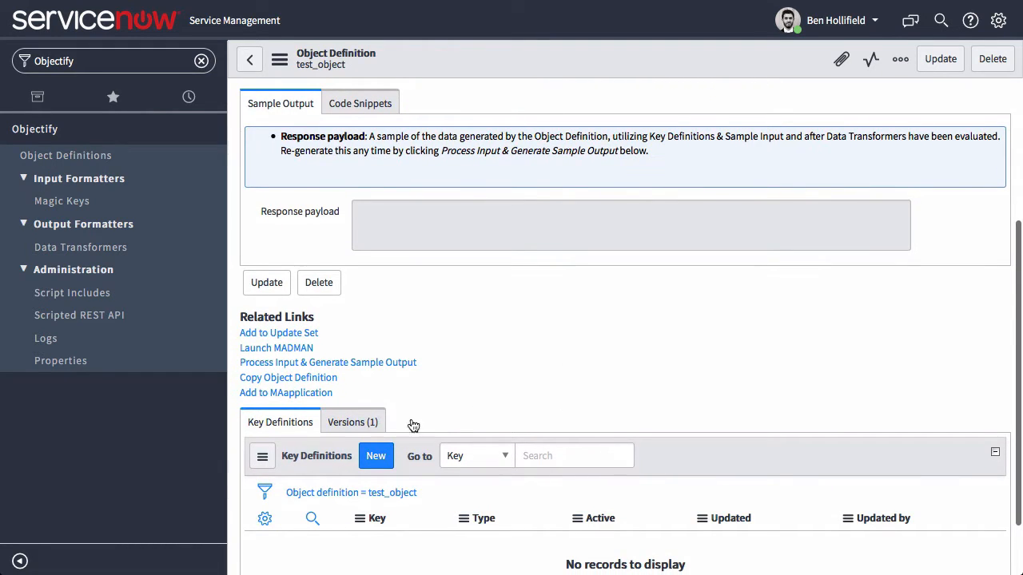
{"action": "scroll", "scroll_direction": "down", "scroll_amount": 3}
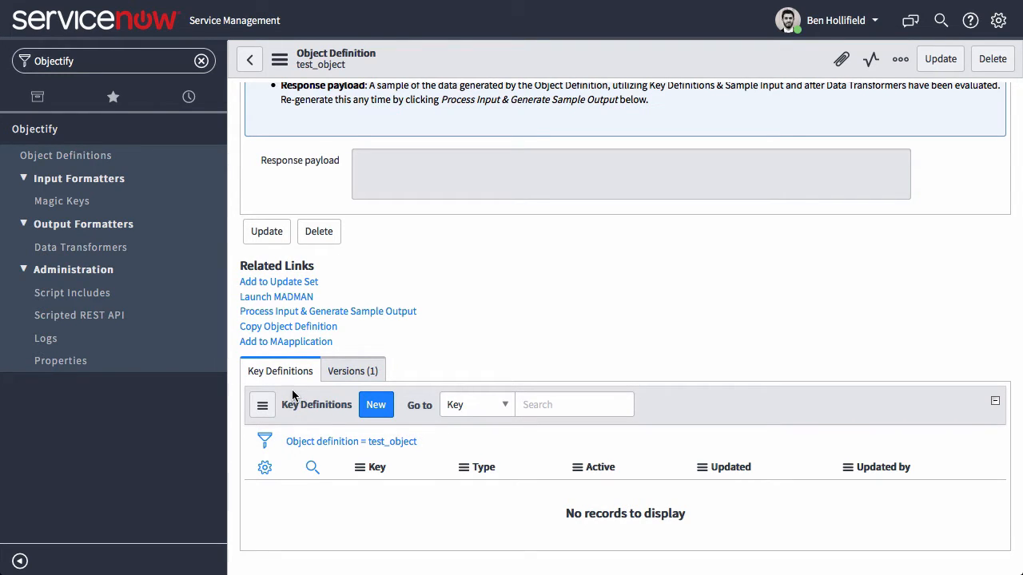
- Add a Simple key definition test_key with Value javascript:gs.getUserID() and submit
{"action": "left_click", "coordinate": [375, 404]}
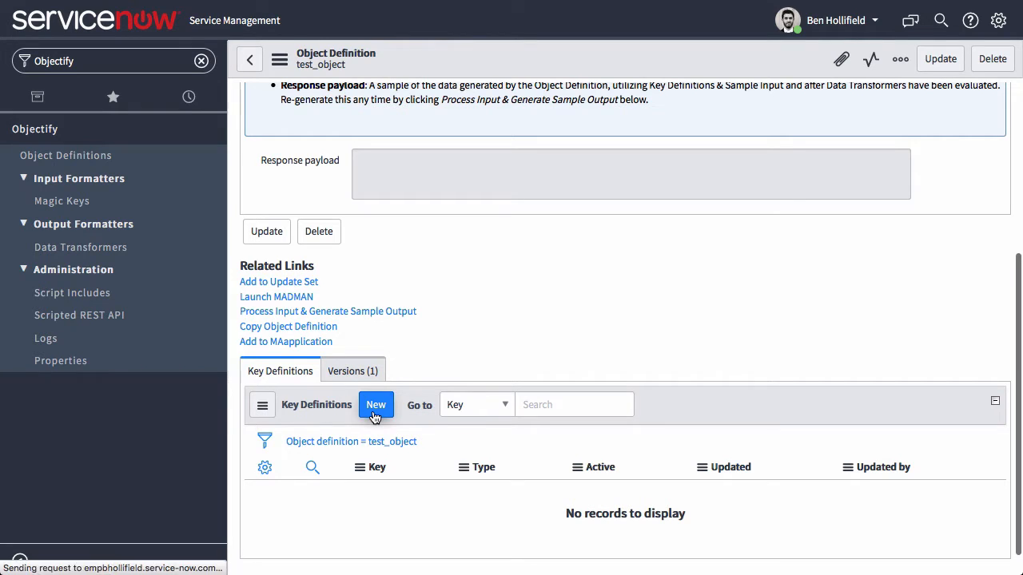
{"action": "left_click", "coordinate": [375, 405]}
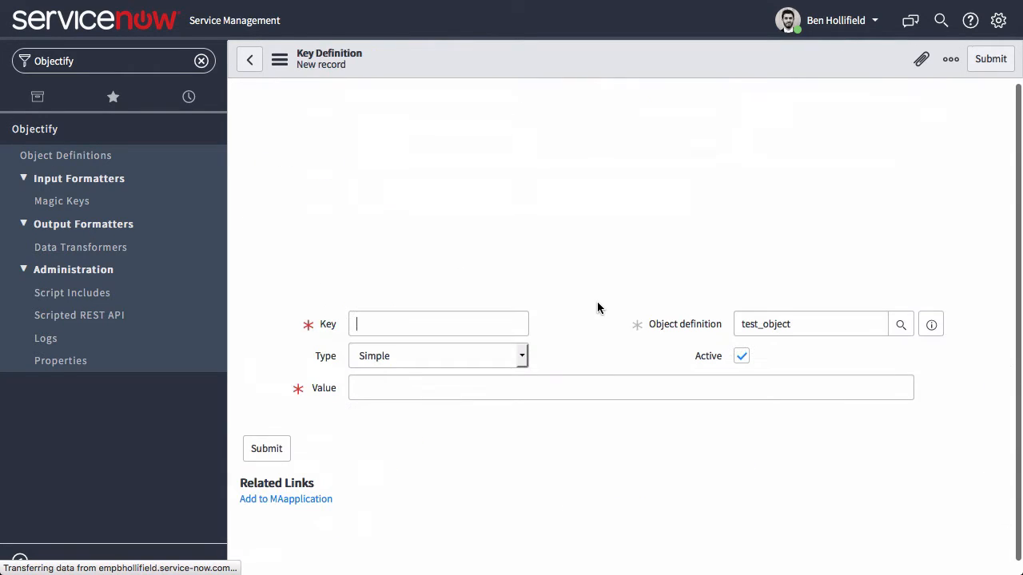
{"action": "left_click", "coordinate": [438, 323]}
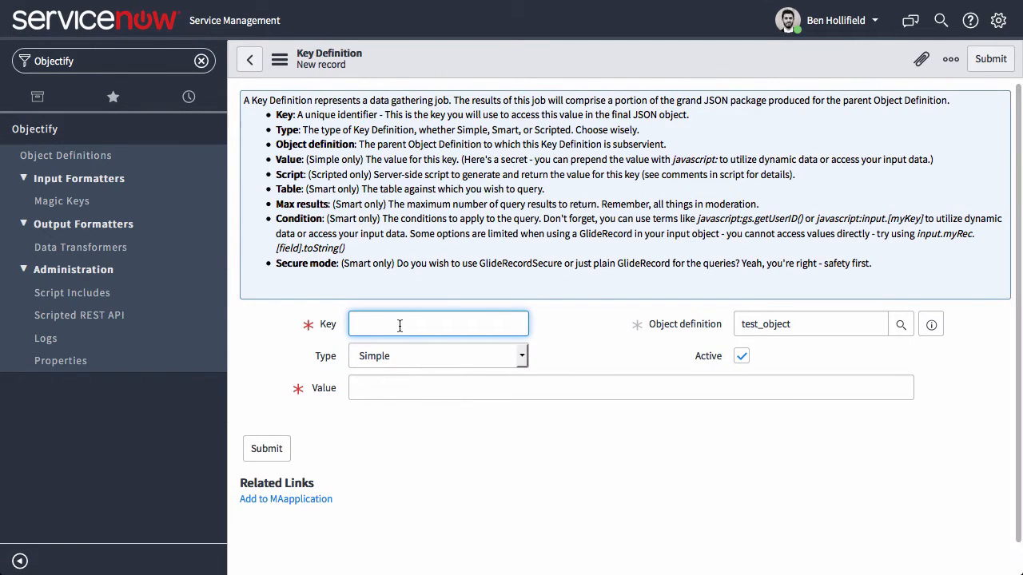
{"action": "type", "text": "test_key"}
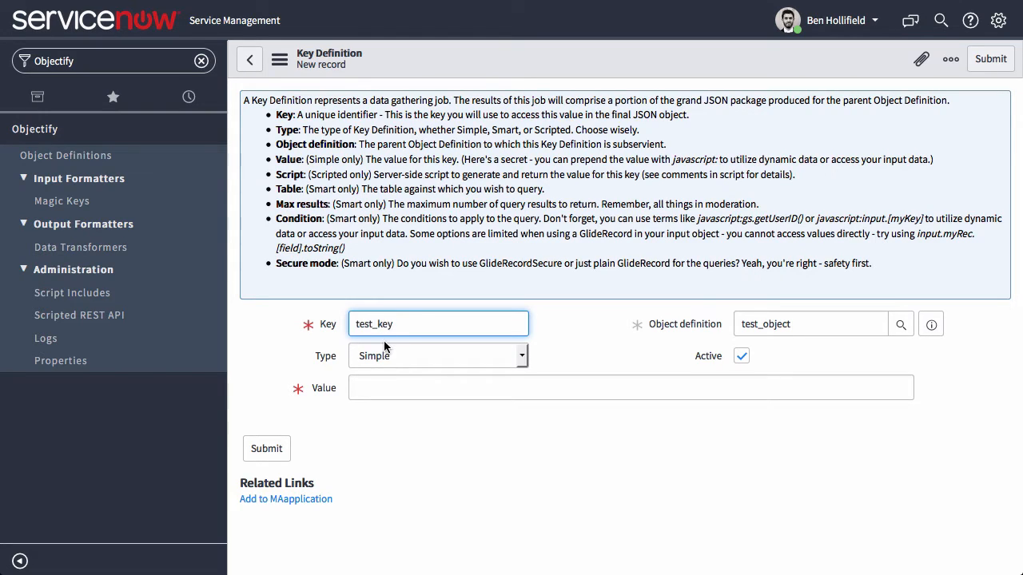
{"action": "left_click", "coordinate": [631, 388]}
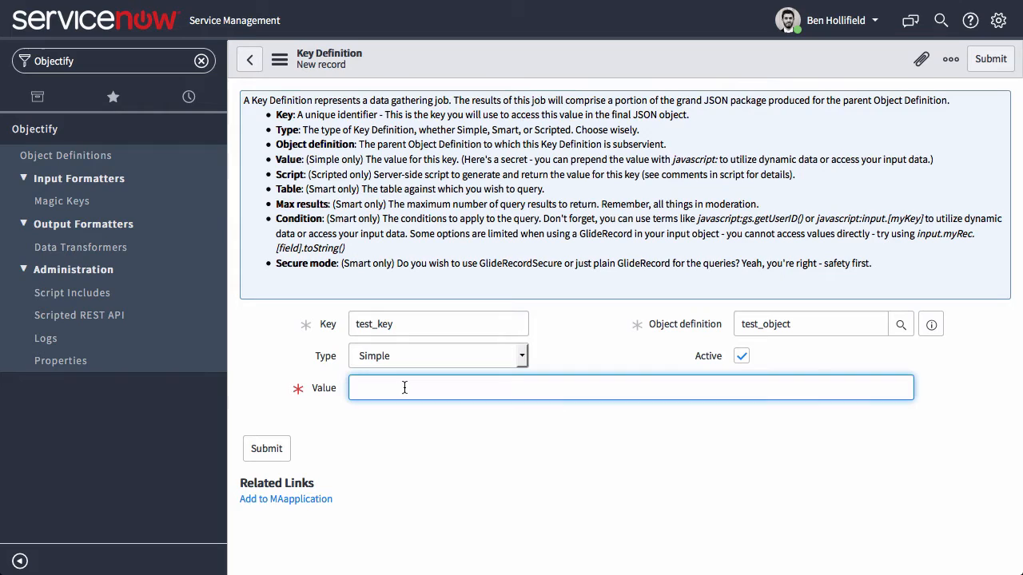
{"action": "type", "text": "Static T"}
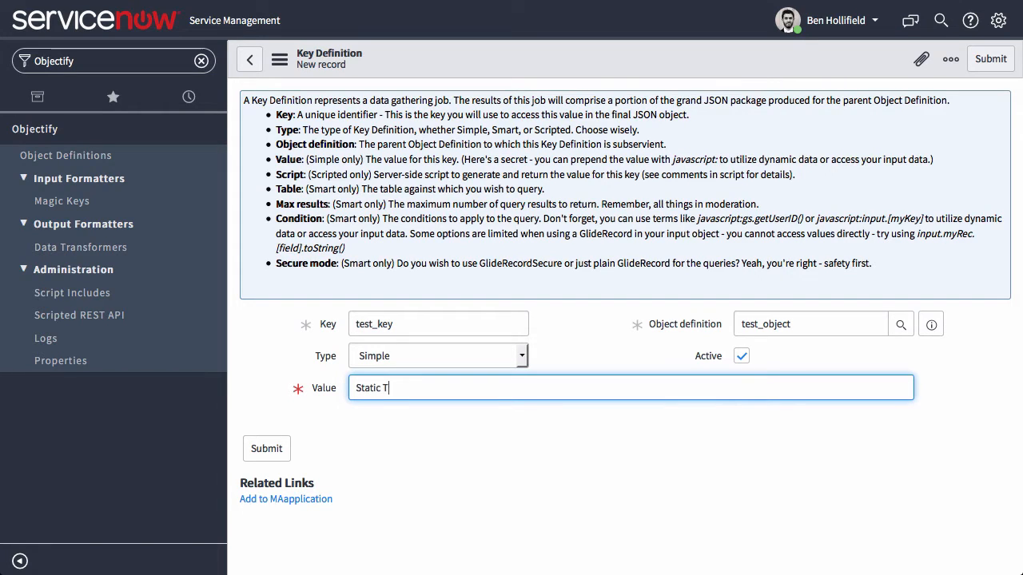
{"action": "key", "text": "ctrl+a"}
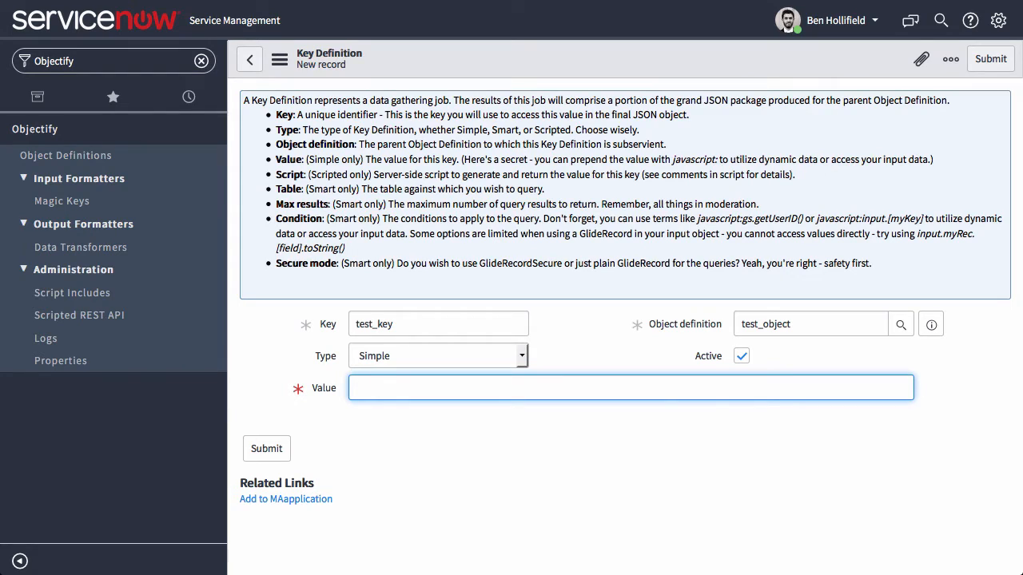
{"action": "type", "text": "javascript:gs.getU"}
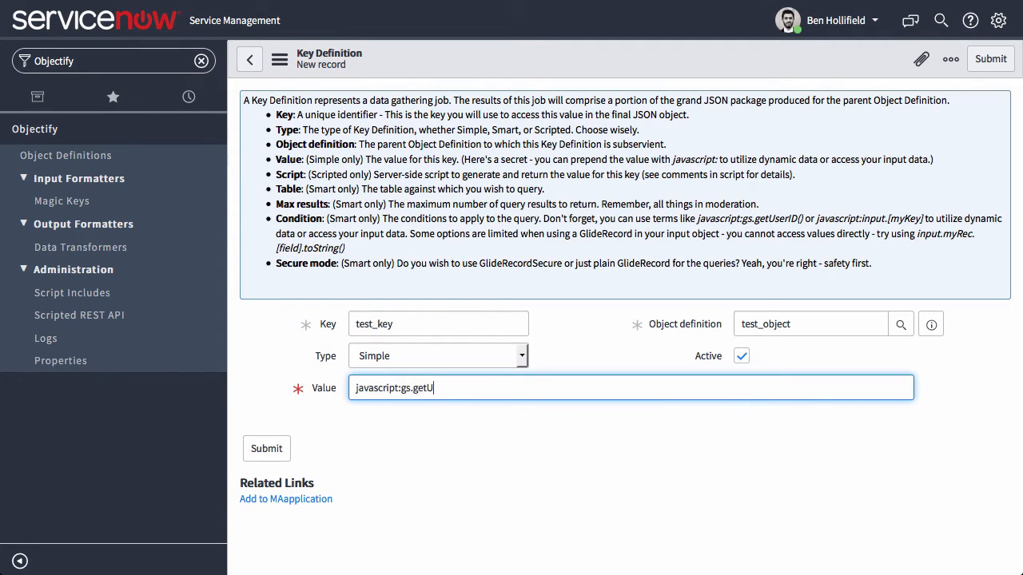
{"action": "type", "text": "serID("}
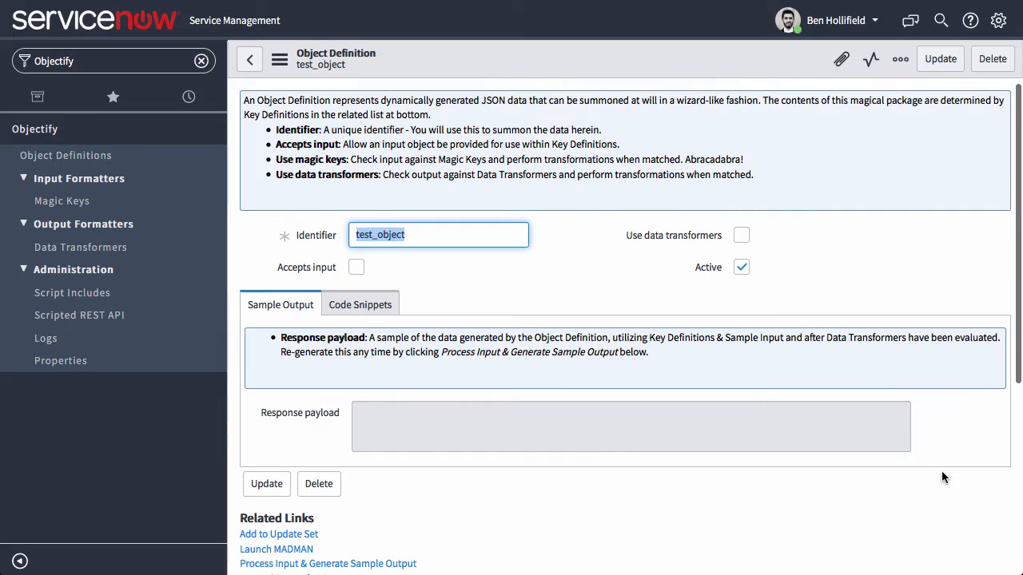
{"action": "mouse_move", "coordinate": [315, 84]}
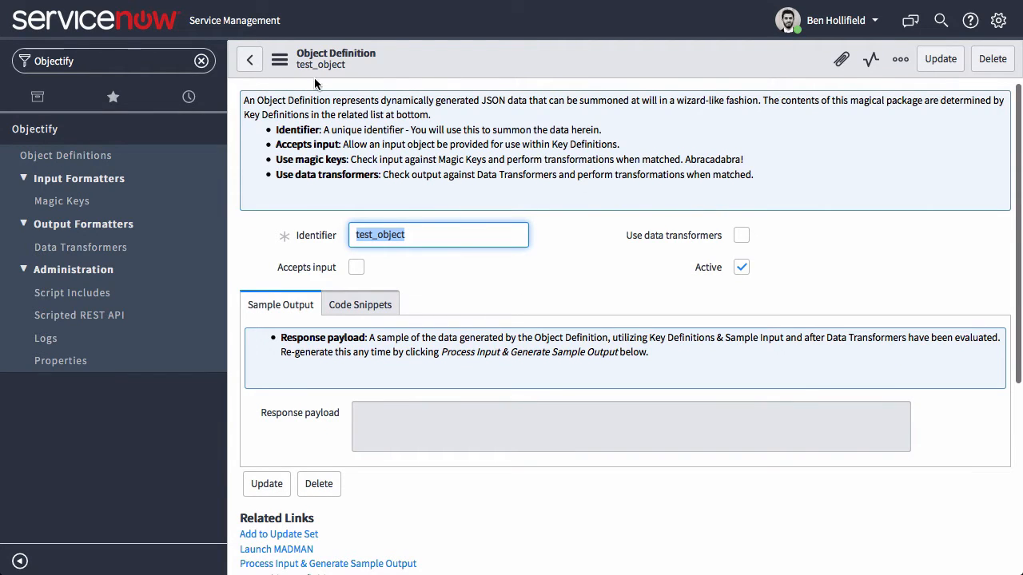
- Generate test_object's sample output and inspect the test_key value in the Response payload
{"action": "scroll", "scroll_direction": "down", "scroll_amount": 3}
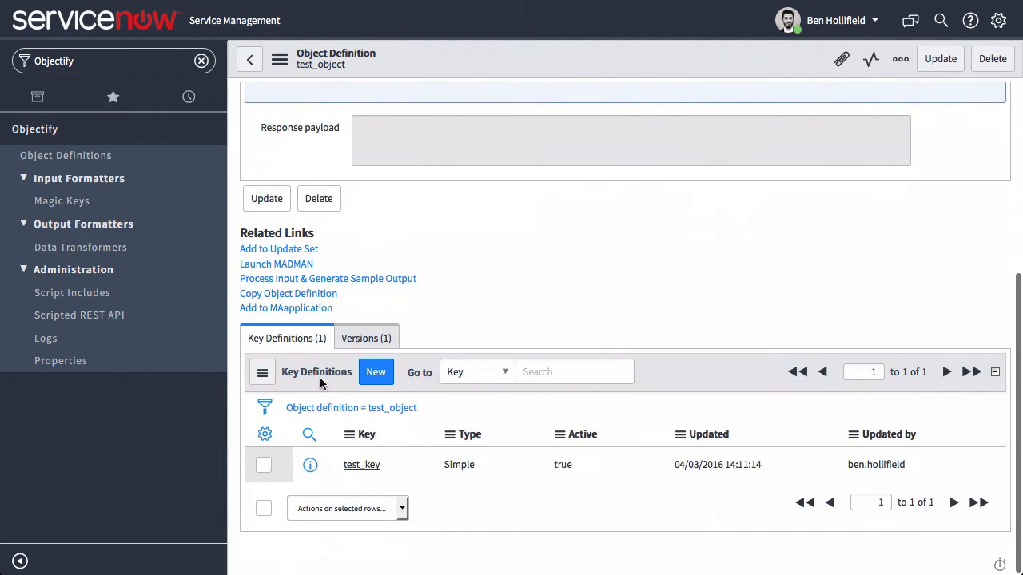
{"action": "scroll", "scroll_direction": "up", "scroll_amount": 3}
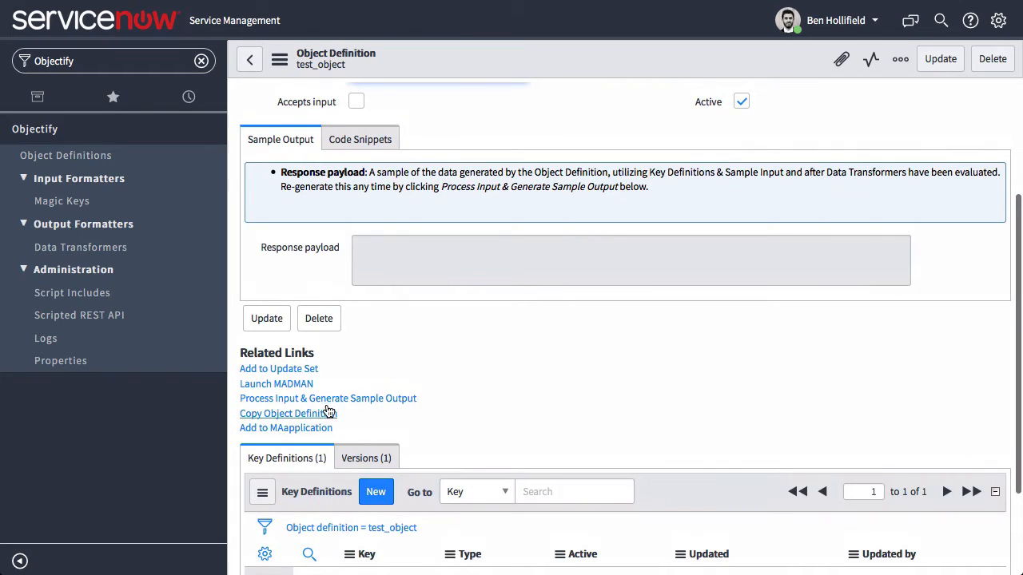
{"action": "left_click", "coordinate": [327, 398]}
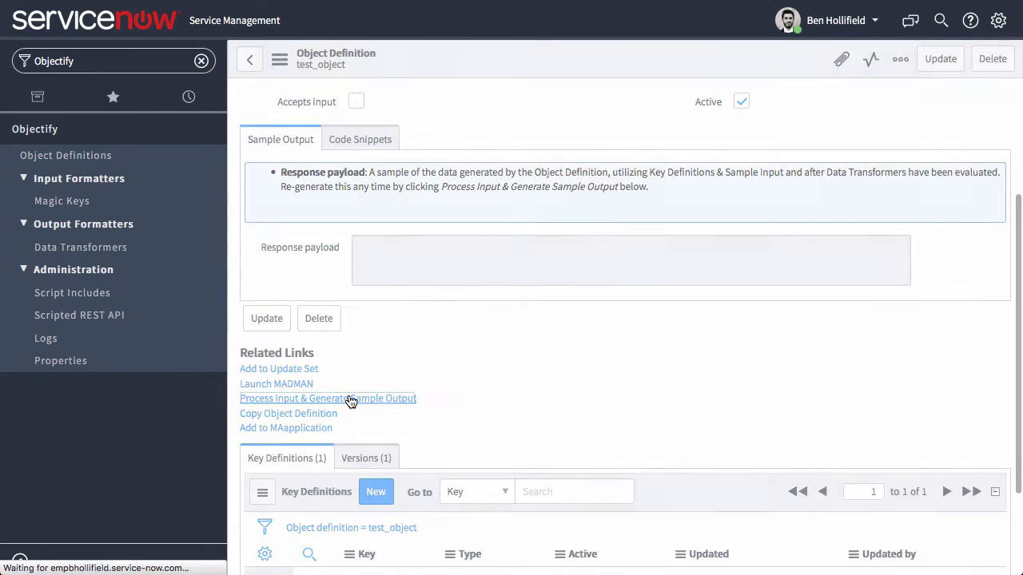
{"action": "left_click", "coordinate": [327, 398]}
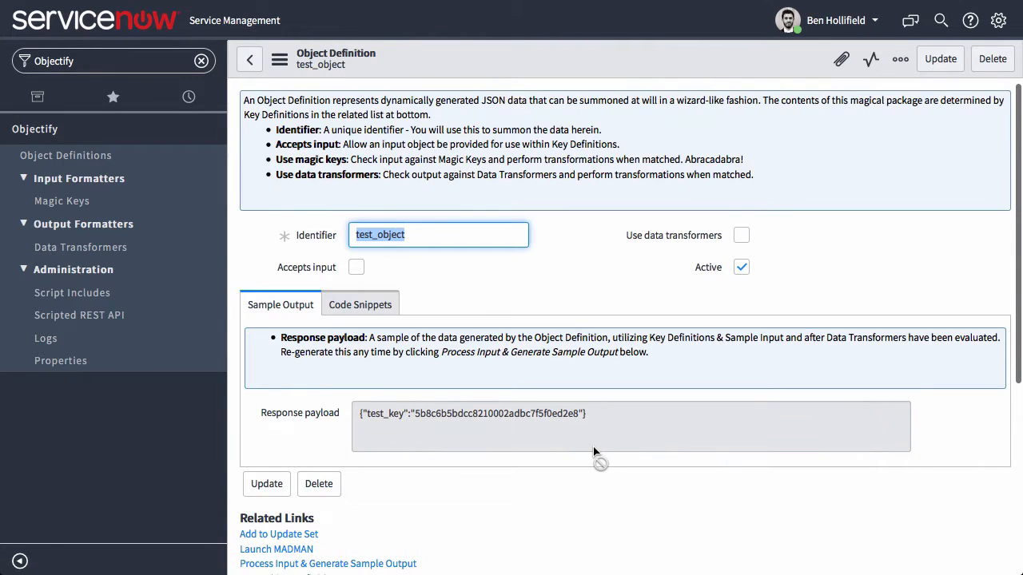
{"action": "left_click", "coordinate": [544, 426]}
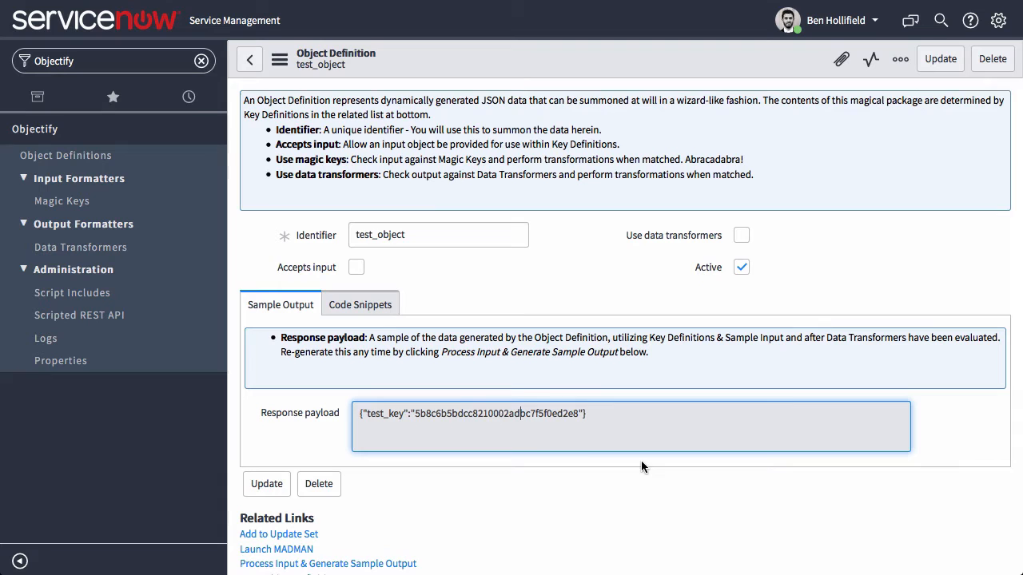
{"action": "scroll", "scroll_direction": "down", "scroll_amount": 3}
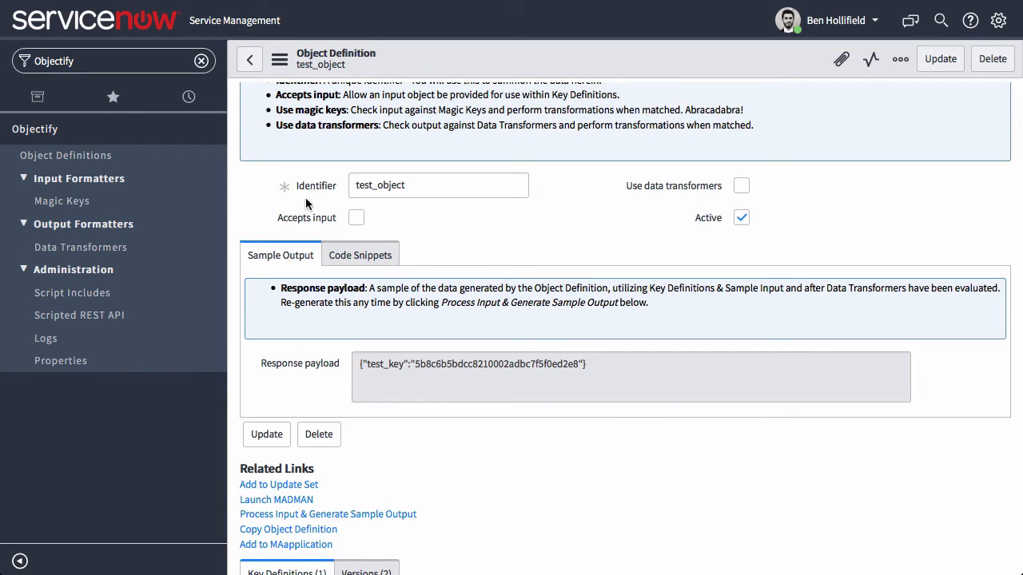
- Enable Accepts input on test_object and show the Sample Input script
{"action": "left_click", "coordinate": [356, 217]}
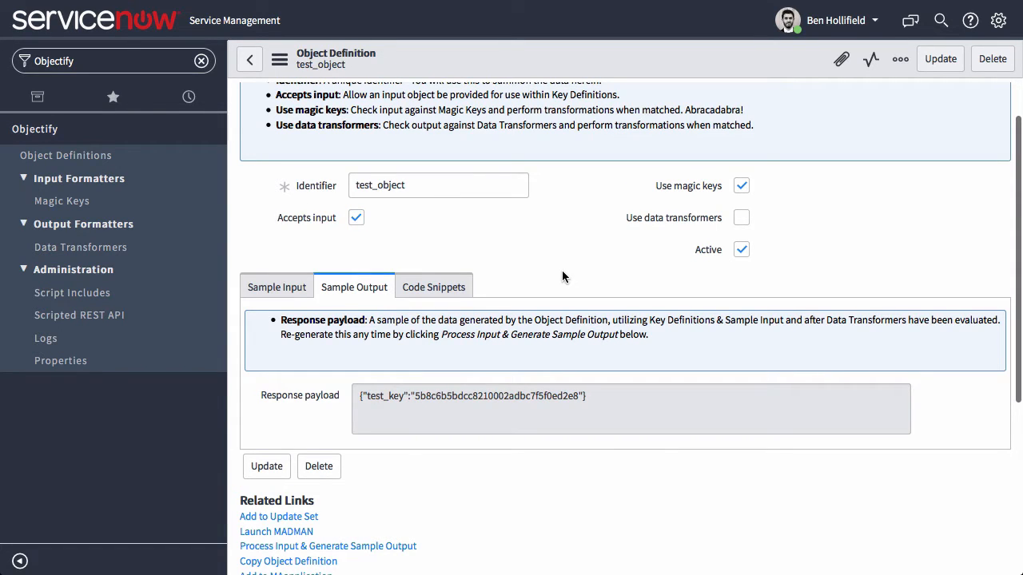
{"action": "mouse_move", "coordinate": [483, 233]}
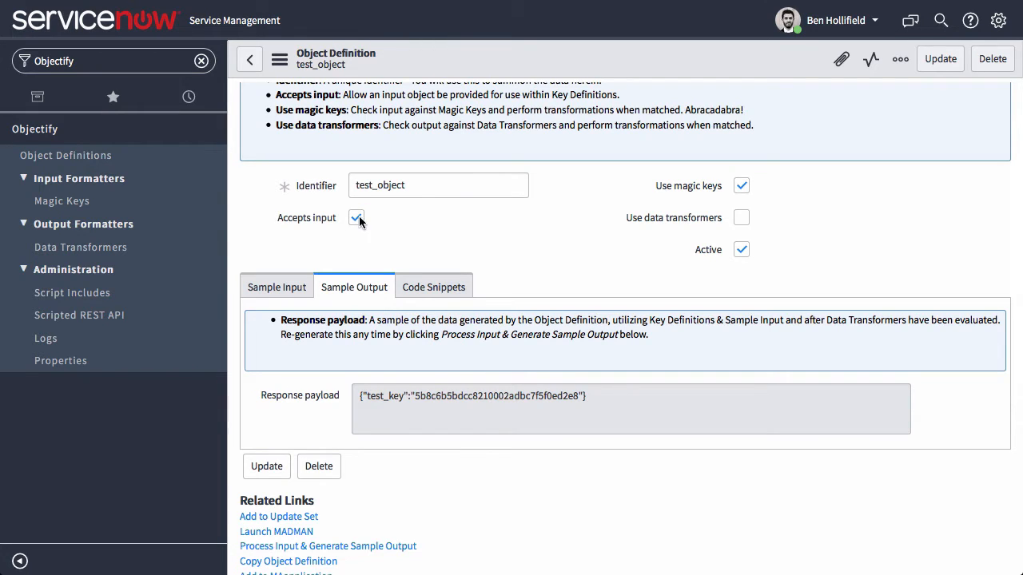
{"action": "left_click", "coordinate": [277, 287]}
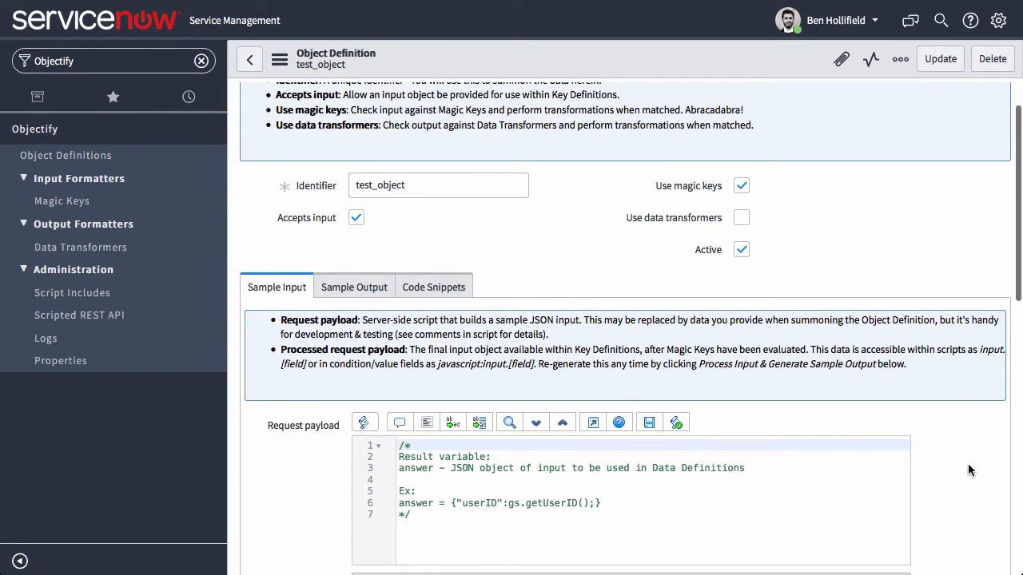
{"action": "scroll", "scroll_direction": "down", "scroll_amount": 3}
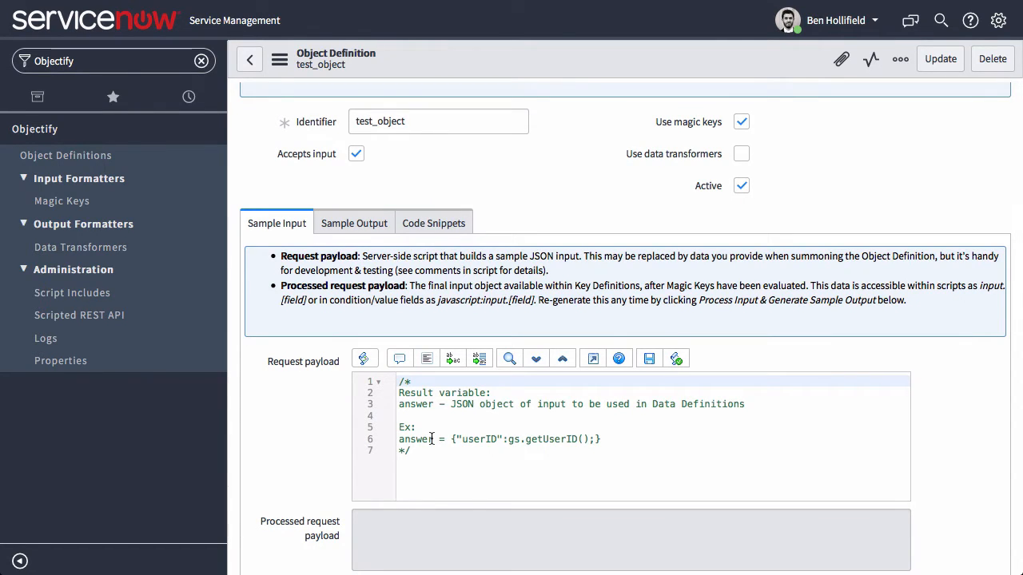
- Add the line answer = {"name":"Ben"}; to the Request payload script
{"action": "triple_click", "coordinate": [500, 439]}
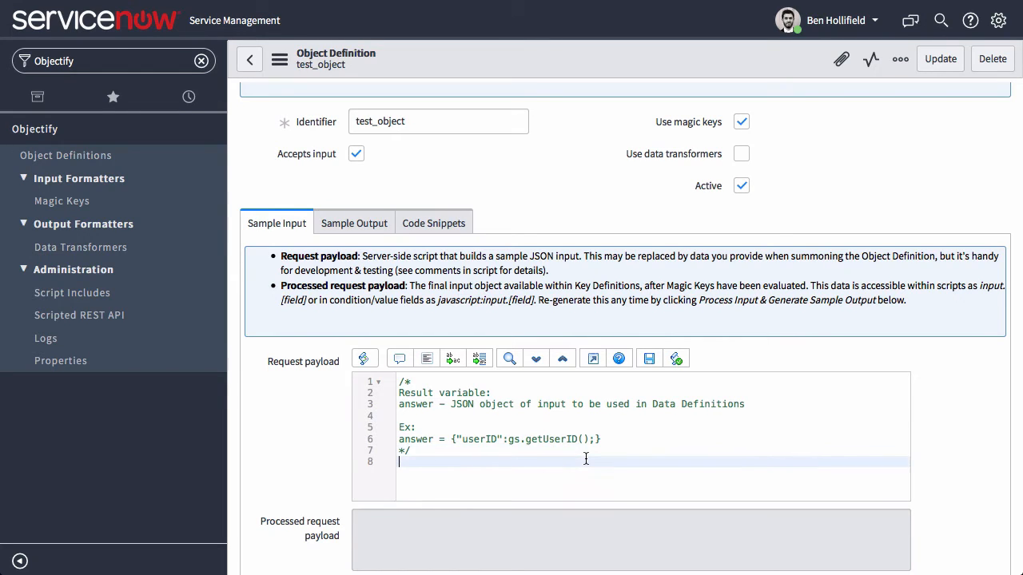
{"action": "type", "text": "answer = {\"userID\":gs.getUserID();}"}
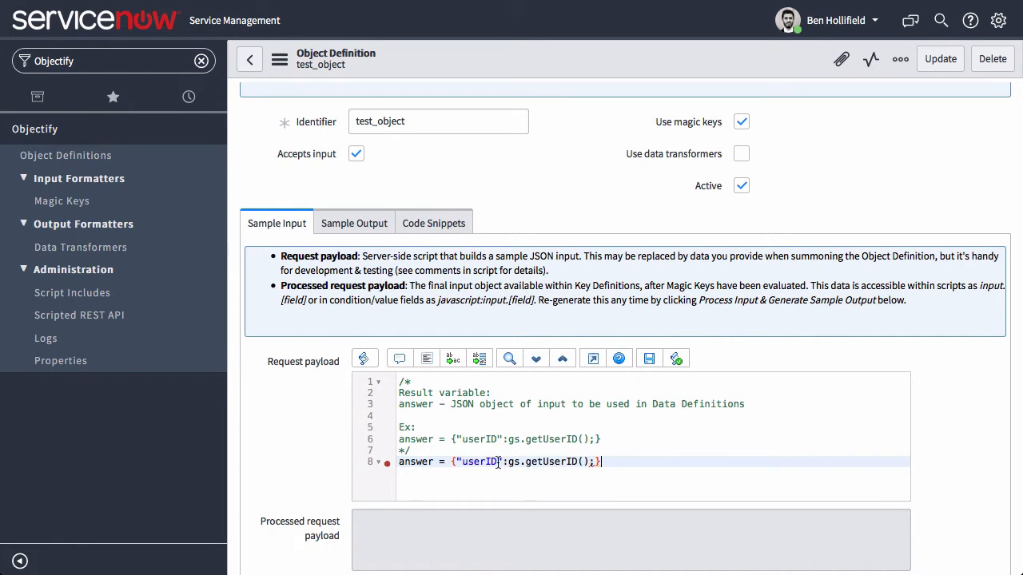
{"action": "type", "text": "na"}
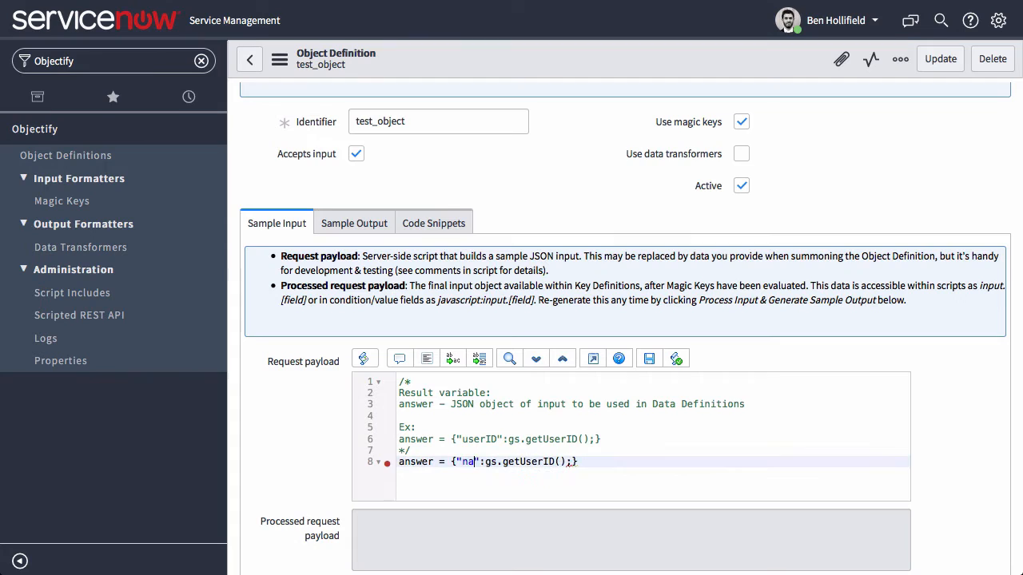
{"action": "type", "text": "me"}
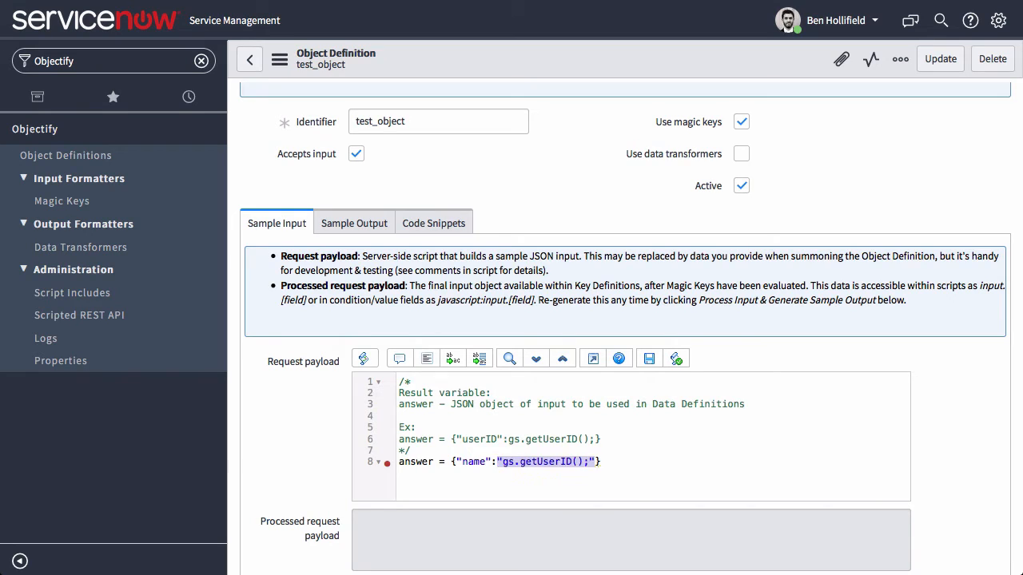
{"action": "type", "text": "Be"}
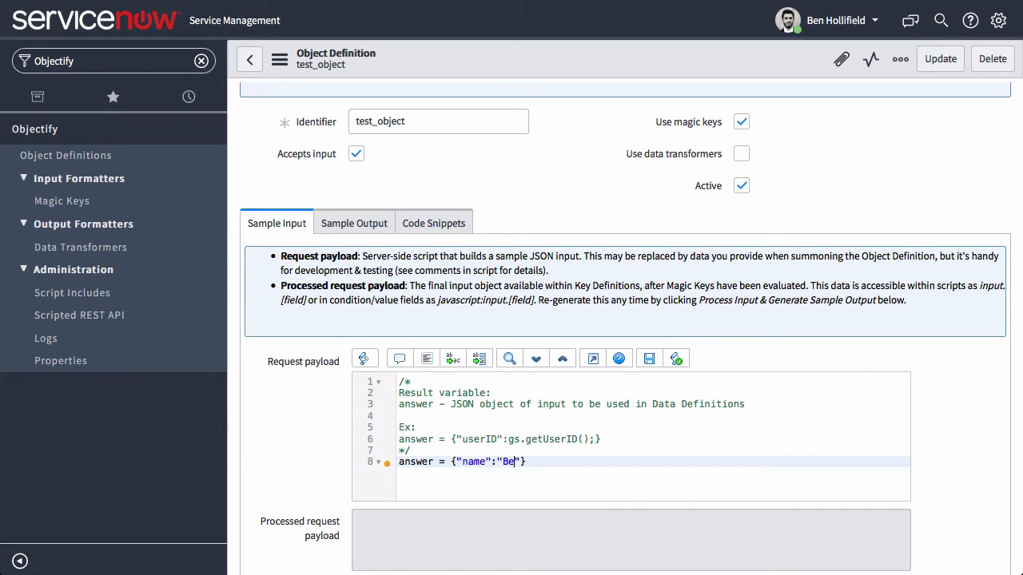
{"action": "type", "text": "n\"};"}
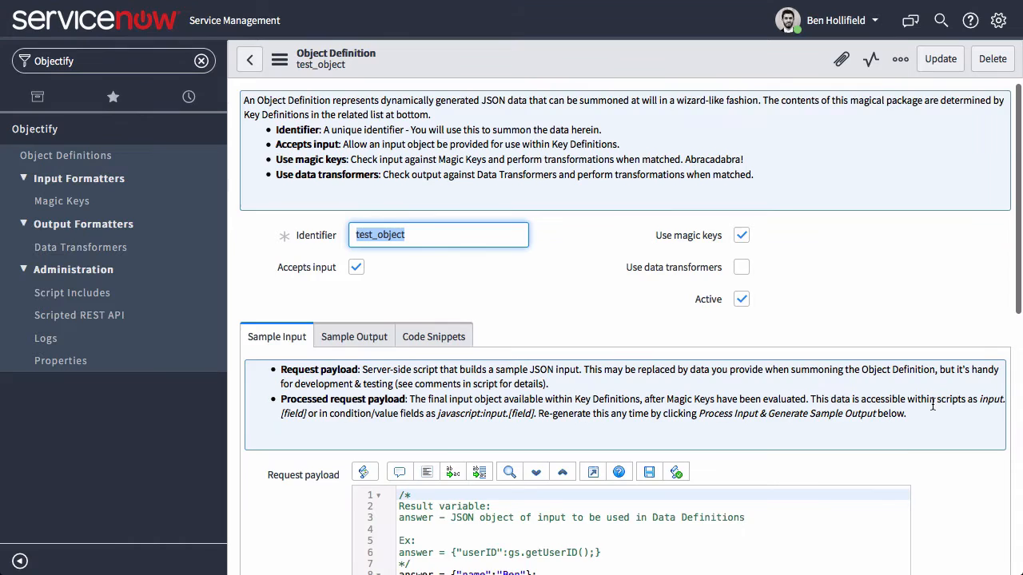
{"action": "scroll", "scroll_direction": "down", "scroll_amount": 3}
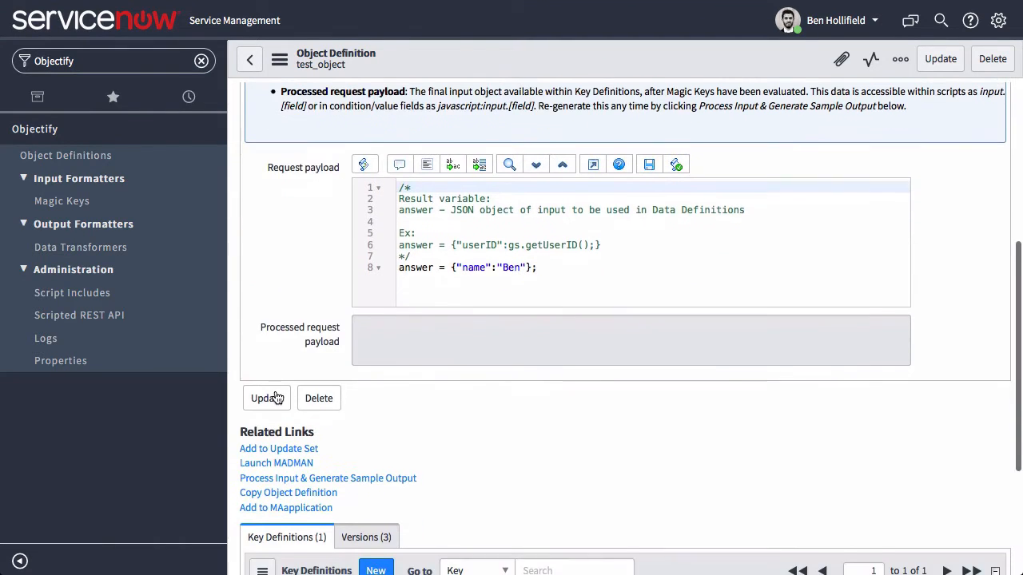
- Update the record and confirm the processed request payload shows {"name":"Ben"}
{"action": "left_click", "coordinate": [328, 475]}
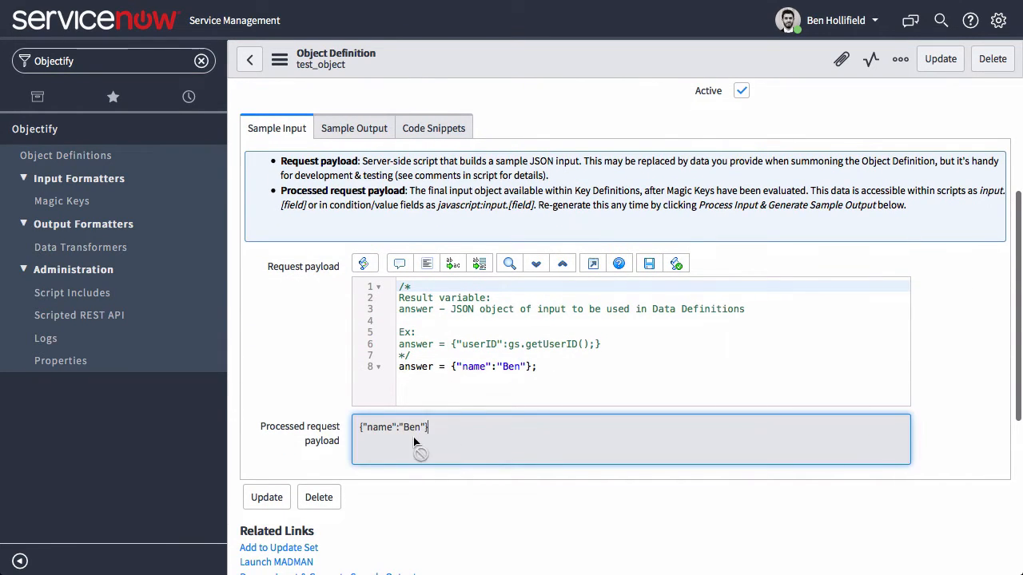
{"action": "double_click", "coordinate": [392, 427]}
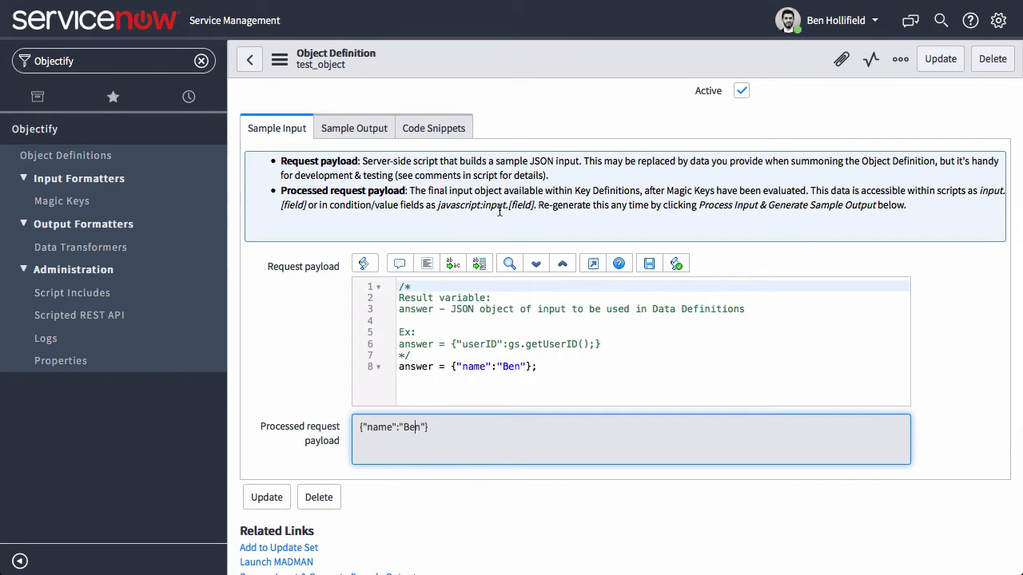
{"action": "double_click", "coordinate": [485, 205]}
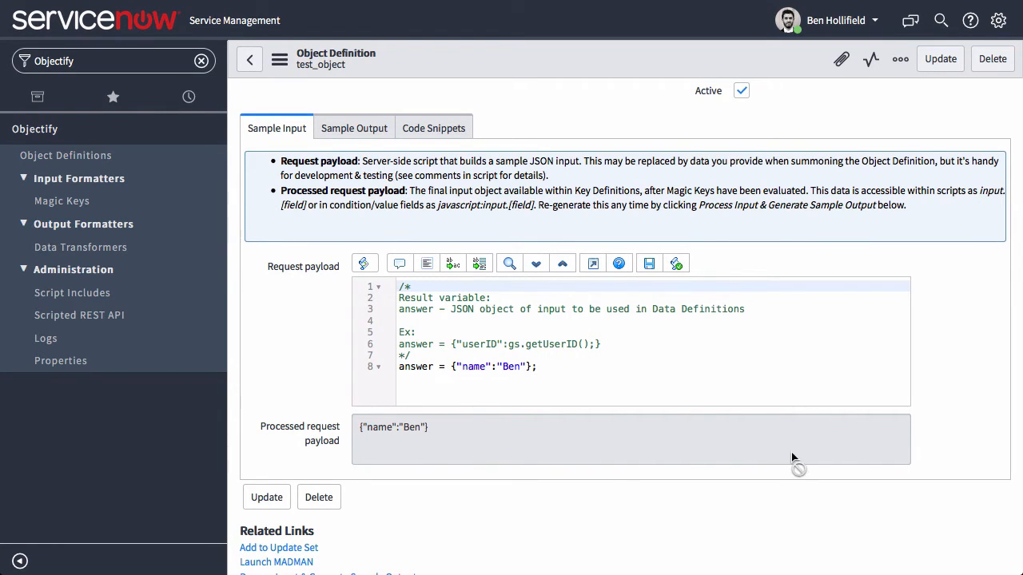
- Change test_key's Value to javascript:"My name is " + input.name; and update
{"action": "scroll", "scroll_direction": "down", "scroll_amount": 3}
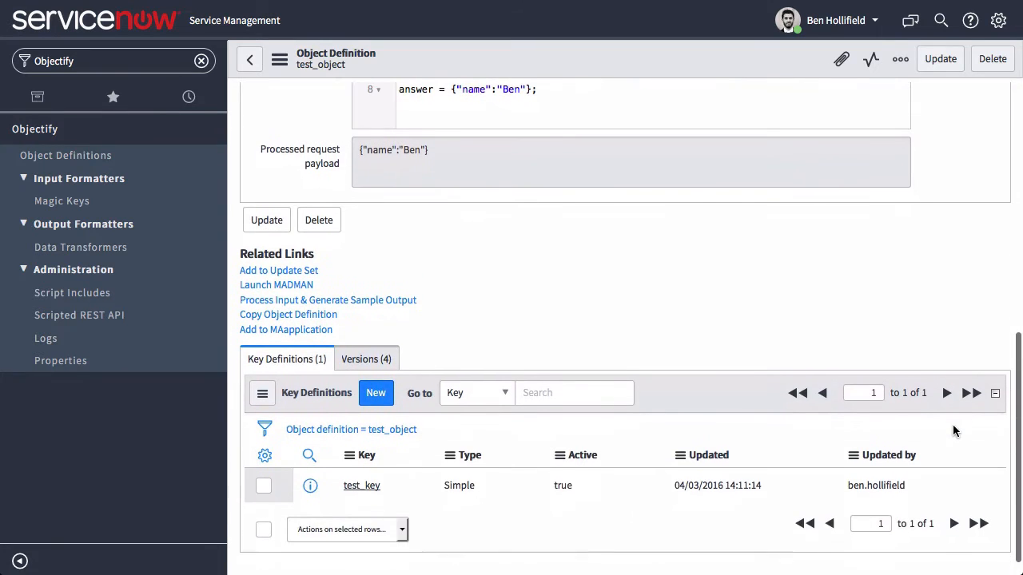
{"action": "left_click", "coordinate": [310, 485]}
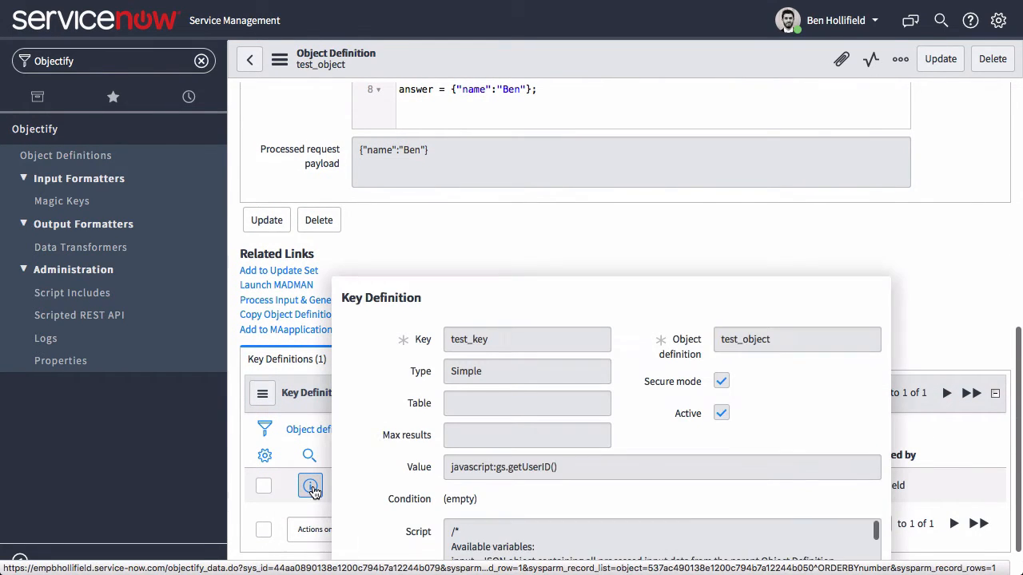
{"action": "left_click", "coordinate": [310, 486]}
{"action": "type", "text": "javascript:\"My n"}
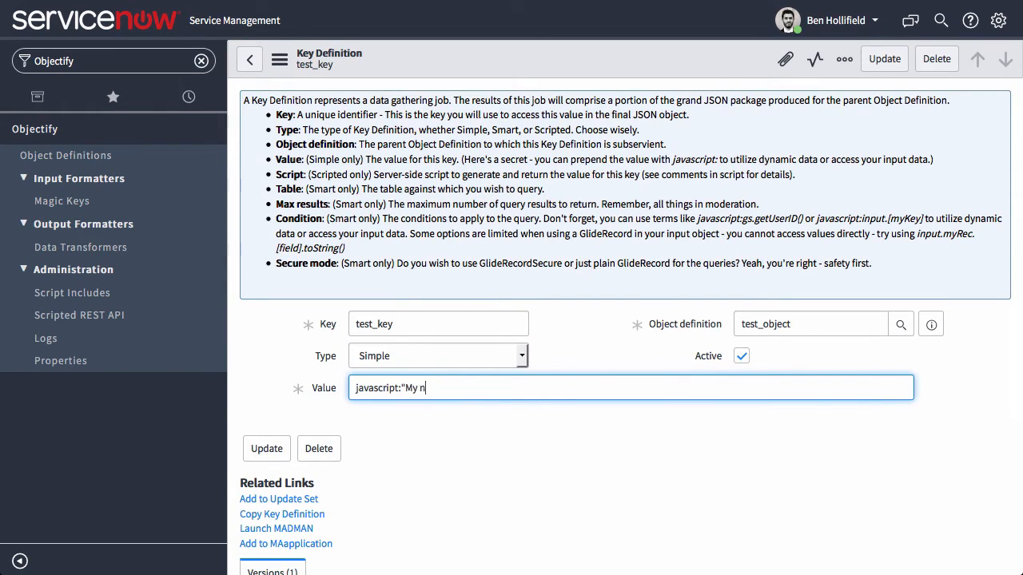
{"action": "type", "text": "ame is \" + input"}
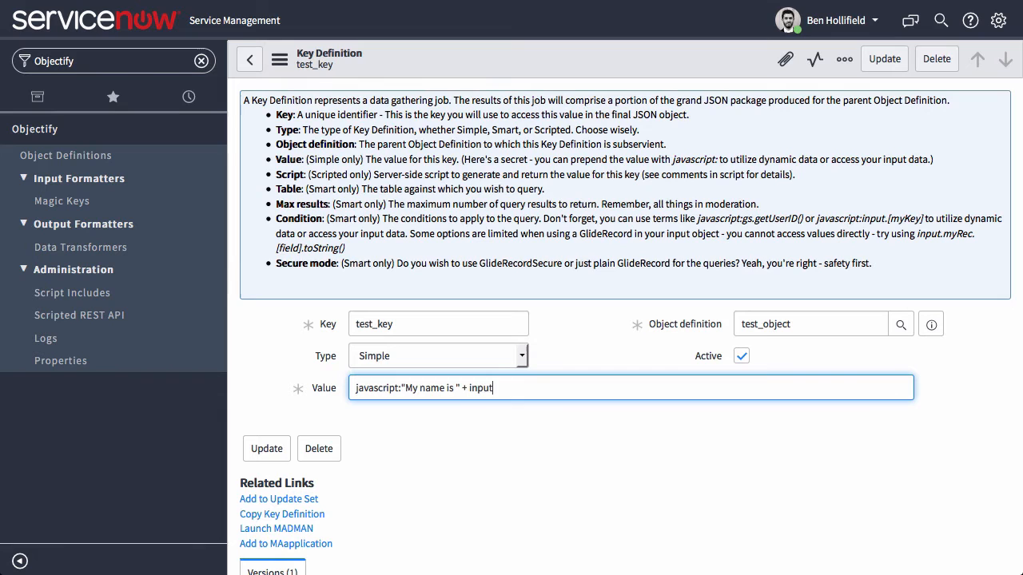
{"action": "type", "text": ".name;"}
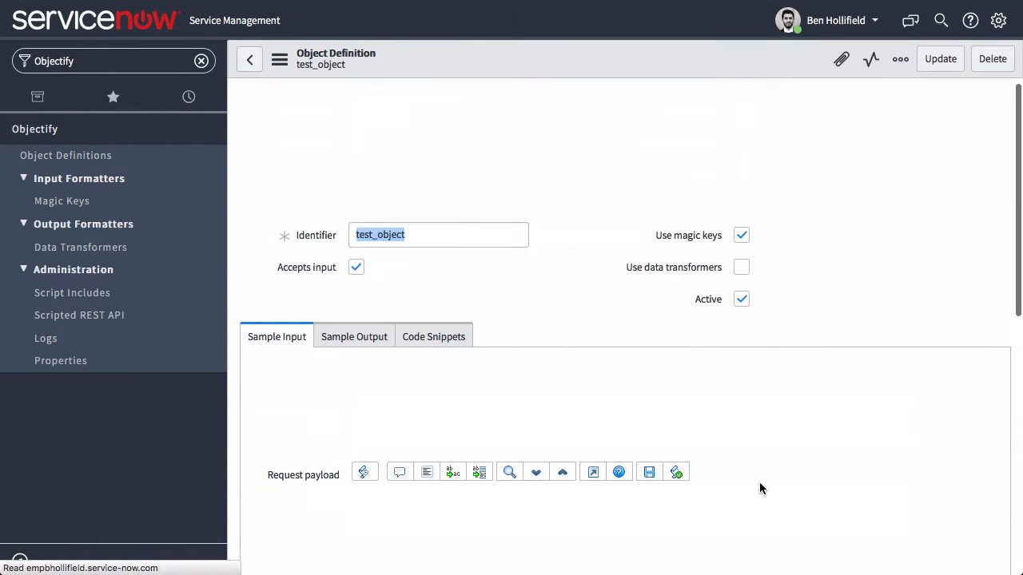
- Review the Sample Output payload {"test_key":"My name is Ben"}, then return to Sample Input
{"action": "scroll", "scroll_direction": "down", "scroll_amount": 3}
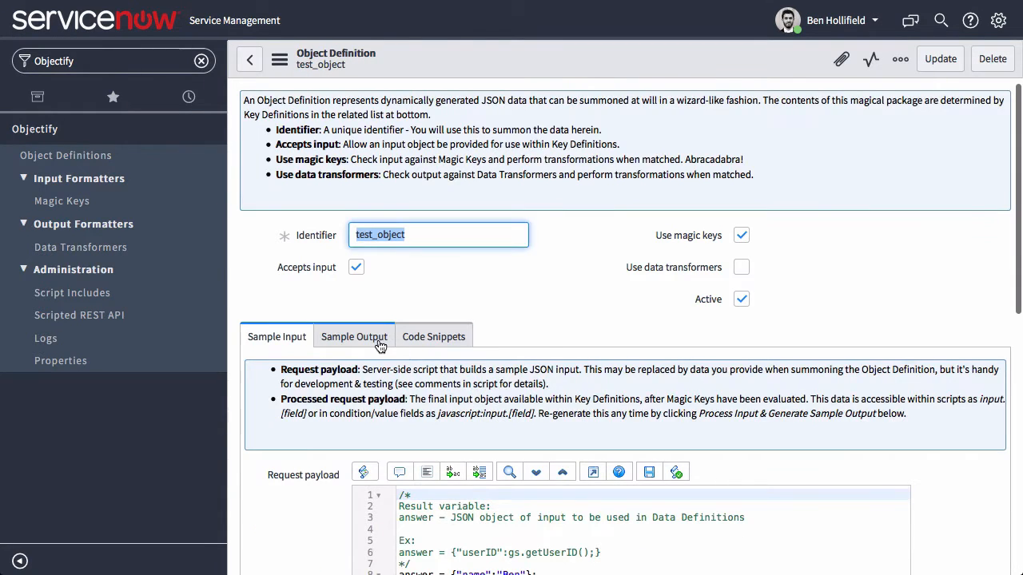
{"action": "left_click", "coordinate": [353, 335]}
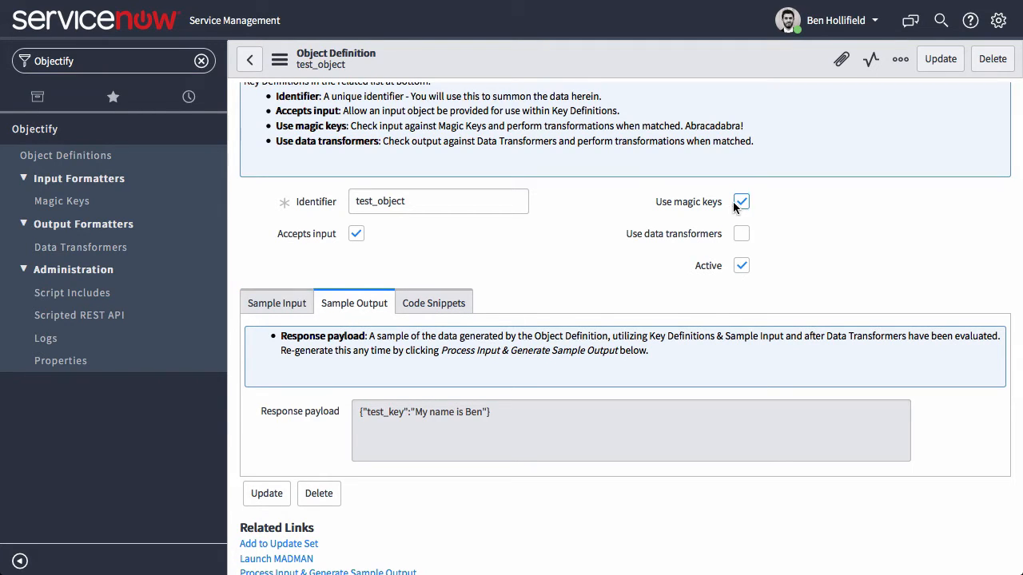
{"action": "left_click", "coordinate": [276, 303]}
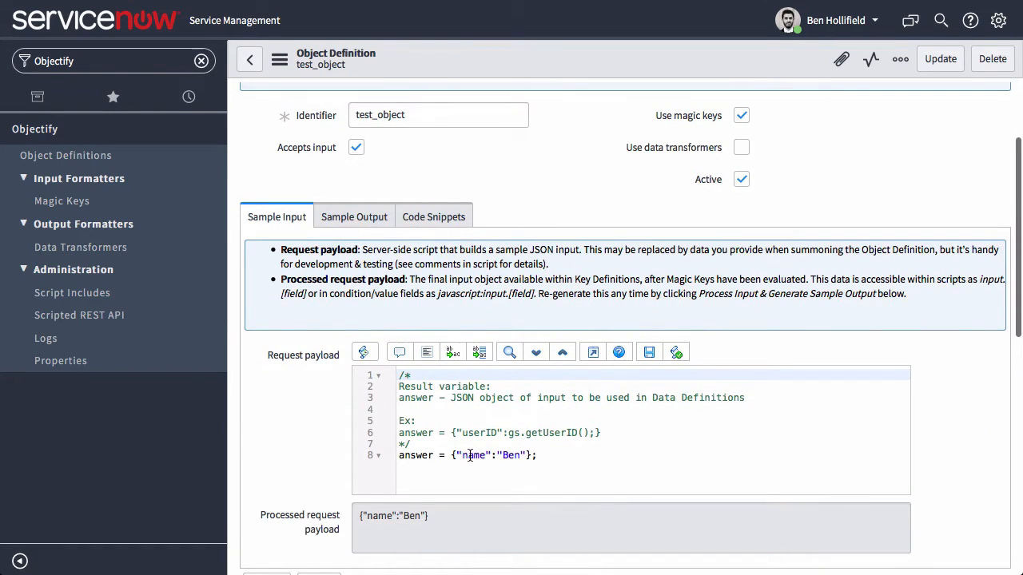
- Change the script's answer to {"table":"sys_user","sys_id":gs.getUserID()}; and update
{"action": "double_click", "coordinate": [474, 454]}
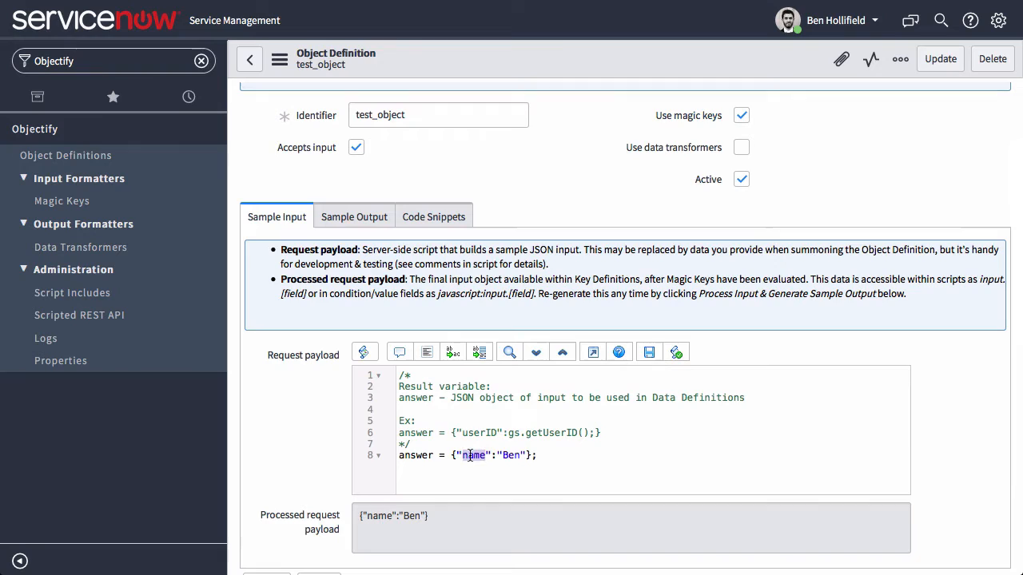
{"action": "type", "text": "table"}
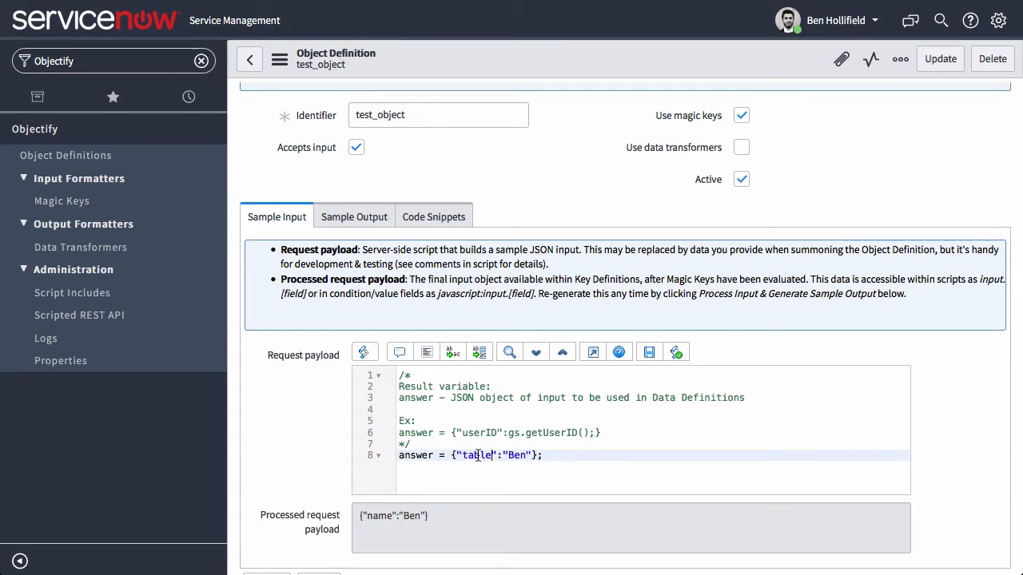
{"action": "type", "text": "sys_"}
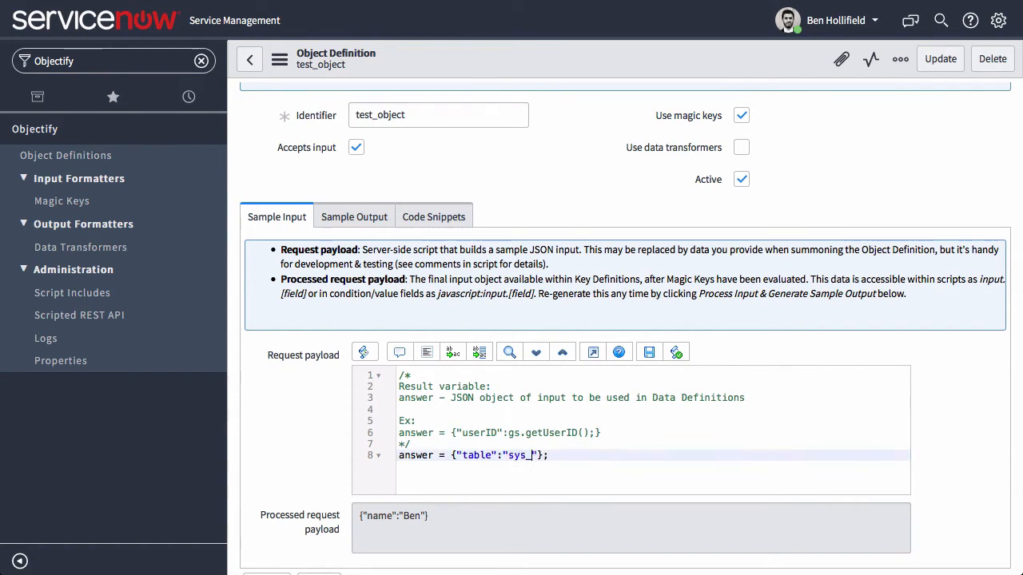
{"action": "type", "text": "user"}
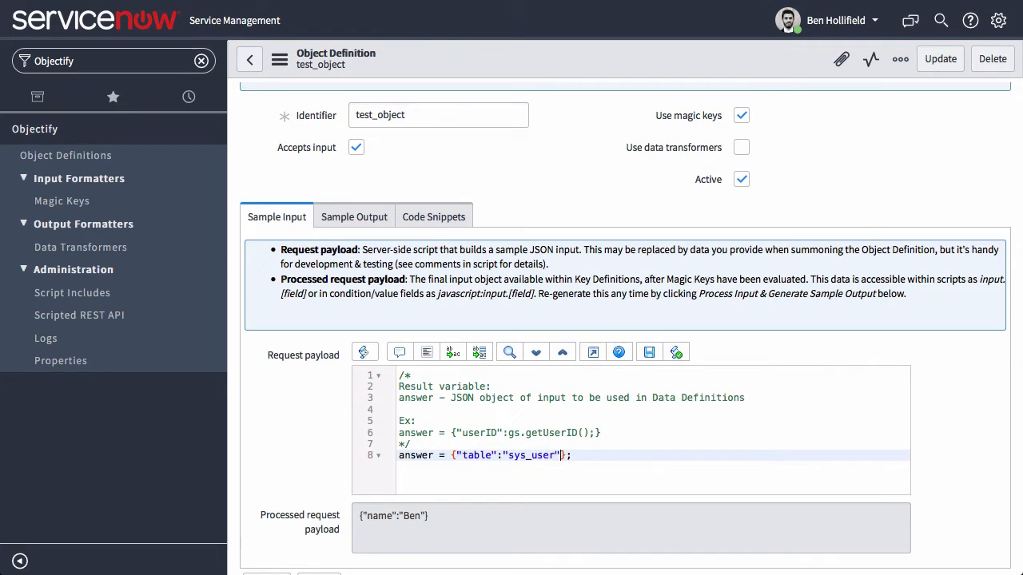
{"action": "type", "text": ",\"sys_id\""}
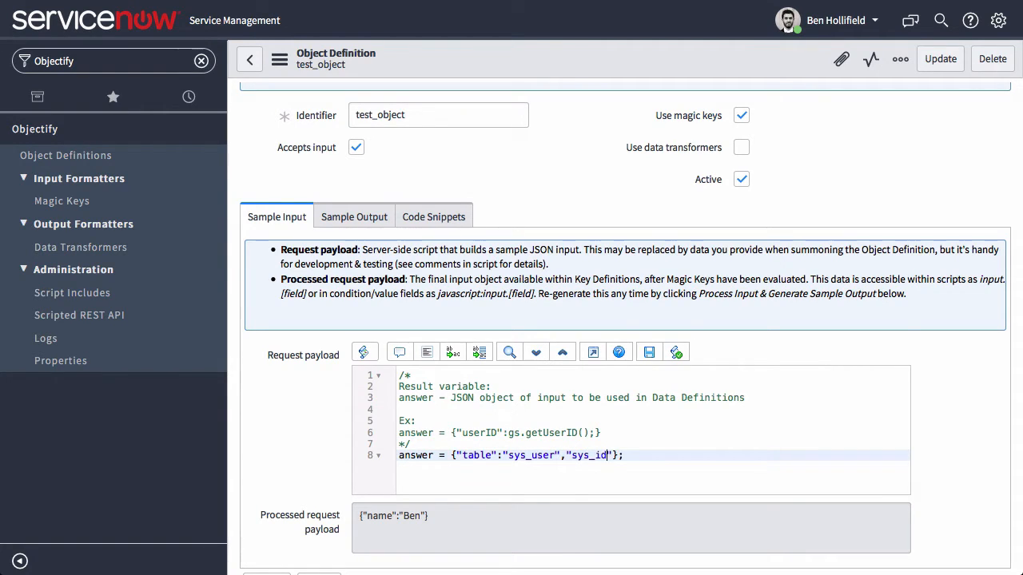
{"action": "type", "text": ","}
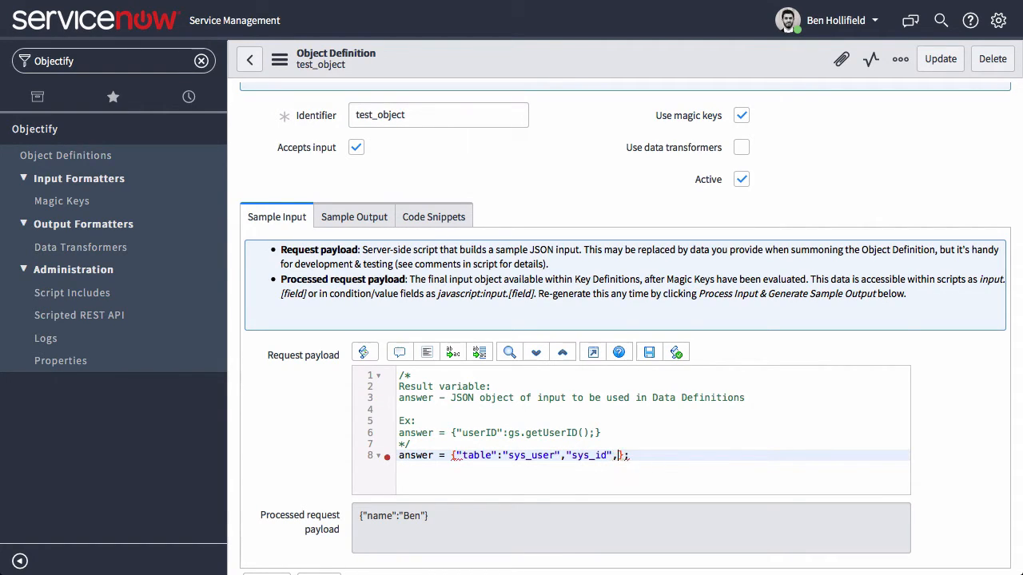
{"action": "type", "text": "gs"}
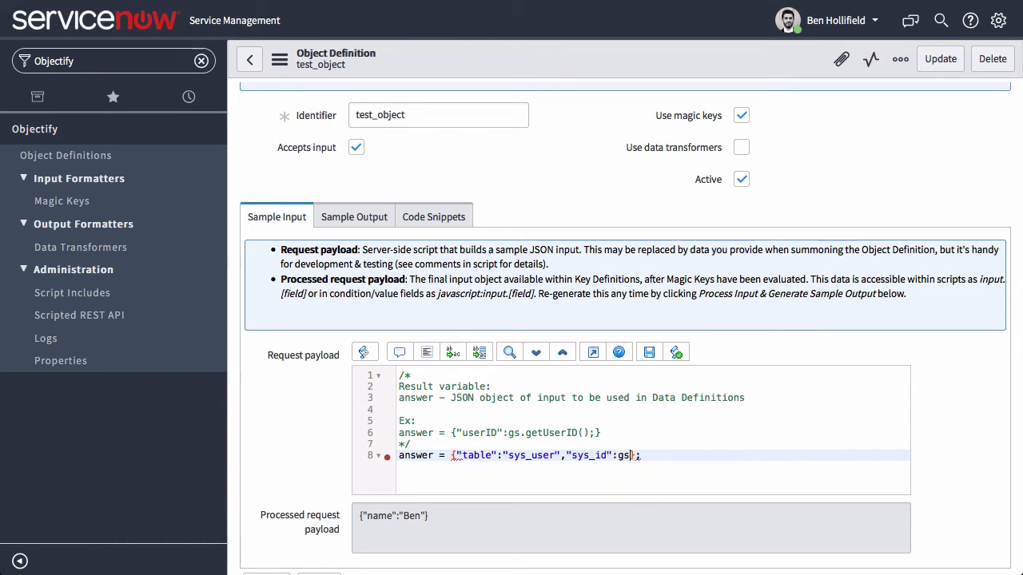
{"action": "type", "text": ".getUserID()"}
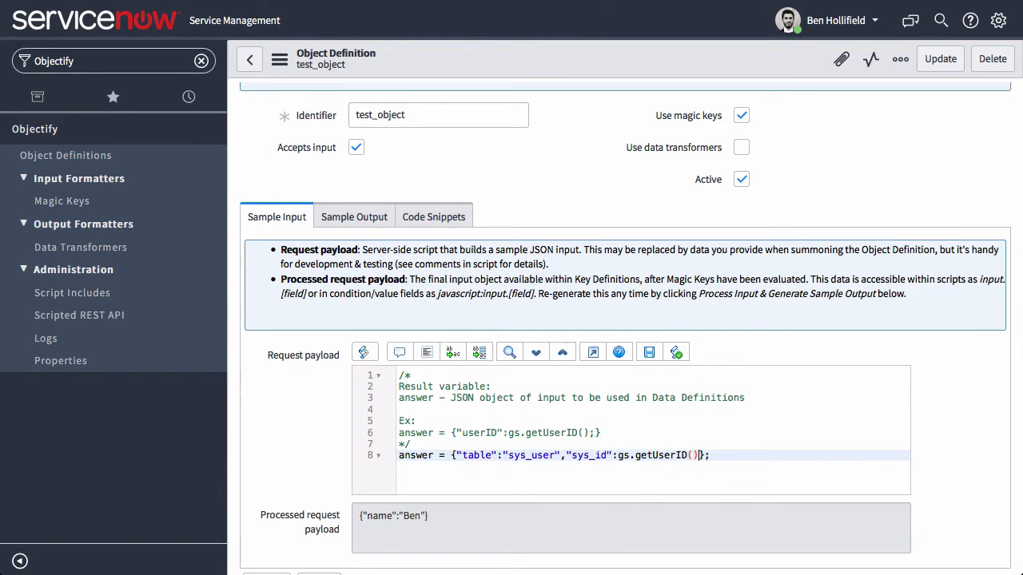
{"action": "mouse_move", "coordinate": [734, 60]}
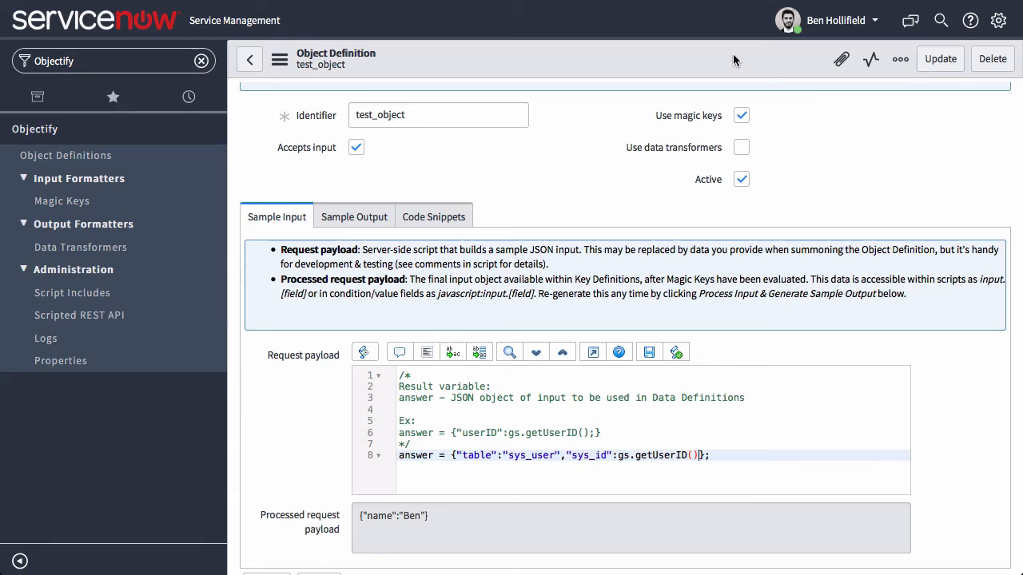
{"action": "left_click", "coordinate": [940, 58]}
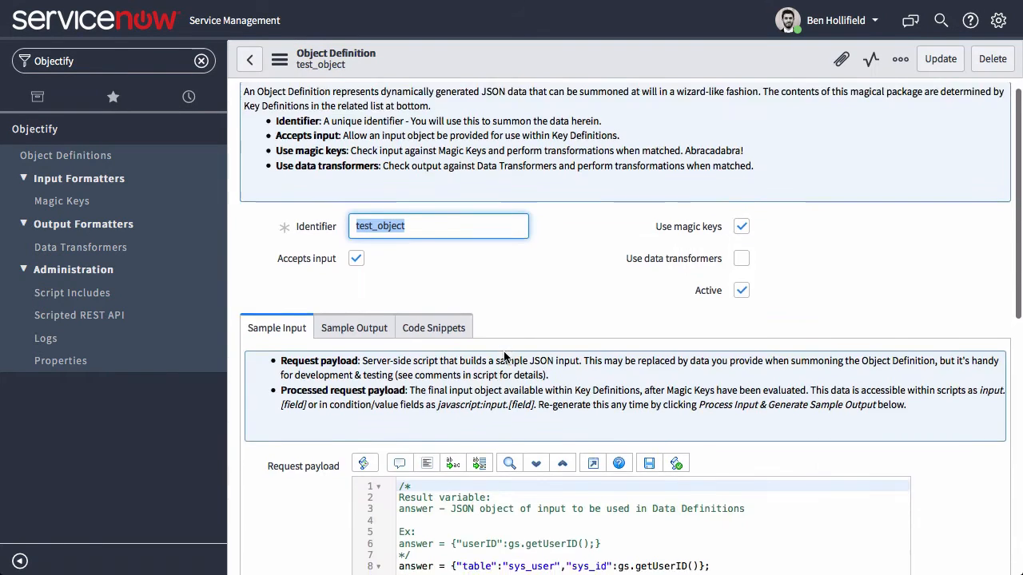
- Regenerate processed input and sample output, yielding the current user's full sys_user record JSON
{"action": "scroll", "scroll_direction": "down", "scroll_amount": 3}
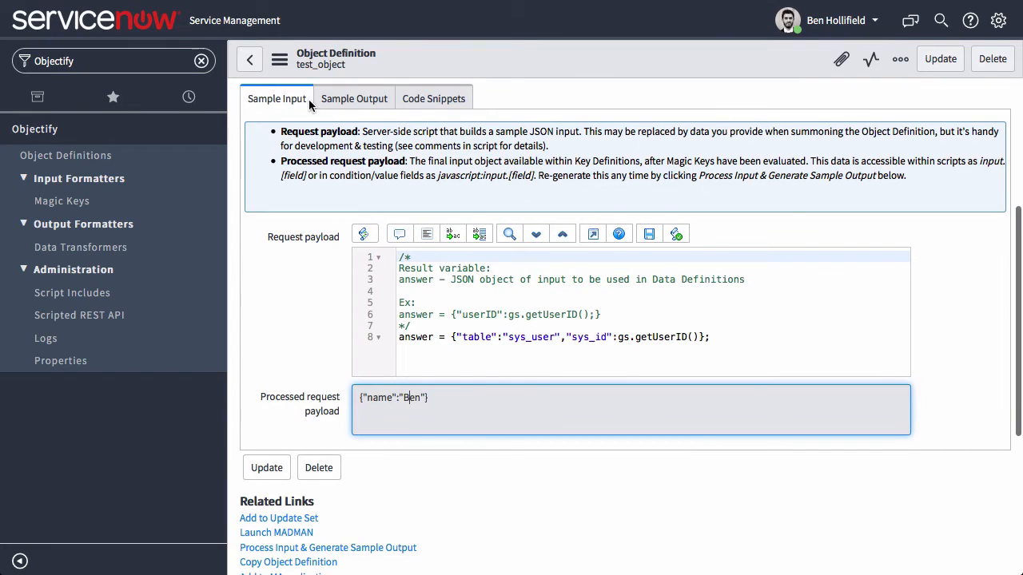
{"action": "scroll", "scroll_direction": "down", "scroll_amount": 3}
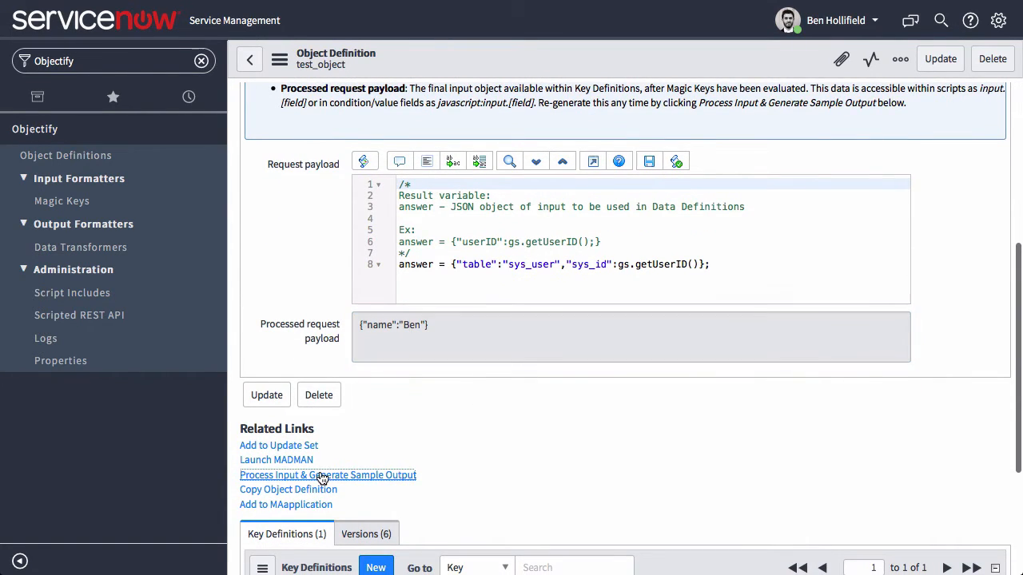
{"action": "left_click", "coordinate": [328, 474]}
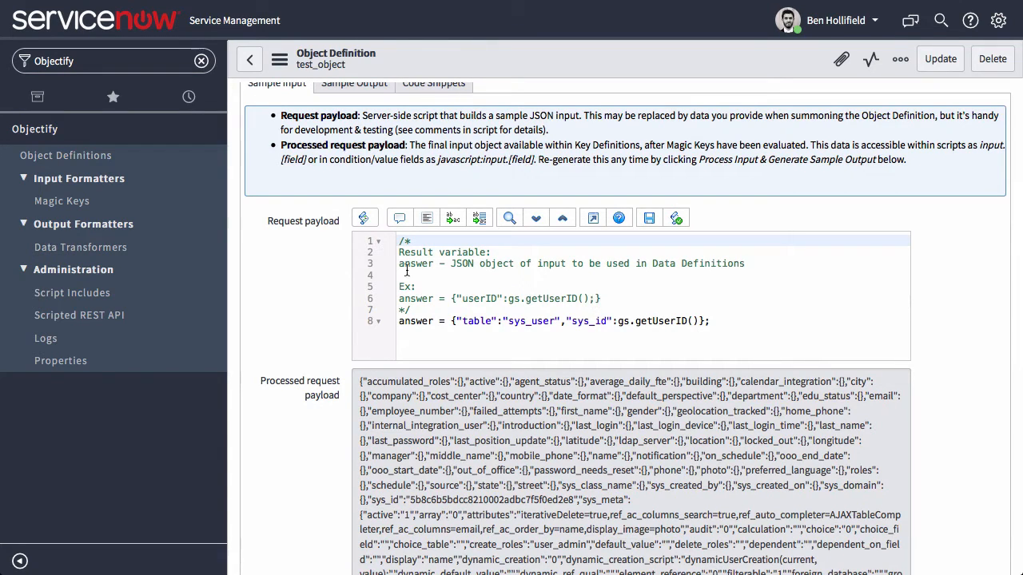
{"action": "left_click", "coordinate": [62, 200]}
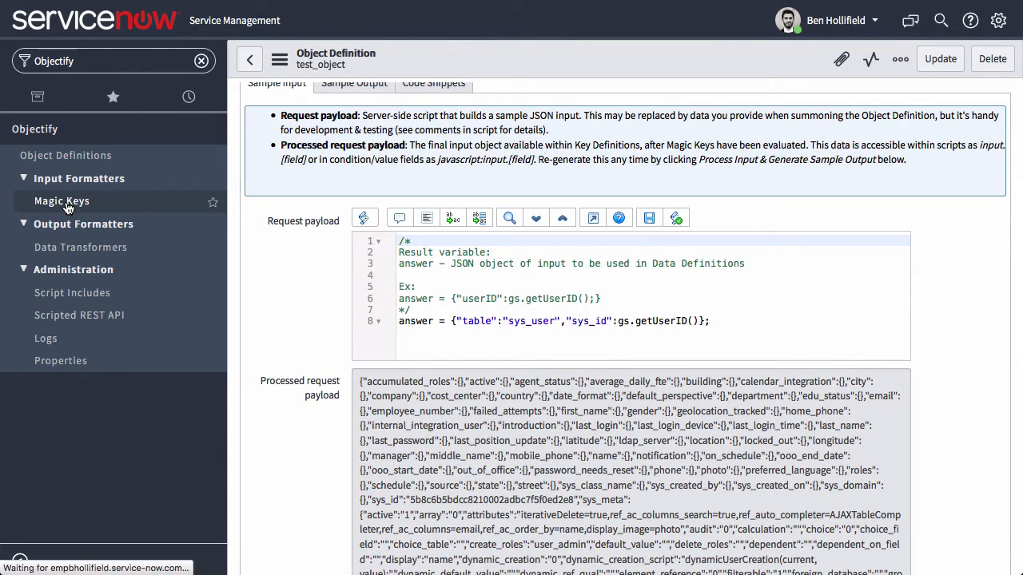
- Review the Record Fetcher magic key and its sys_id and table trigger keys
{"action": "left_click", "coordinate": [62, 201]}
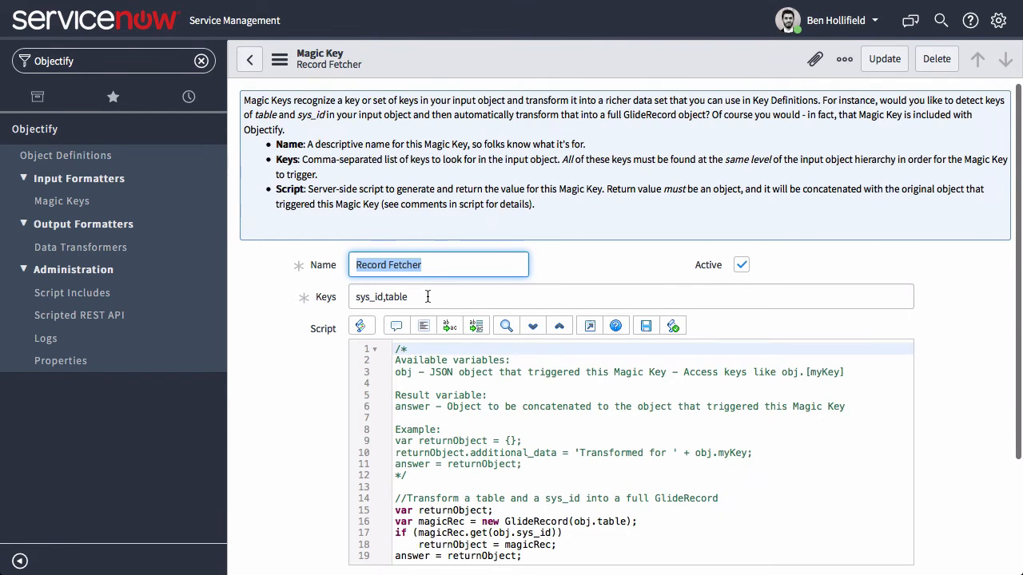
{"action": "left_click", "coordinate": [632, 296]}
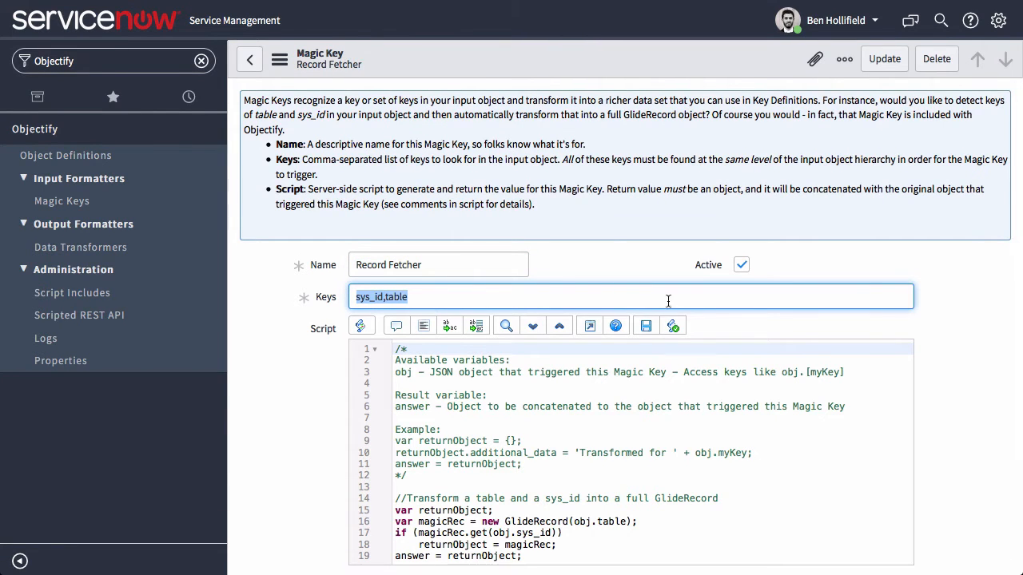
{"action": "scroll", "scroll_direction": "down", "scroll_amount": 3}
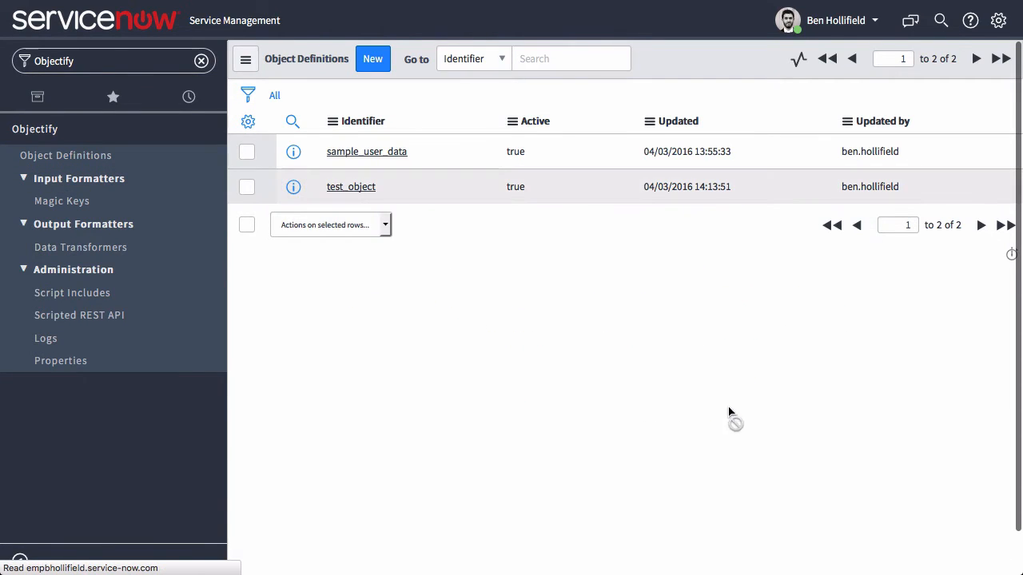
- Change test_key's value to "My name is " + input.first_name.toString() and update it
{"action": "left_click", "coordinate": [351, 186]}
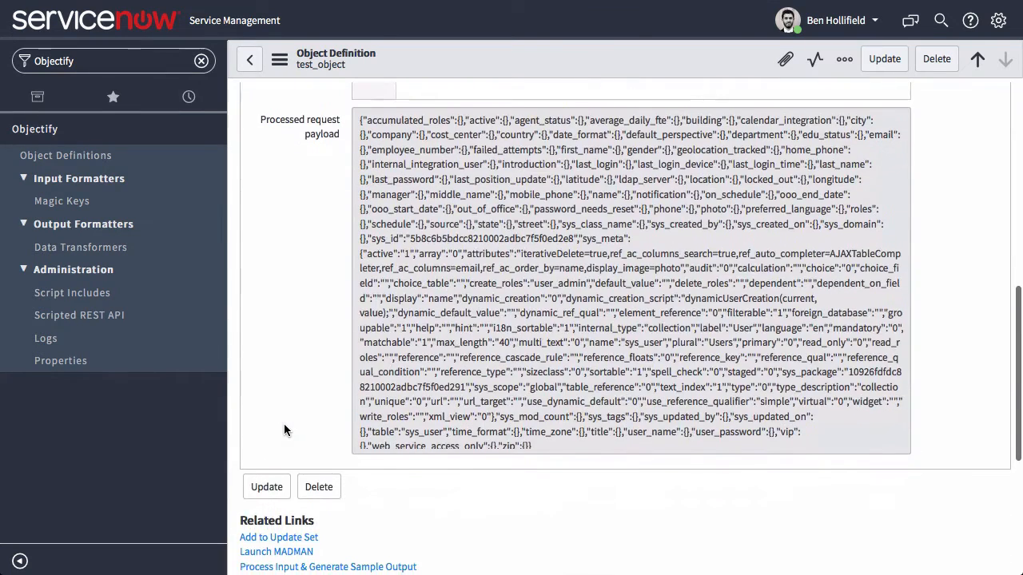
{"action": "scroll", "scroll_direction": "down", "scroll_amount": 3}
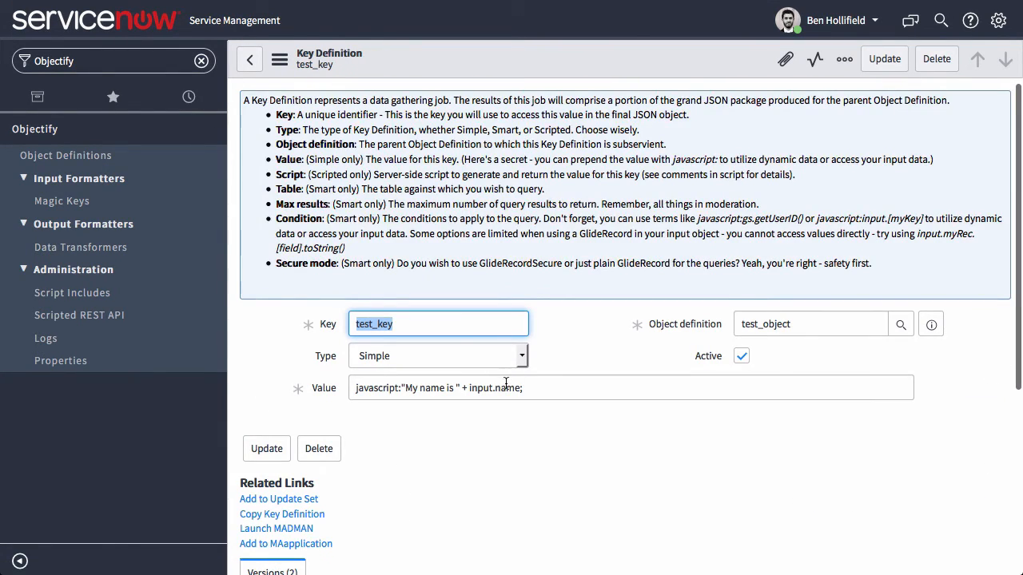
{"action": "left_click", "coordinate": [551, 387]}
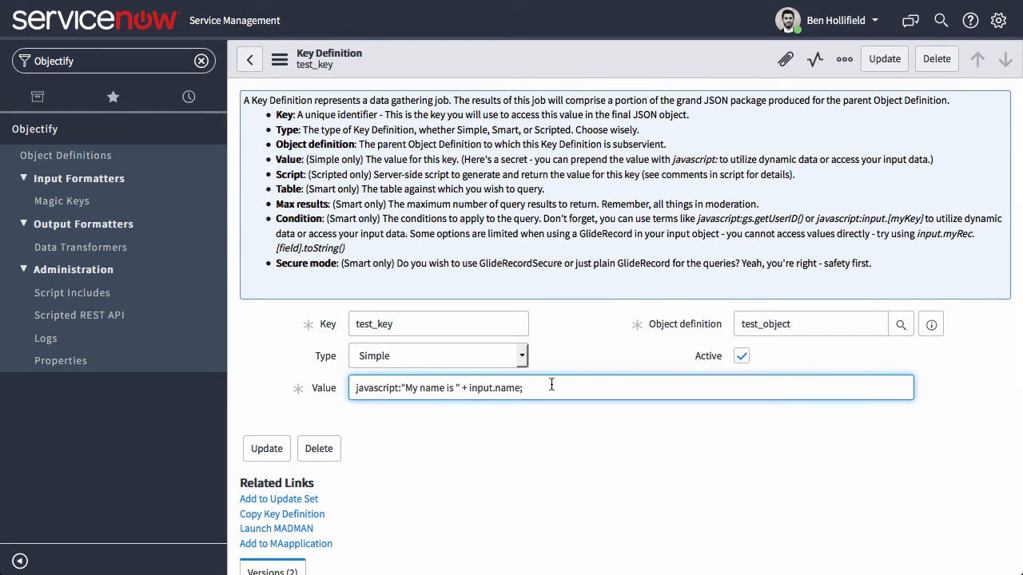
{"action": "key", "text": "BackSpace"}
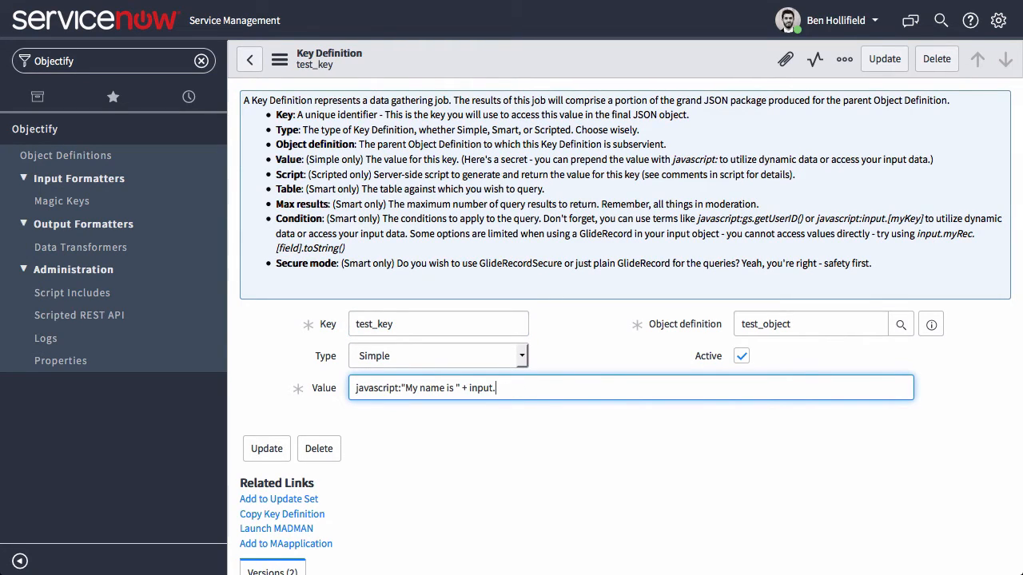
{"action": "type", "text": "fi"}
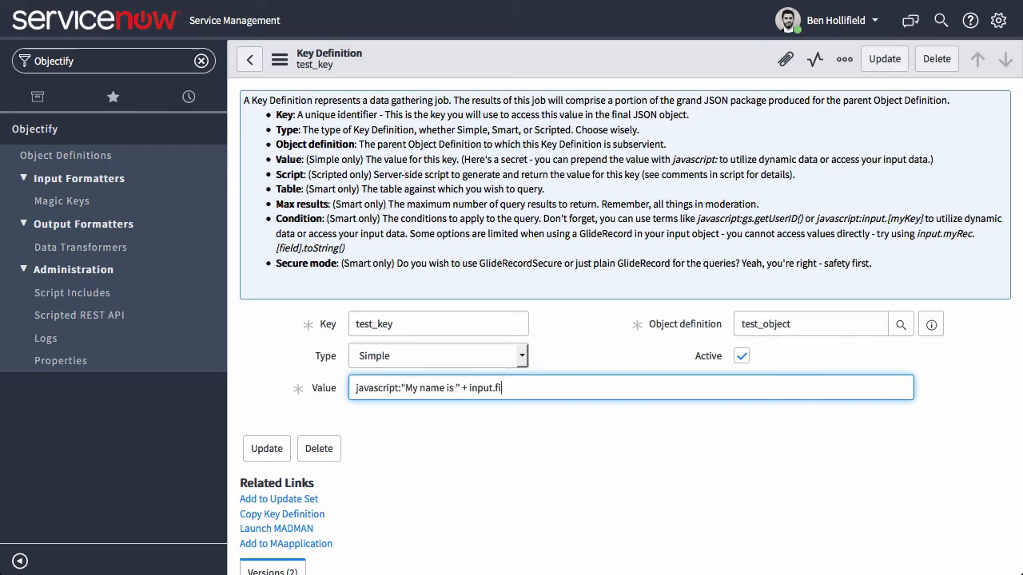
{"action": "type", "text": "rst_name.toString();"}
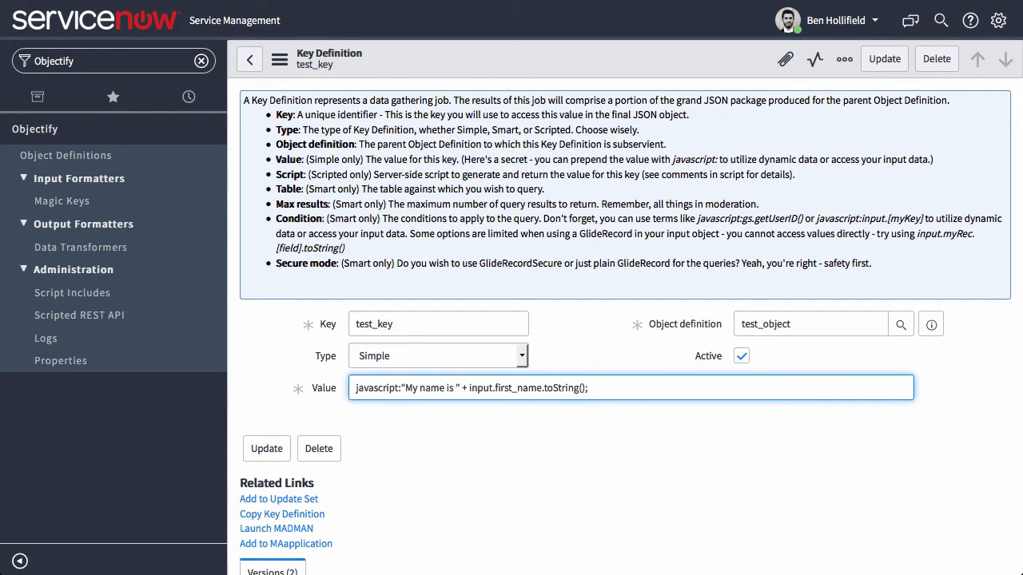
{"action": "left_click", "coordinate": [266, 448]}
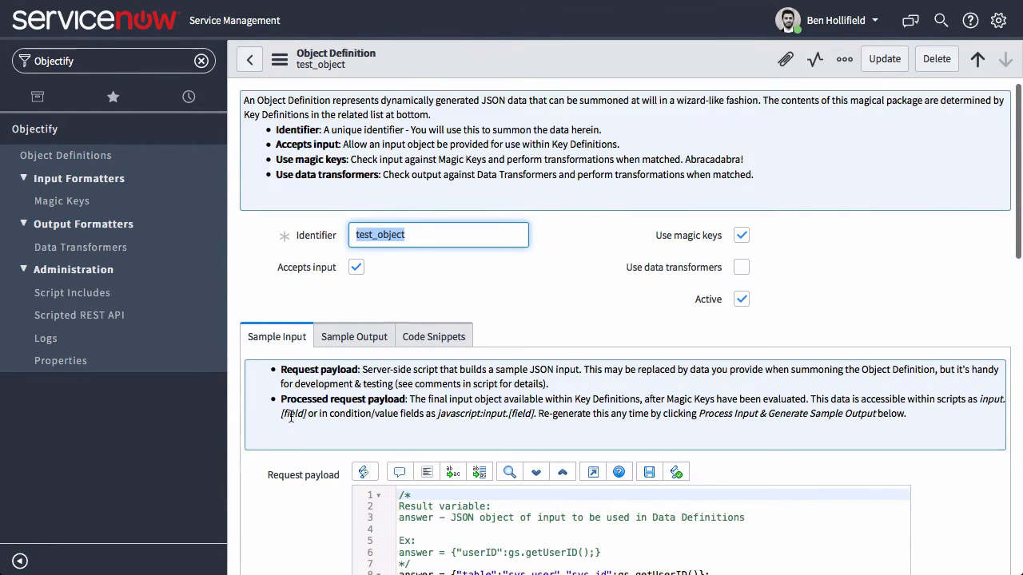
{"action": "scroll", "scroll_direction": "down", "scroll_amount": 3}
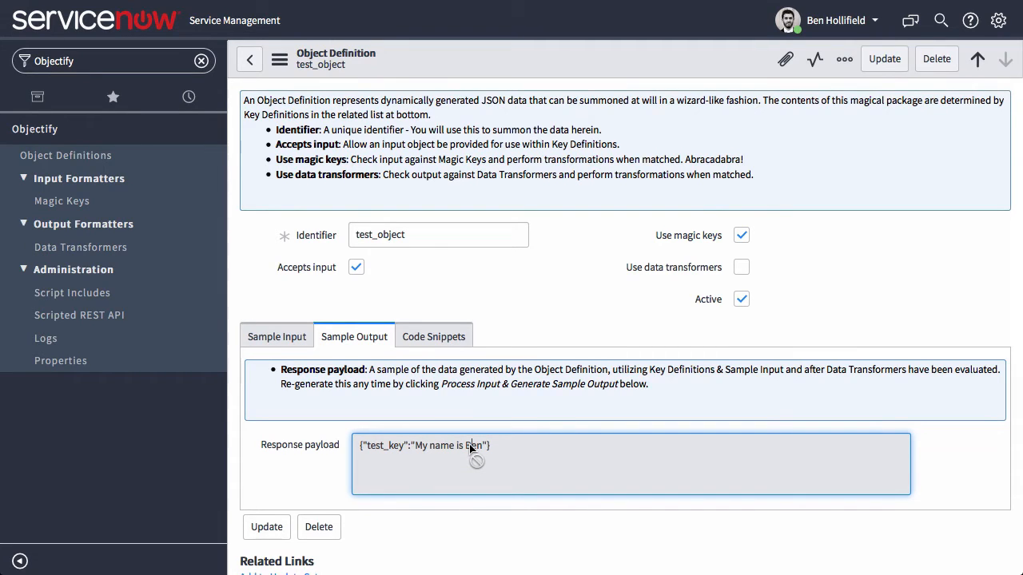
{"action": "left_click", "coordinate": [277, 336]}
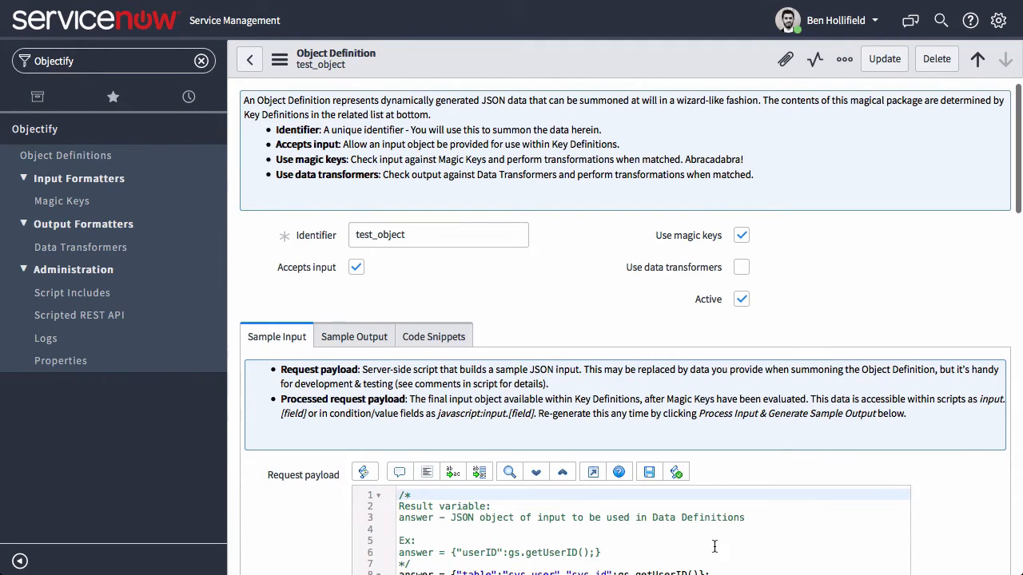
{"action": "scroll", "scroll_direction": "down", "scroll_amount": 3}
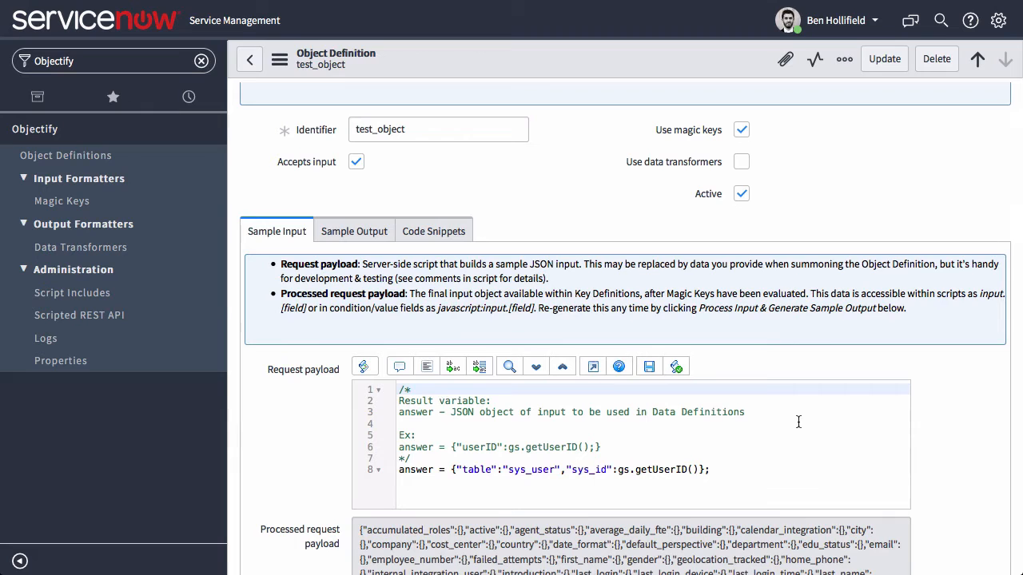
{"action": "scroll", "scroll_direction": "down", "scroll_amount": 3}
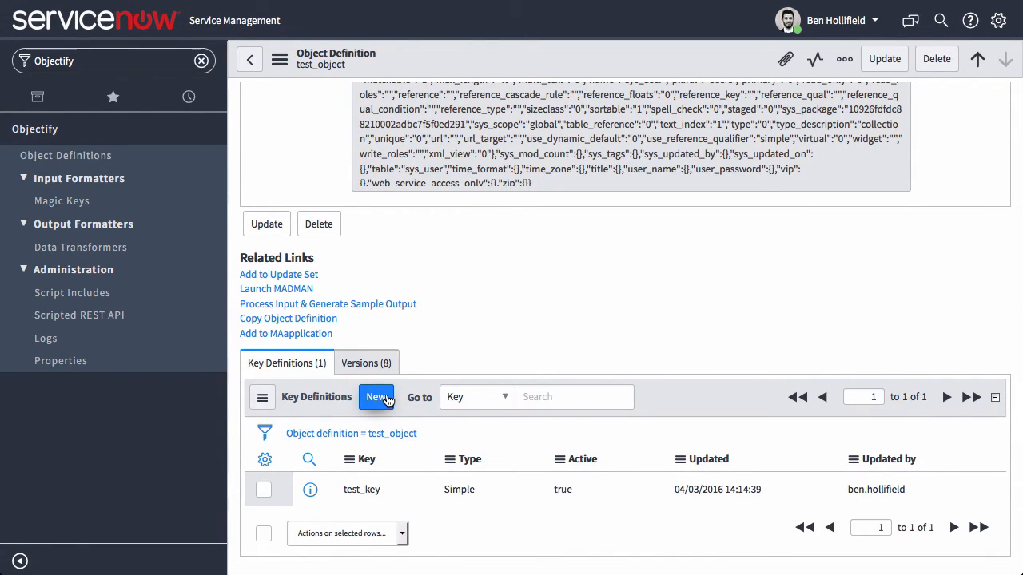
- Start a new test_object key definition named scripted_key with type Scripted
{"action": "left_click", "coordinate": [376, 397]}
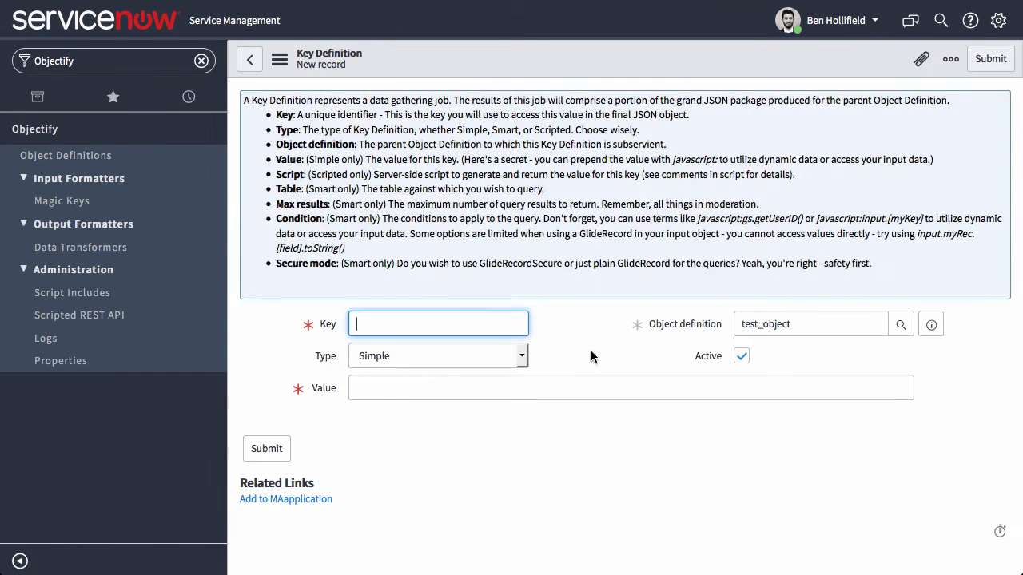
{"action": "type", "text": "sci"}
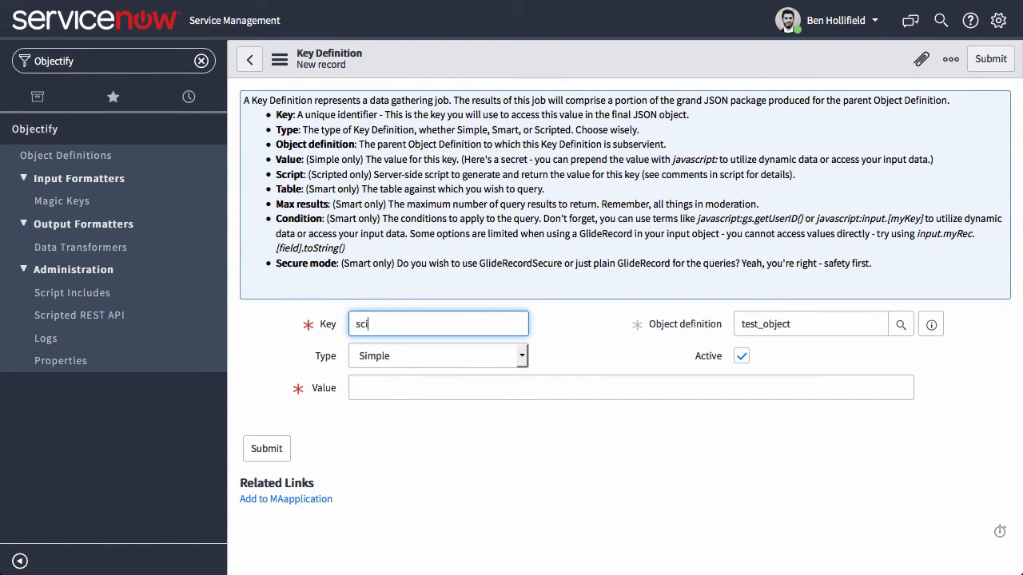
{"action": "type", "text": "scripted_"}
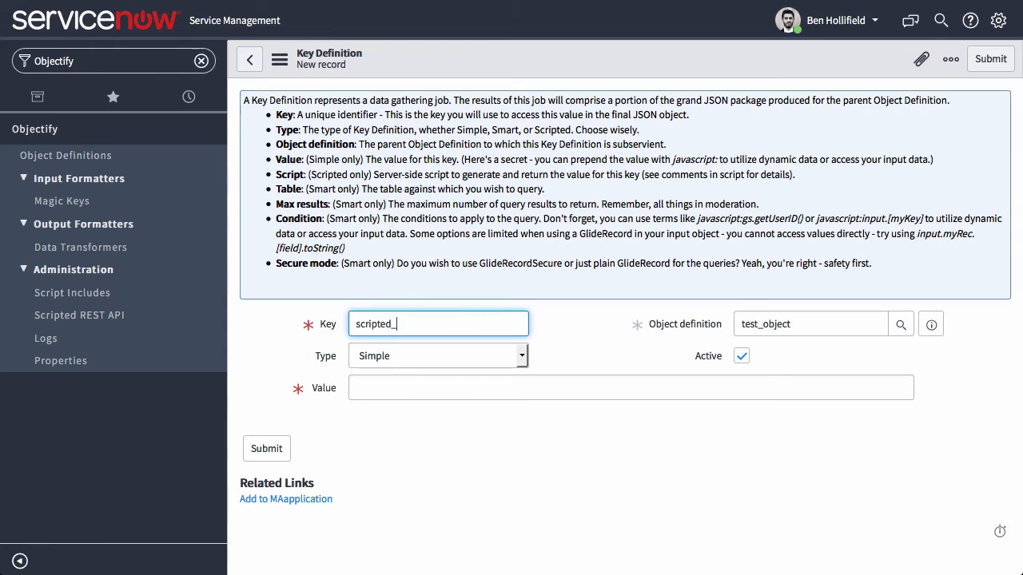
{"action": "left_click", "coordinate": [438, 355]}
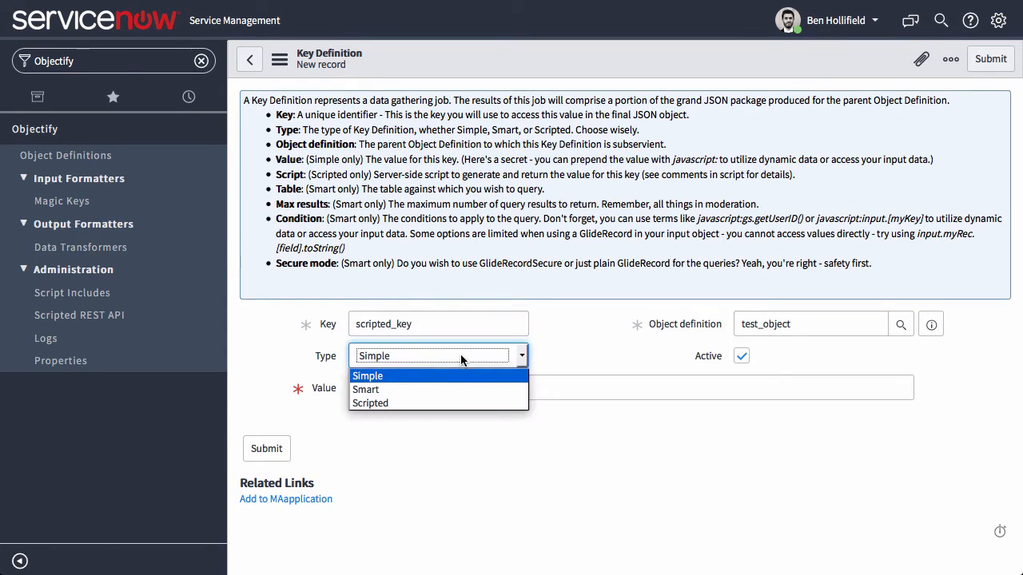
{"action": "left_click", "coordinate": [370, 403]}
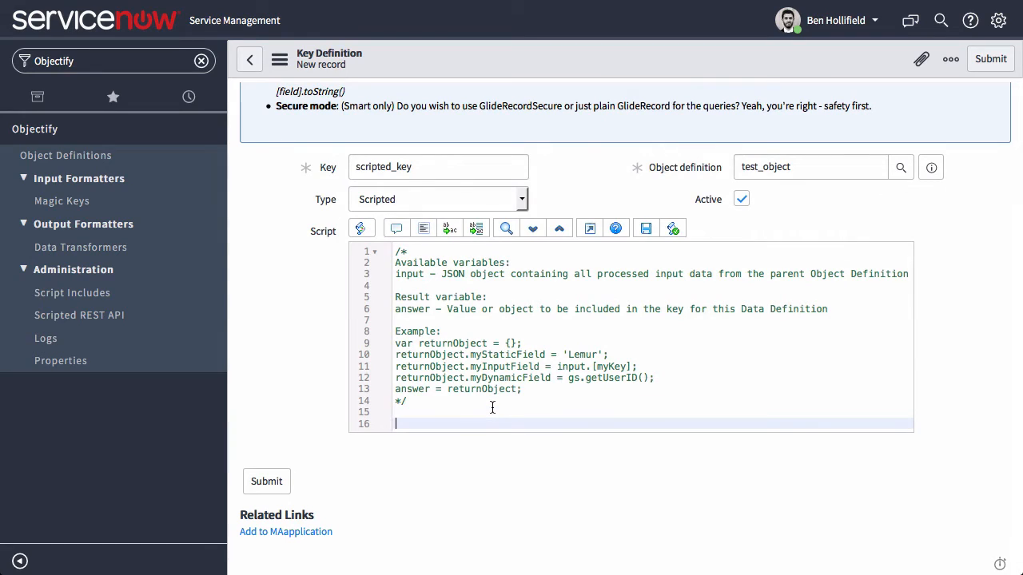
- Script answer = {'test':'test'}; and submit the scripted key definition
{"action": "type", "text": "answer +"}
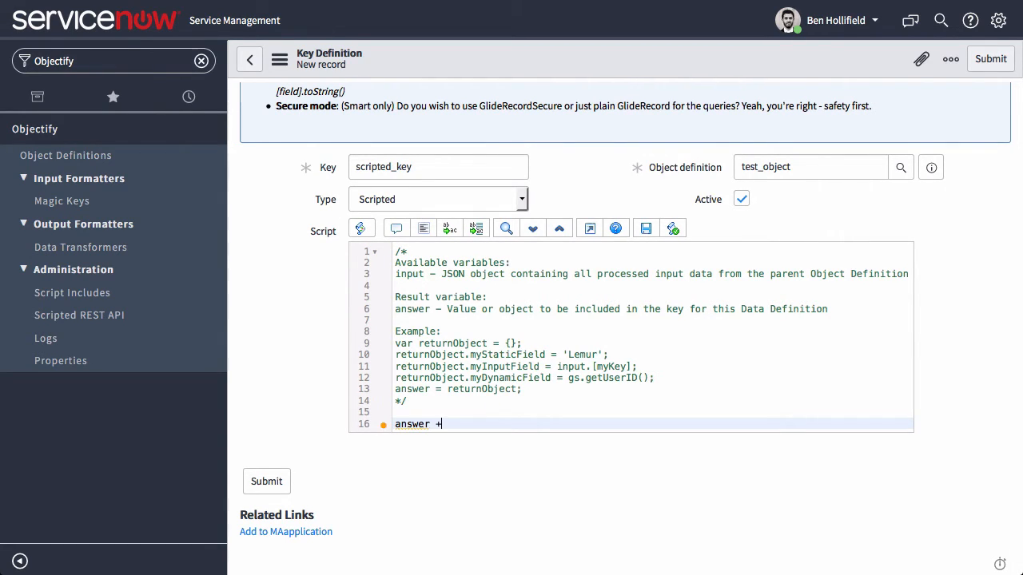
{"action": "type", "text": "="}
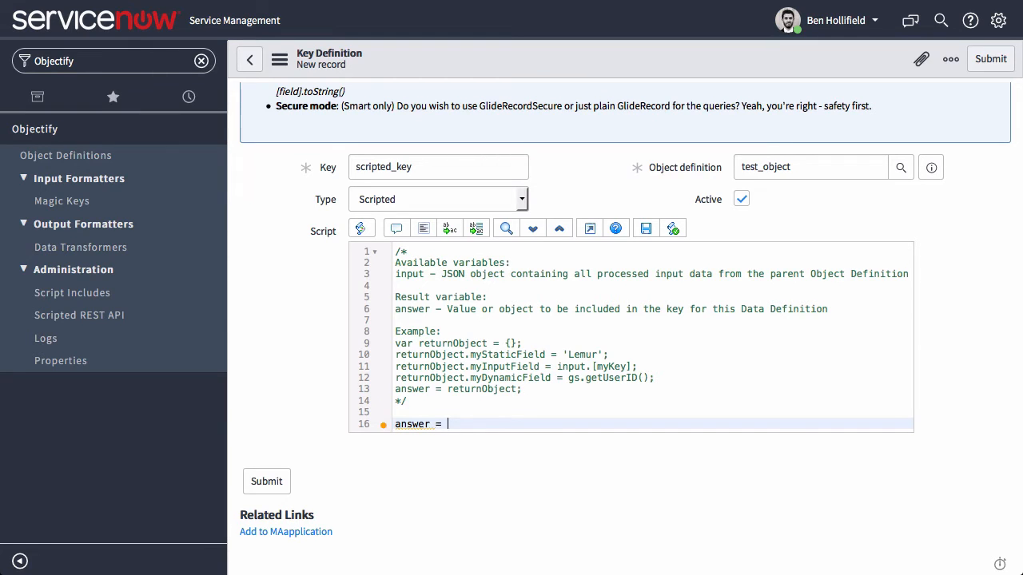
{"action": "type", "text": "{'test'}"}
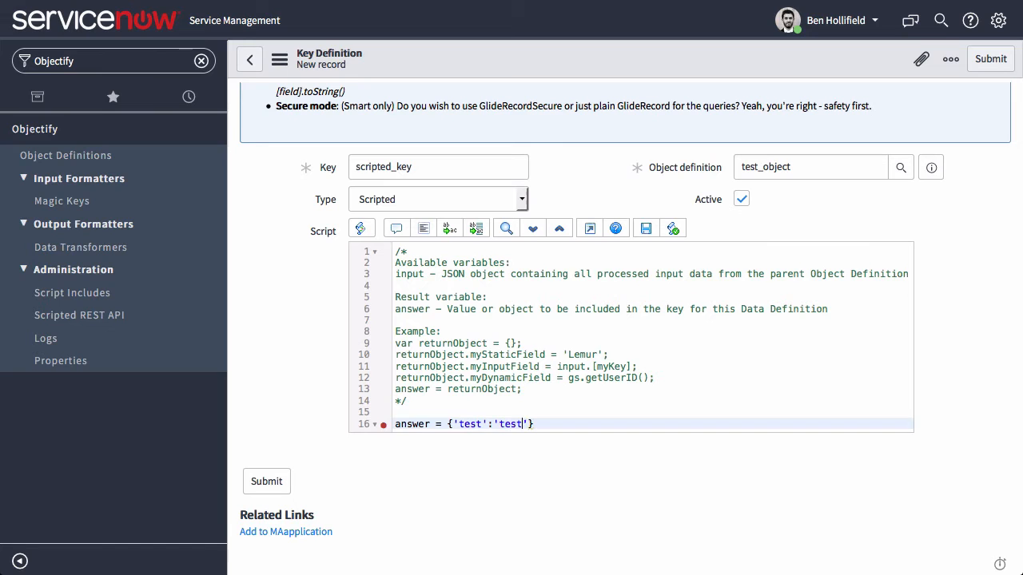
{"action": "type", "text": ";"}
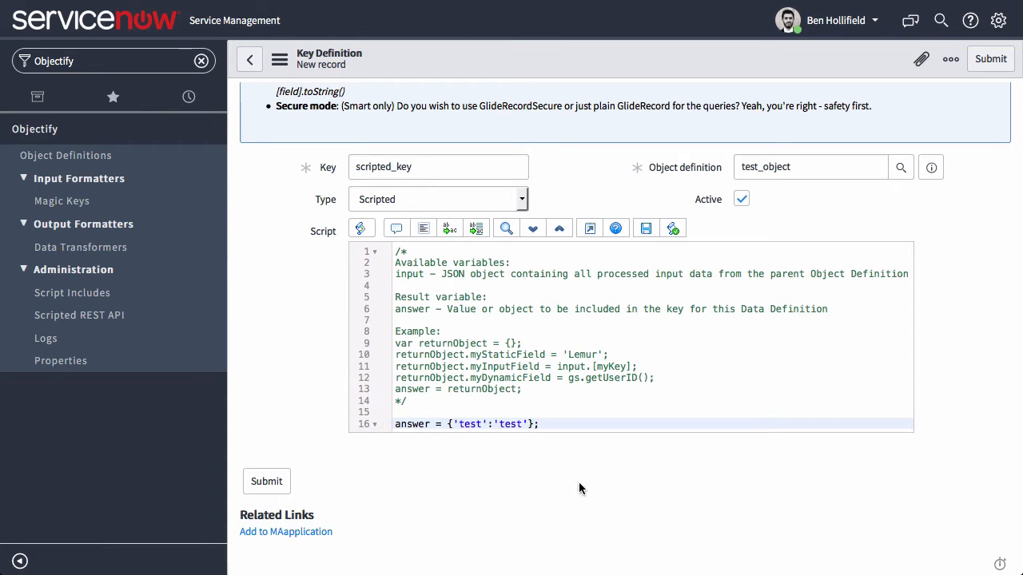
{"action": "left_click", "coordinate": [266, 481]}
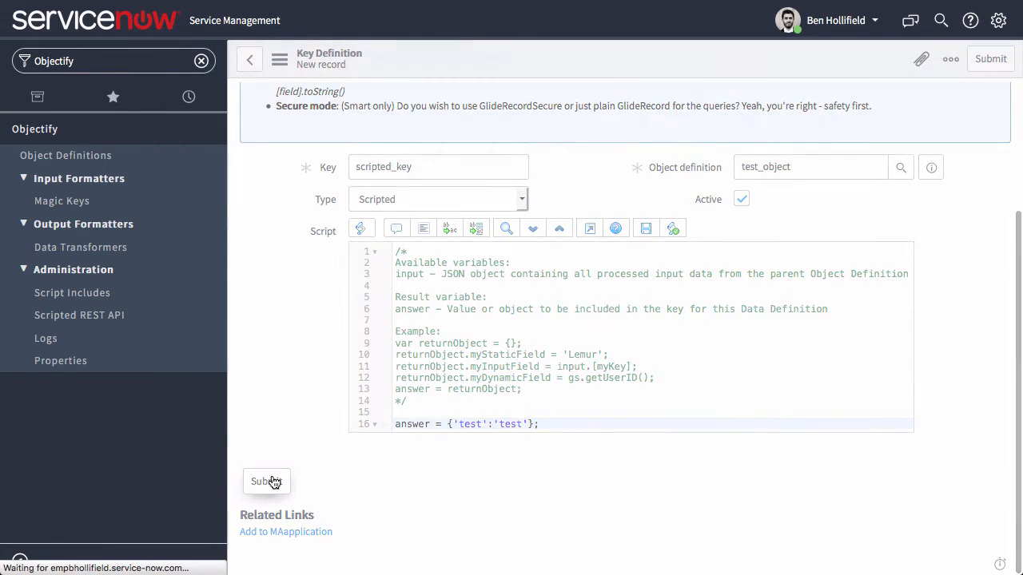
{"action": "left_click", "coordinate": [266, 481]}
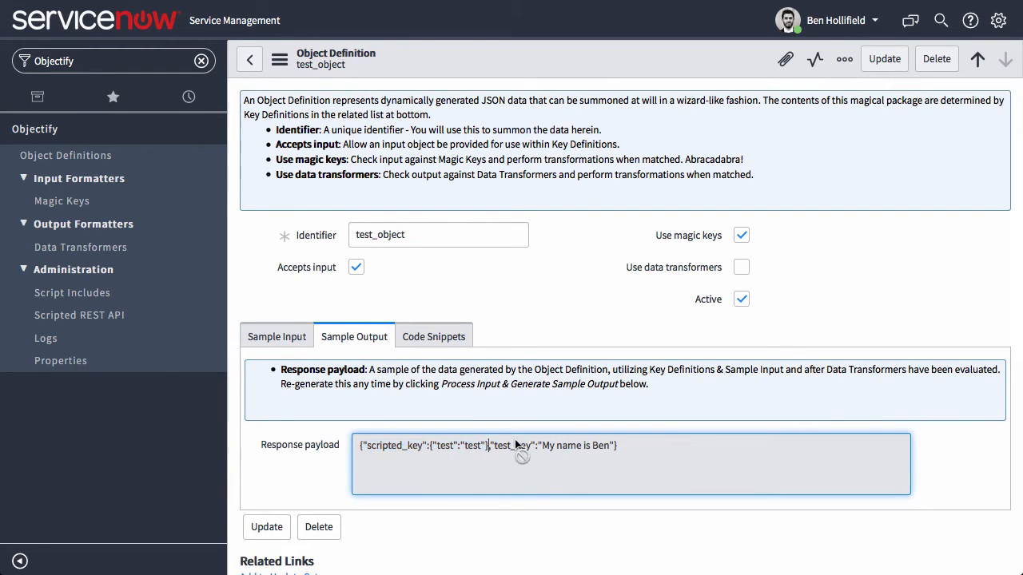
{"action": "scroll", "scroll_direction": "down", "scroll_amount": 3}
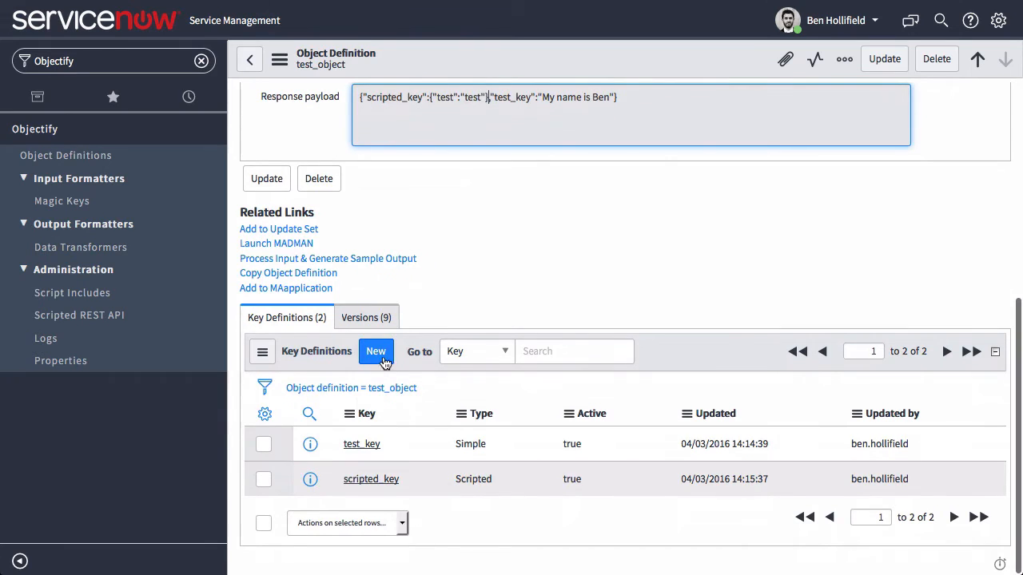
- Draft a new test_object key definition named smart with type Smart
{"action": "left_click", "coordinate": [376, 351]}
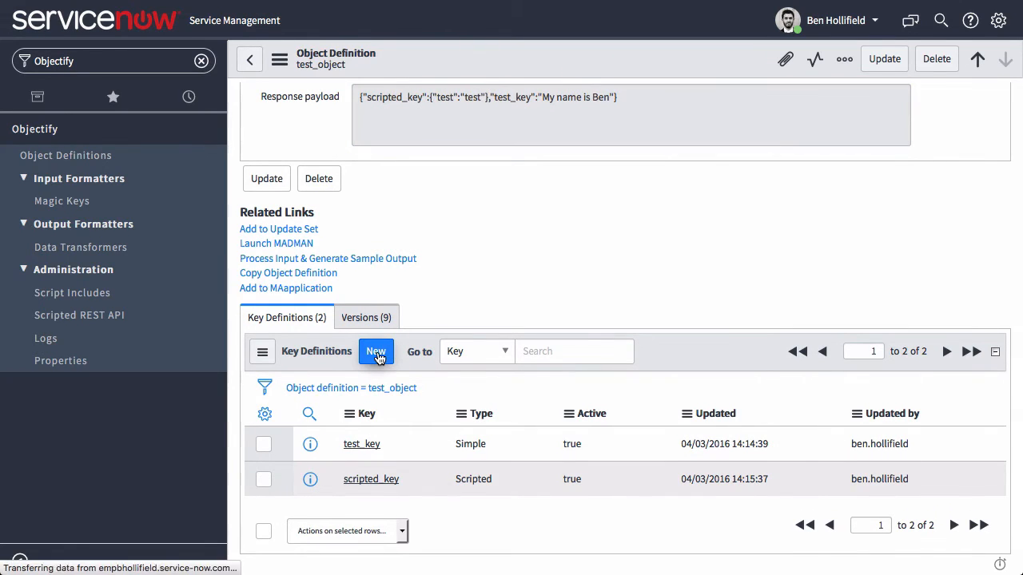
{"action": "left_click", "coordinate": [376, 352]}
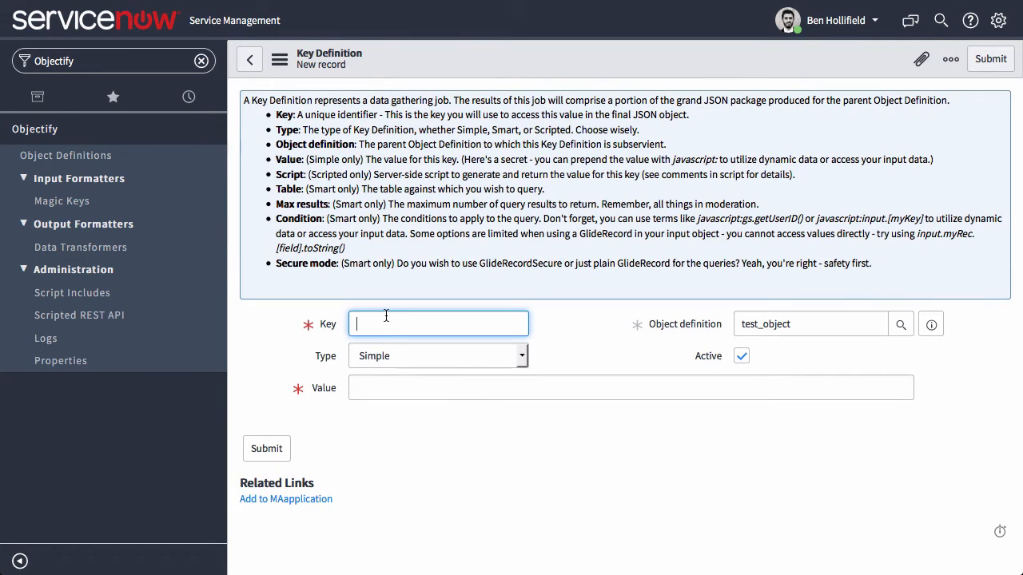
{"action": "type", "text": "smart"}
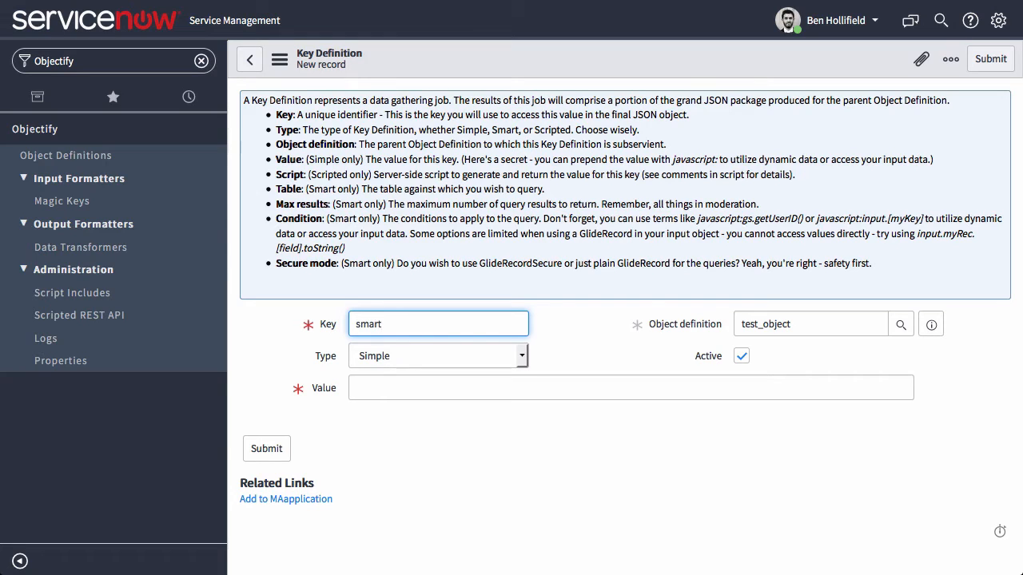
{"action": "left_click", "coordinate": [438, 356]}
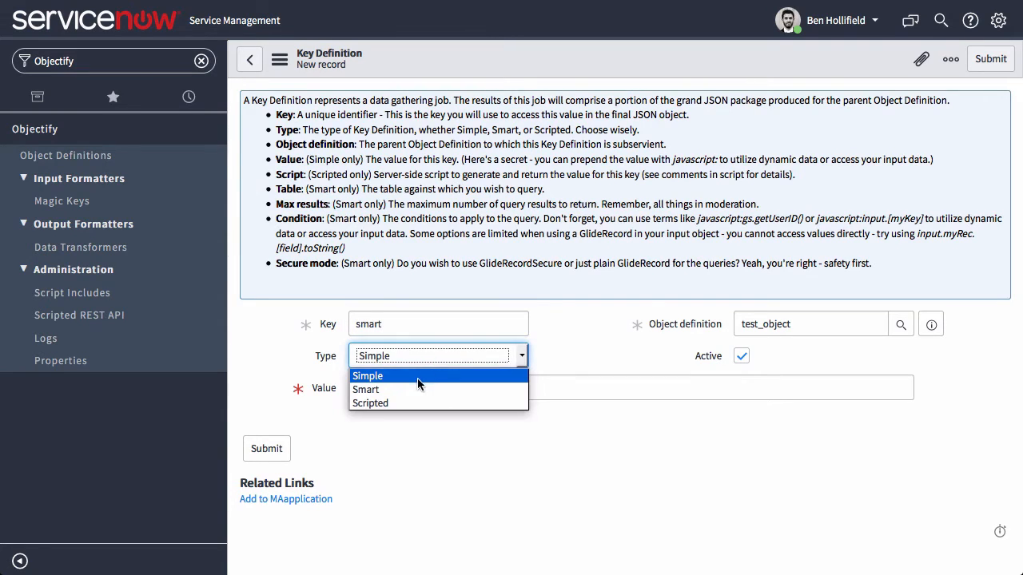
{"action": "left_click", "coordinate": [365, 389]}
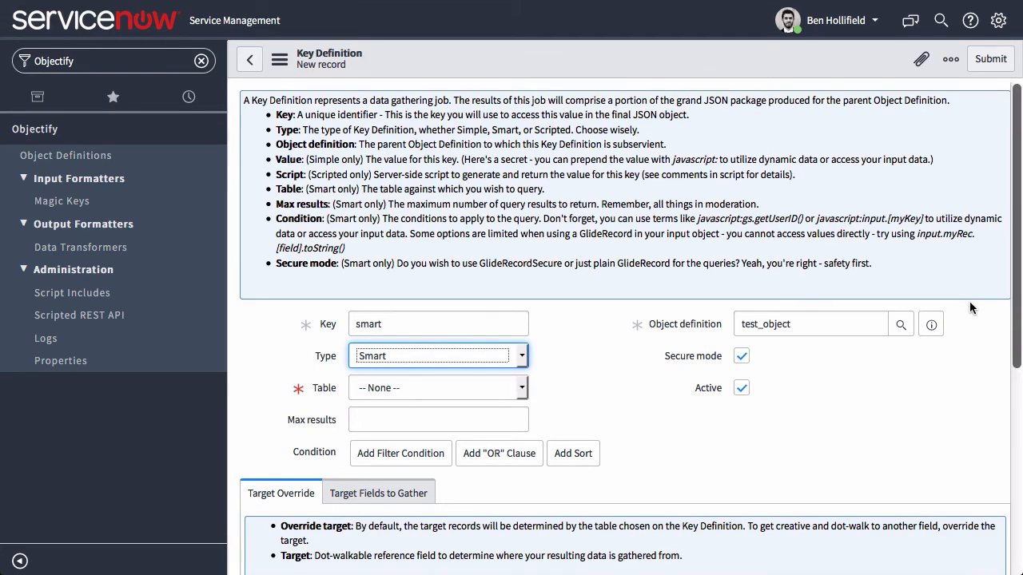
{"action": "scroll", "scroll_direction": "down", "scroll_amount": 3}
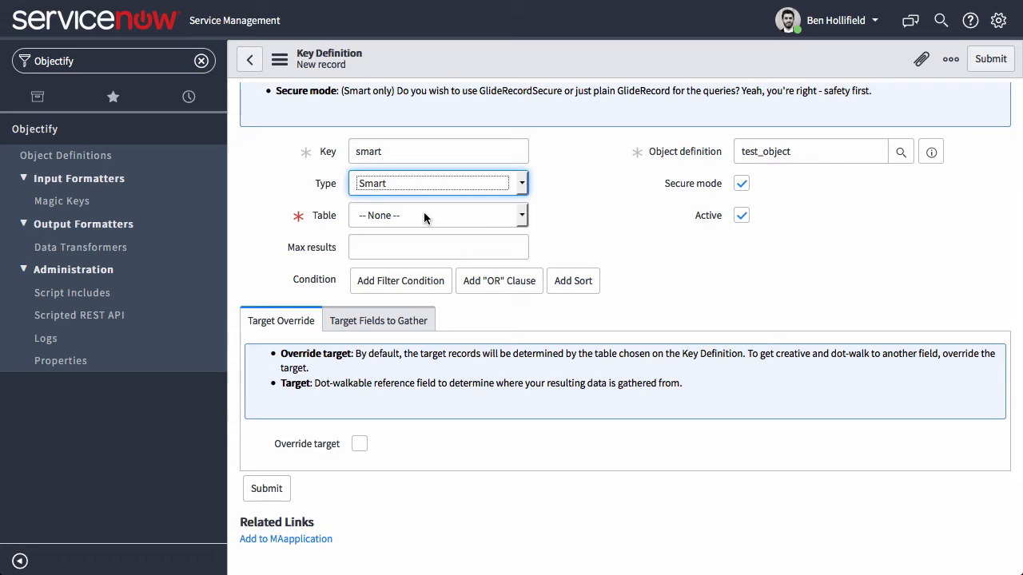
- Point the smart key at the User [sys_user] table with max results 5
{"action": "left_click", "coordinate": [438, 215]}
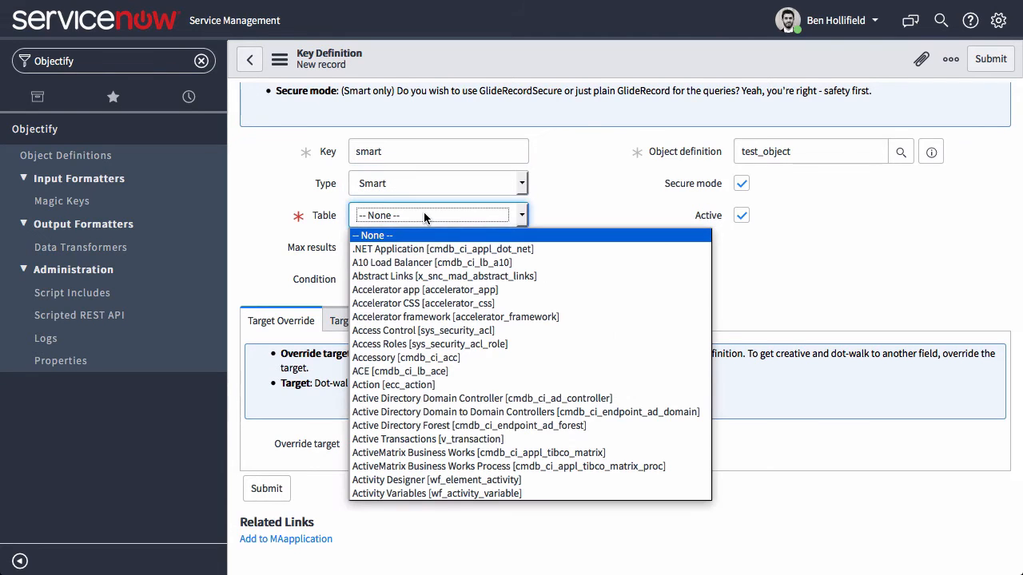
{"action": "mouse_move", "coordinate": [458, 217]}
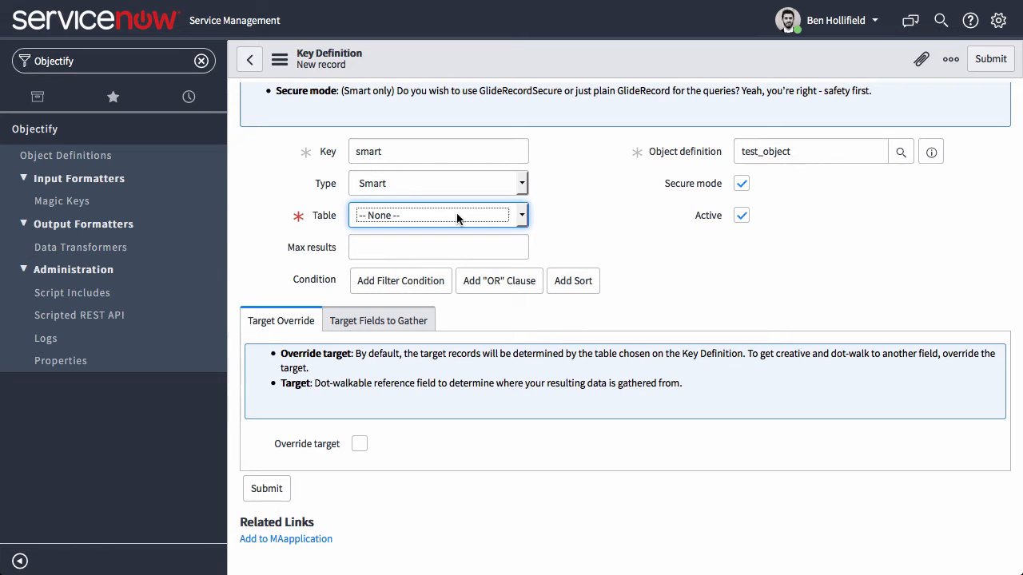
{"action": "left_click", "coordinate": [438, 215]}
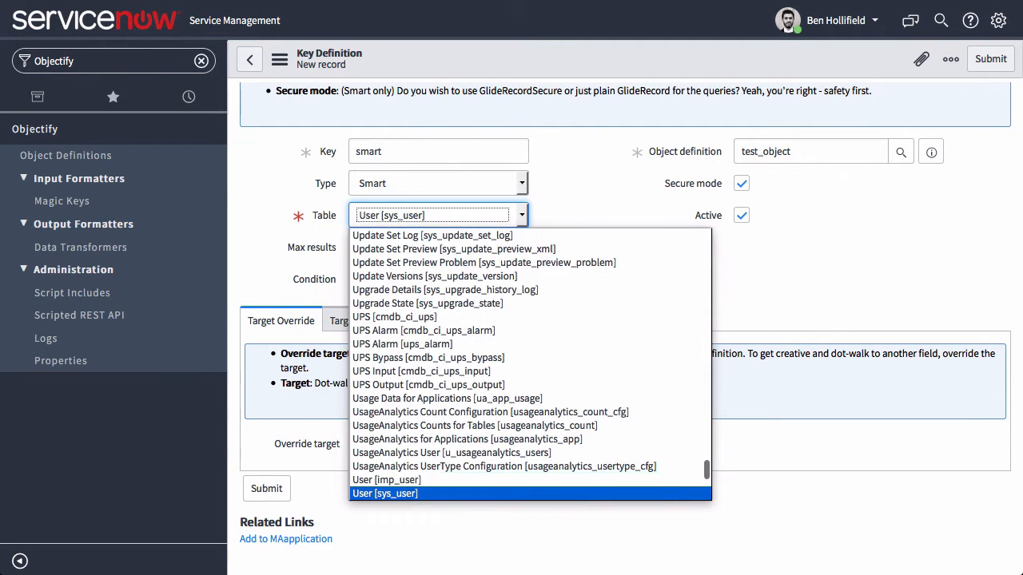
{"action": "left_click", "coordinate": [385, 493]}
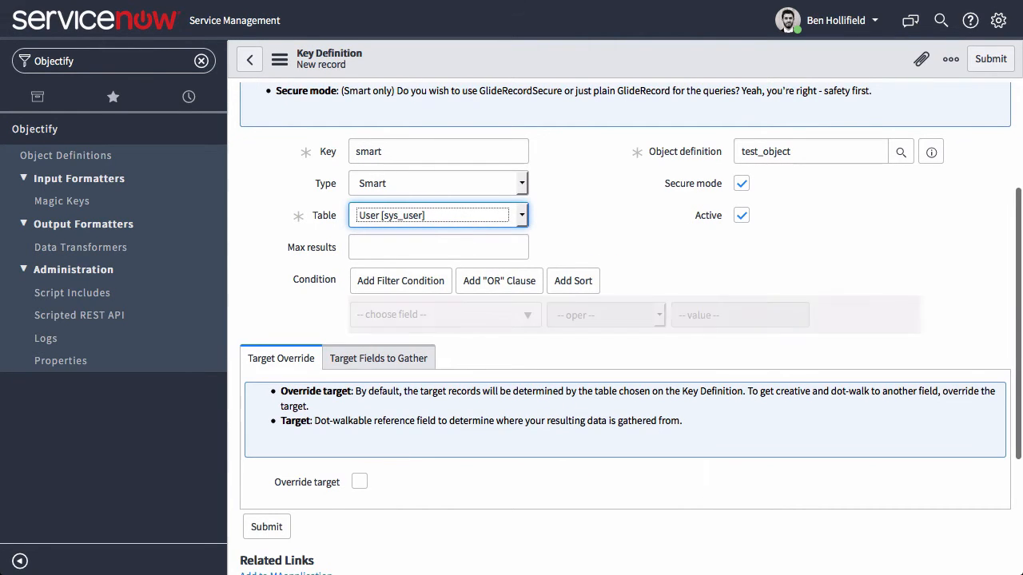
{"action": "type", "text": "5"}
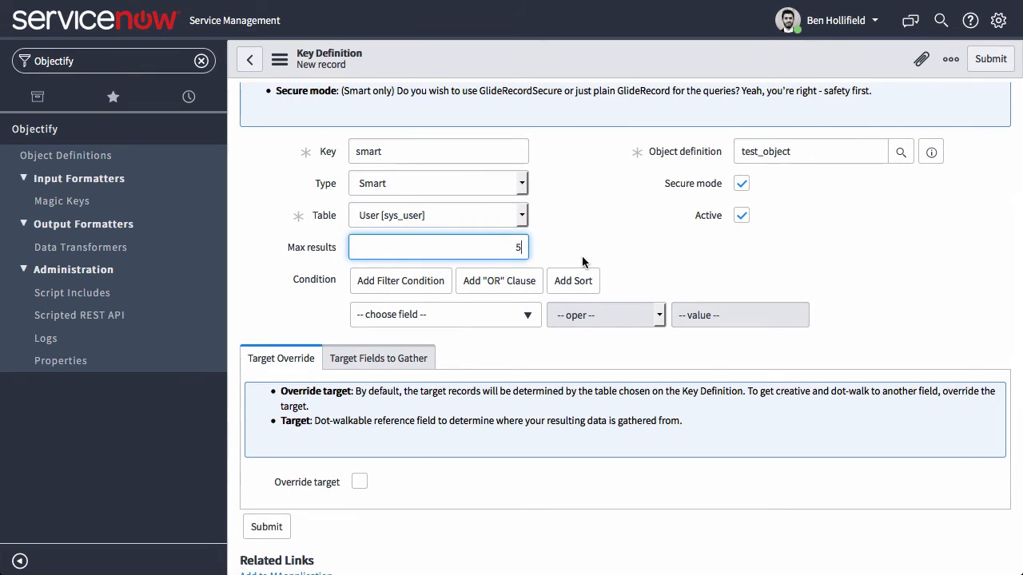
{"action": "mouse_move", "coordinate": [525, 314]}
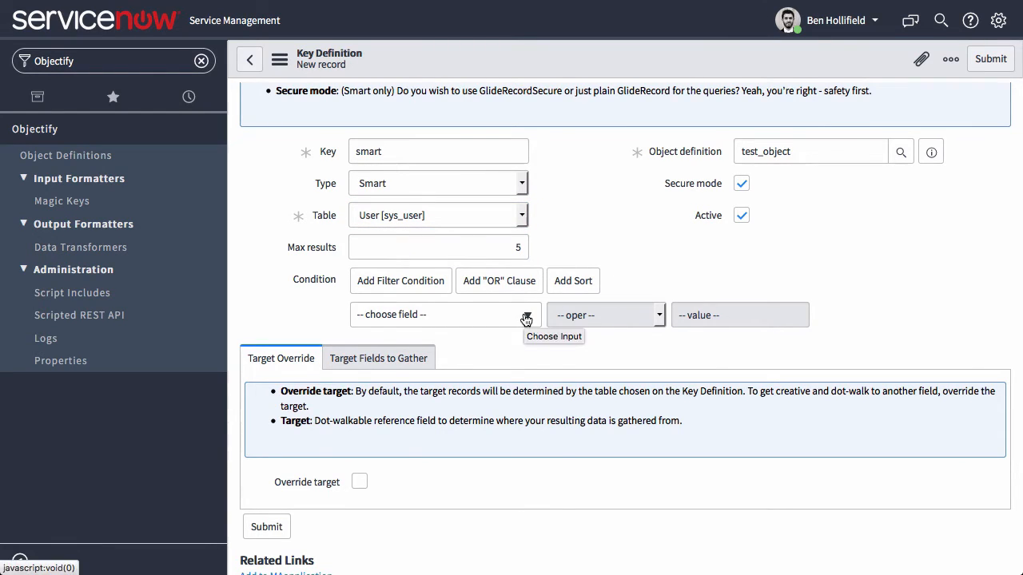
- Add the condition Manager is javascript:input.manager.sys_id.toString()
{"action": "left_click", "coordinate": [445, 314]}
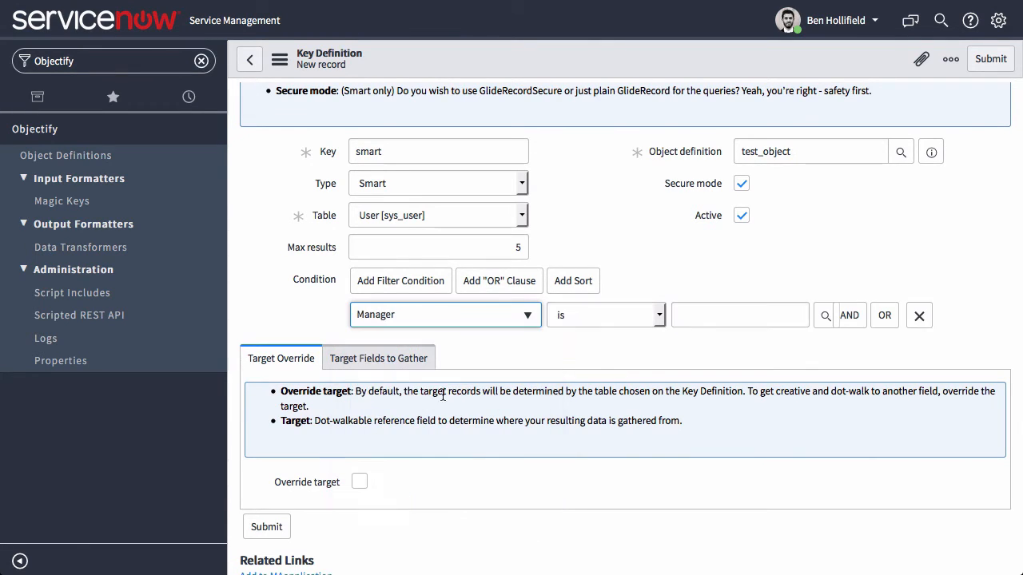
{"action": "left_click", "coordinate": [739, 314]}
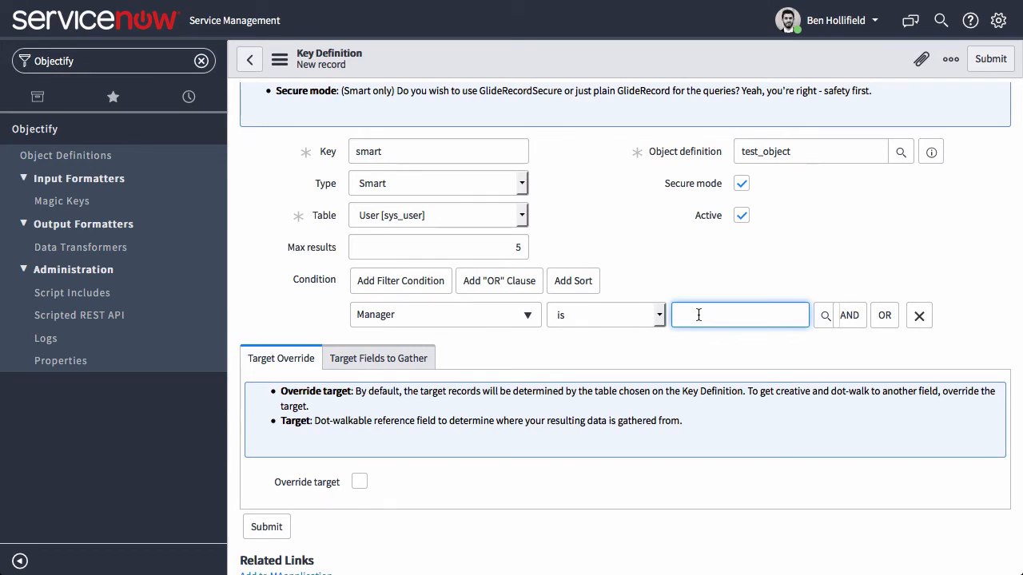
{"action": "type", "text": "javascript"}
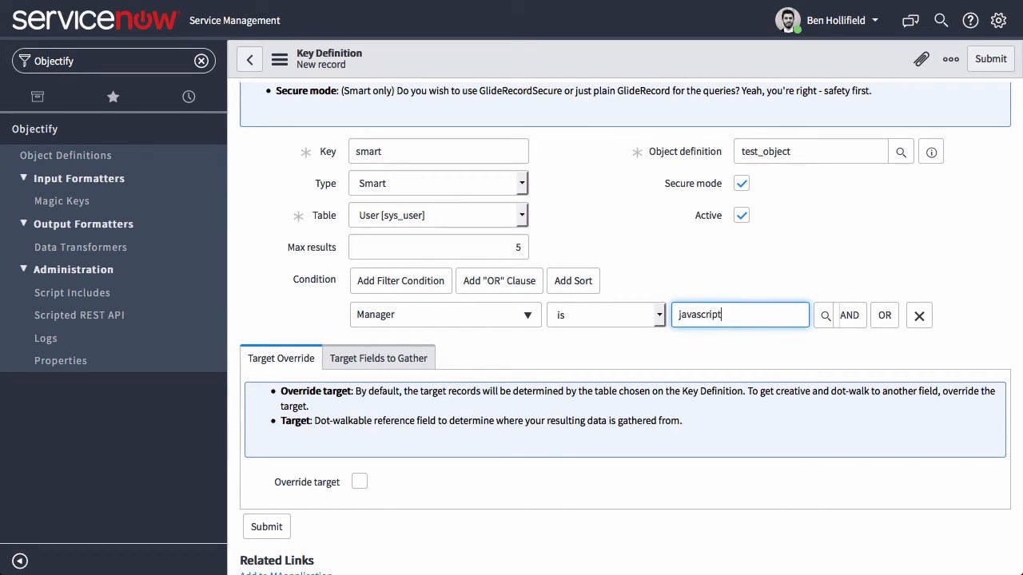
{"action": "type", "text": ":input.mana"}
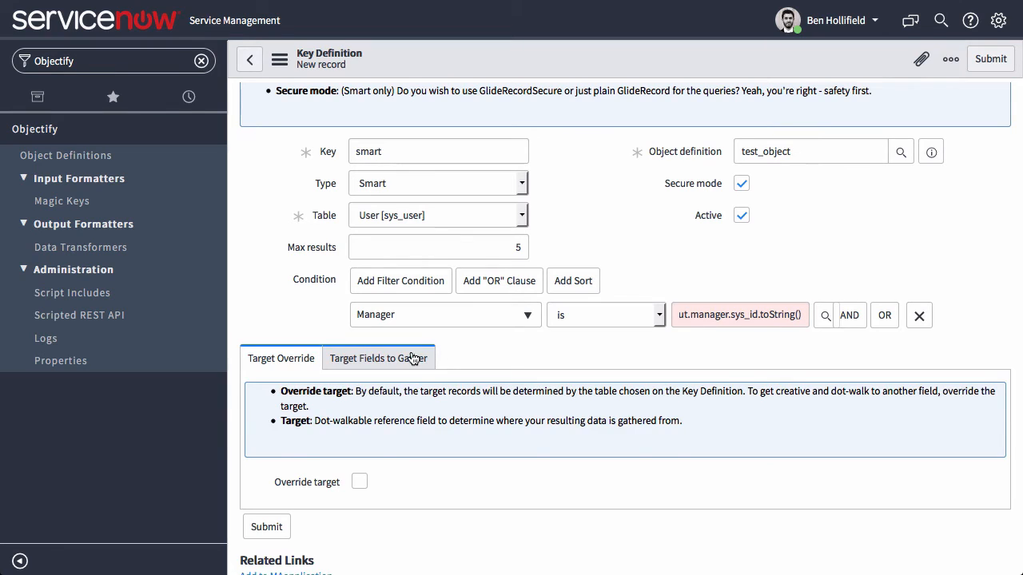
- Submit the smart key and regenerate test_object's sample output
{"action": "left_click", "coordinate": [378, 358]}
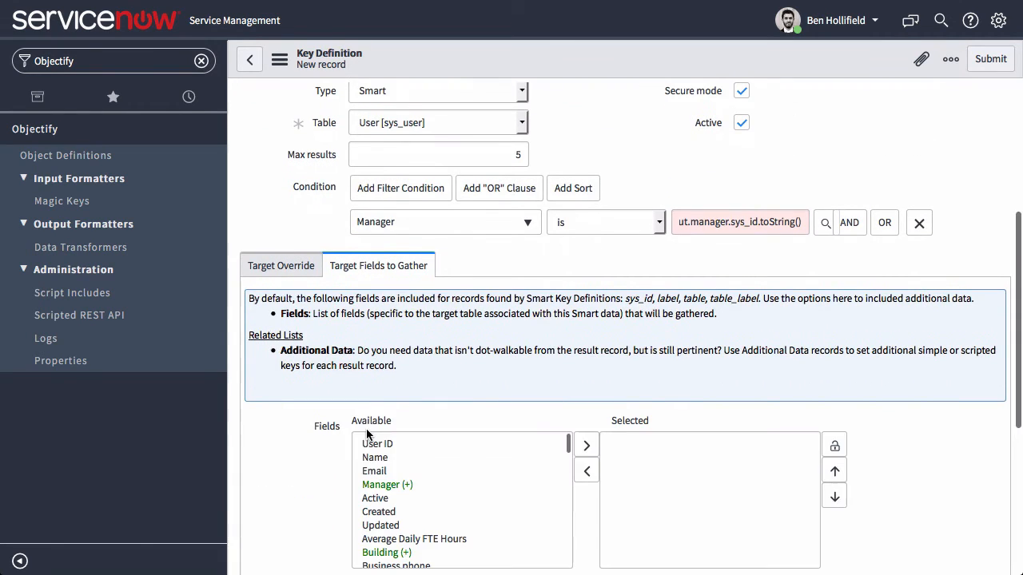
{"action": "mouse_move", "coordinate": [372, 457]}
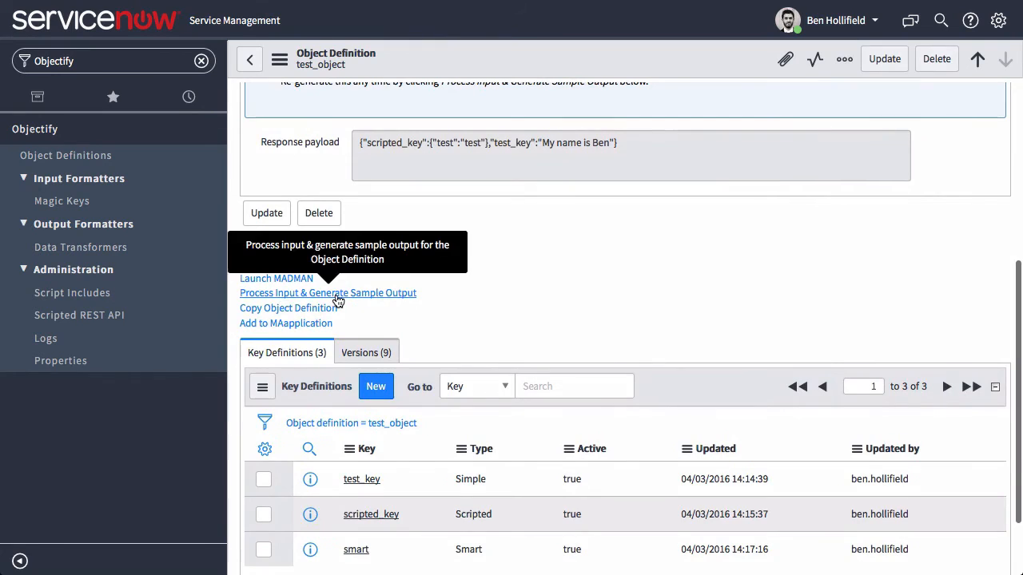
{"action": "left_click", "coordinate": [328, 292]}
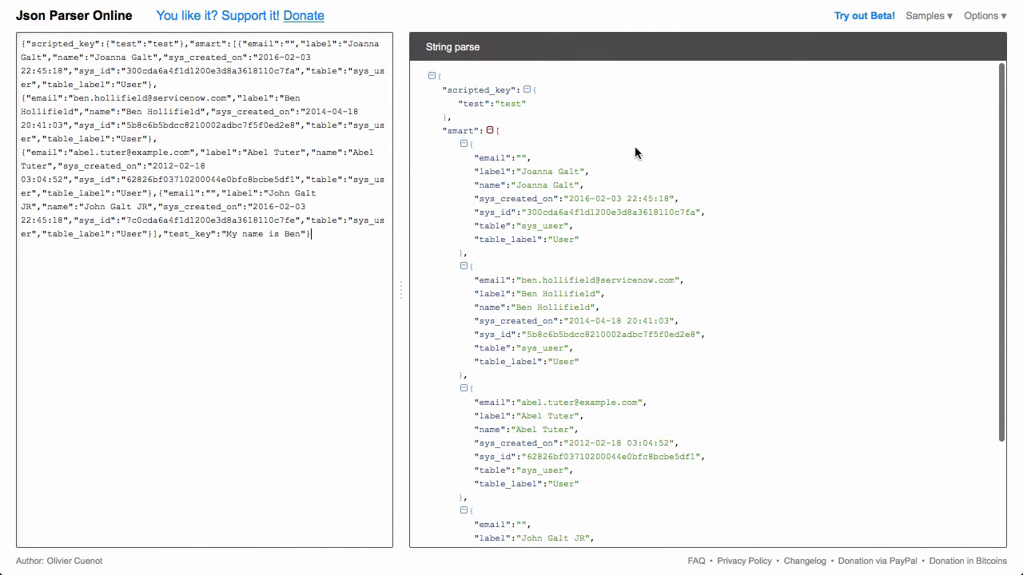
- Browse the parsed smart user records and select a sys_created_on date value
{"action": "scroll", "scroll_direction": "down", "scroll_amount": 3}
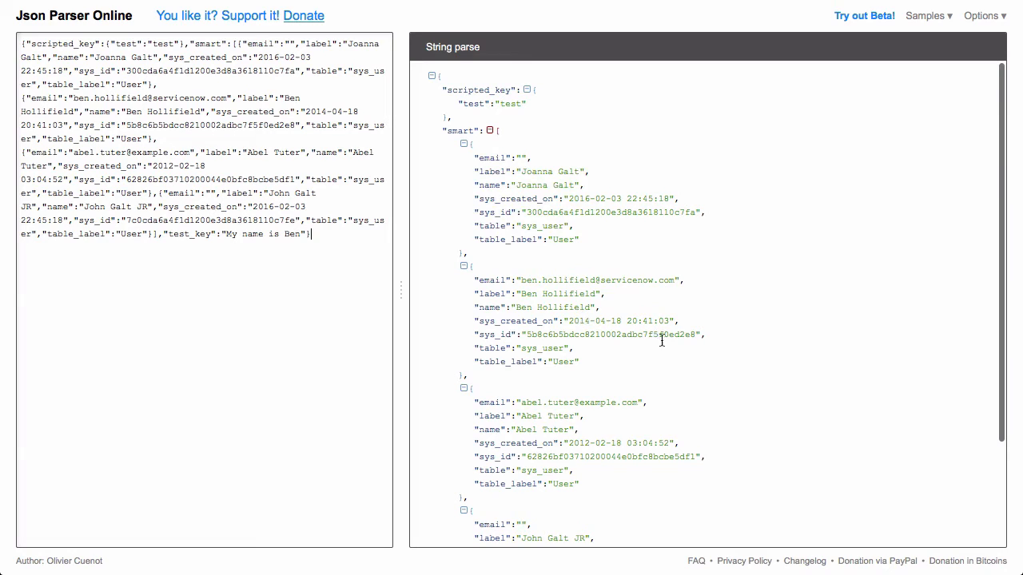
{"action": "scroll", "scroll_direction": "down", "scroll_amount": 3}
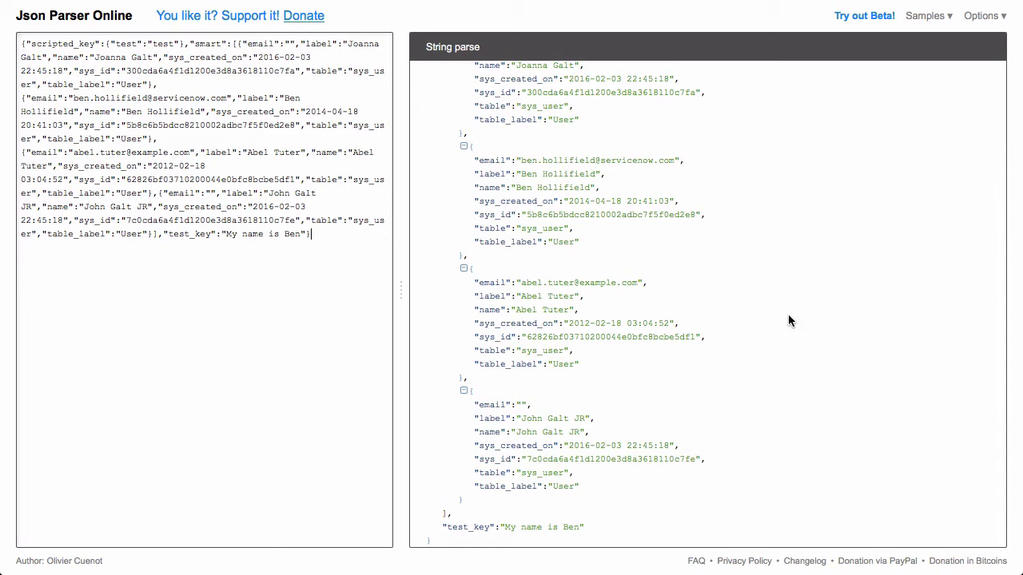
{"action": "double_click", "coordinate": [615, 322]}
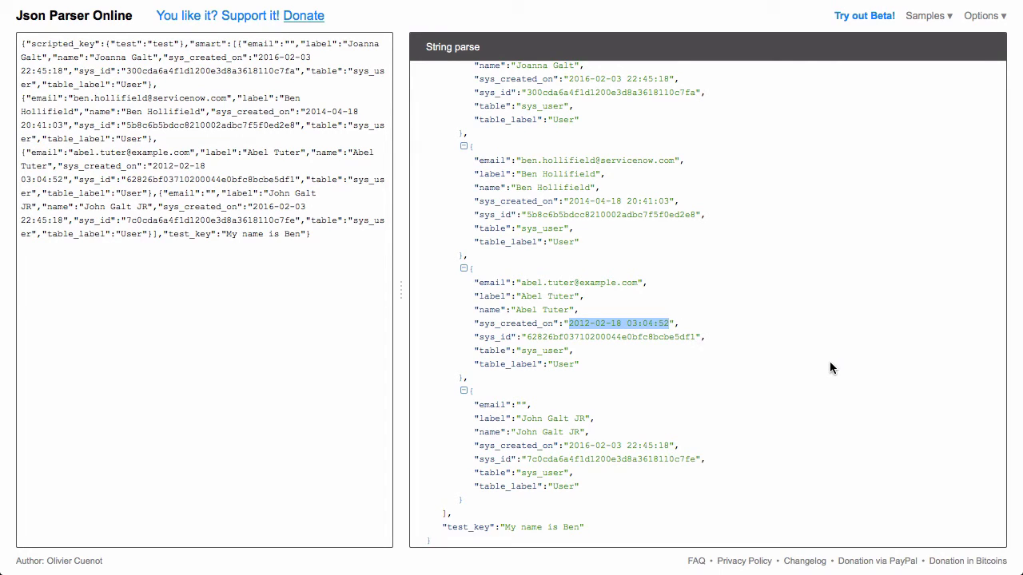
{"action": "mouse_move", "coordinate": [787, 322]}
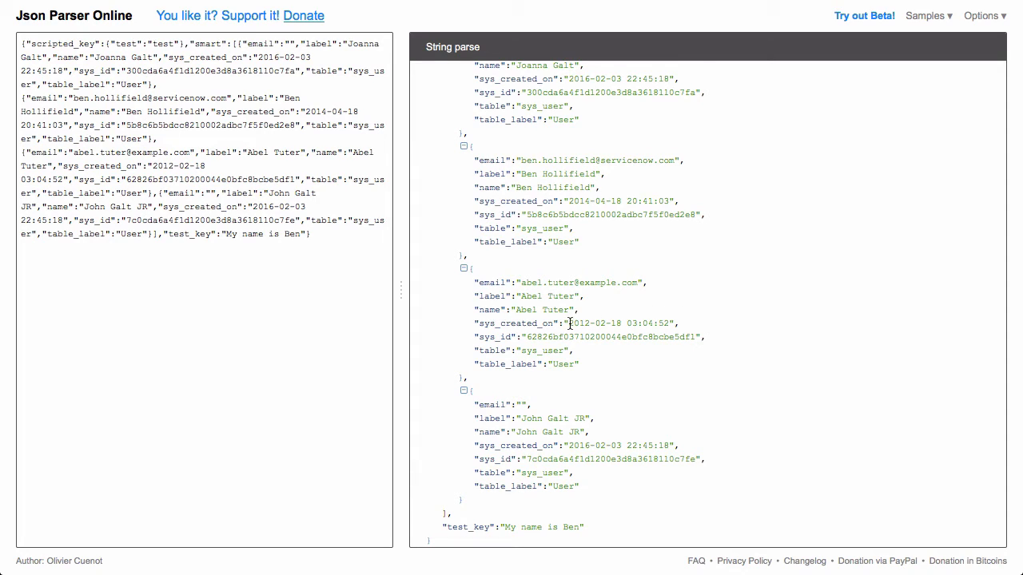
{"action": "mouse_move", "coordinate": [717, 322]}
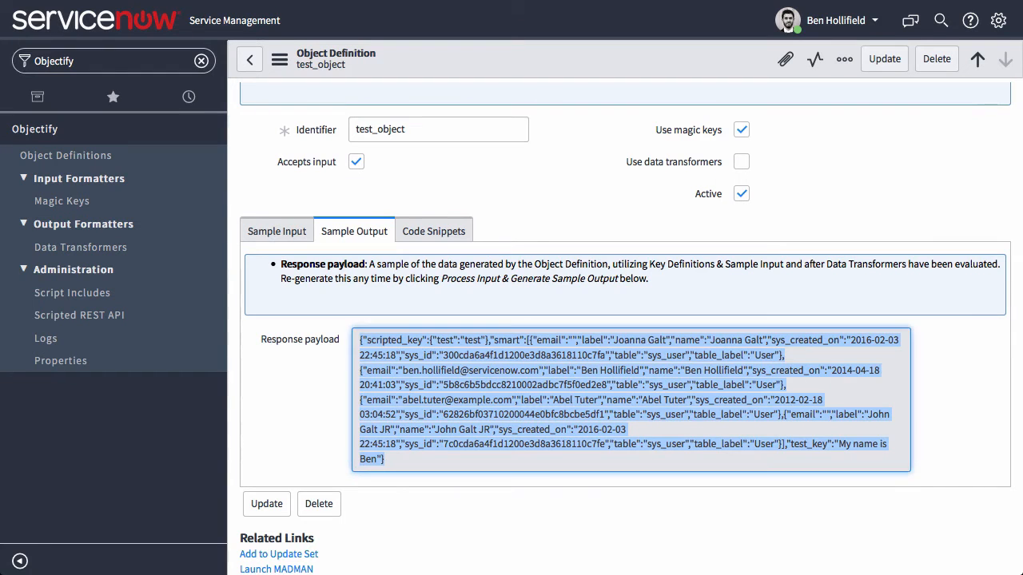
- Enable 'Use data transformers' on test_object and review the timestamp output
{"action": "left_click", "coordinate": [758, 408]}
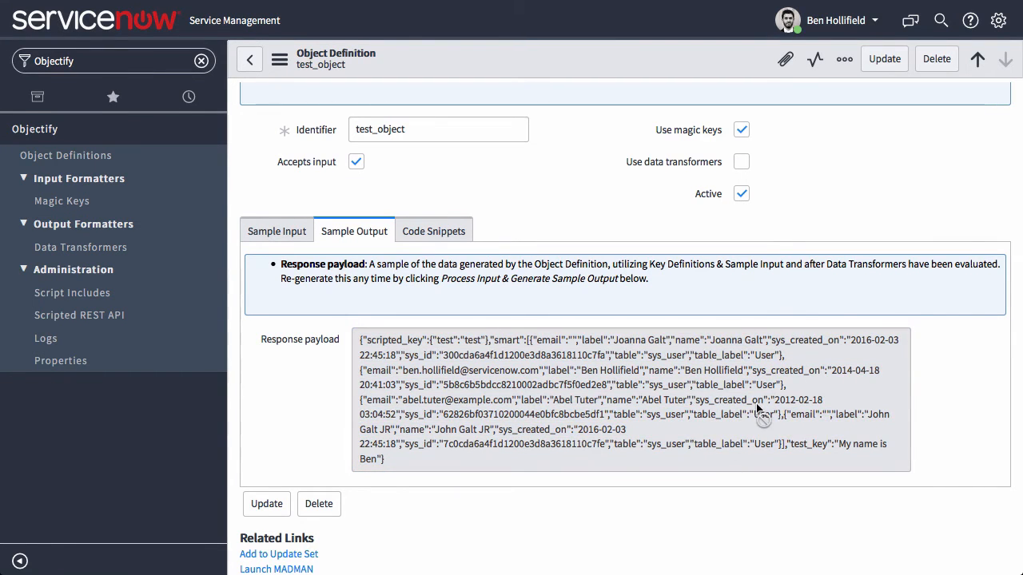
{"action": "mouse_move", "coordinate": [780, 412]}
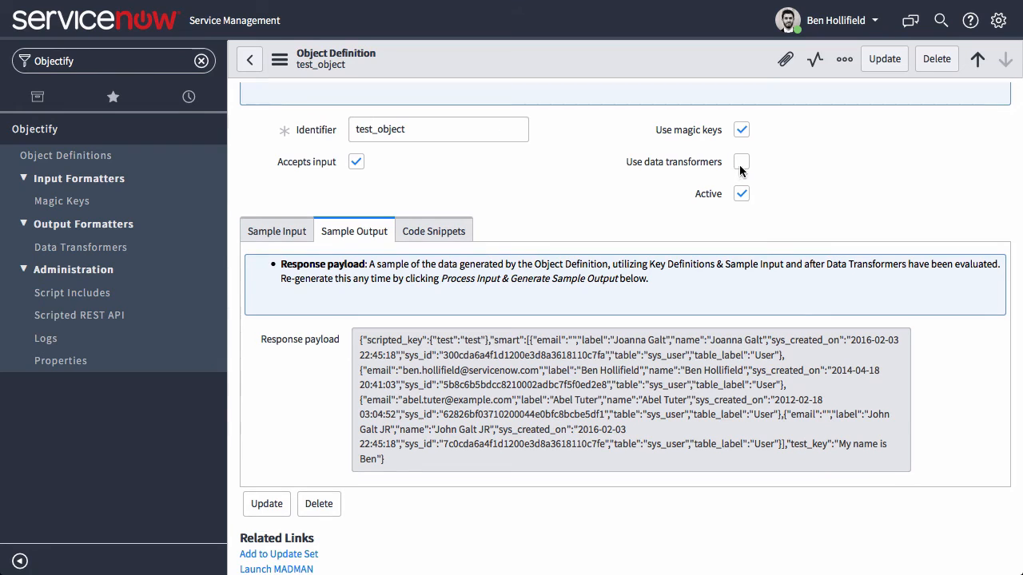
{"action": "left_click", "coordinate": [741, 161]}
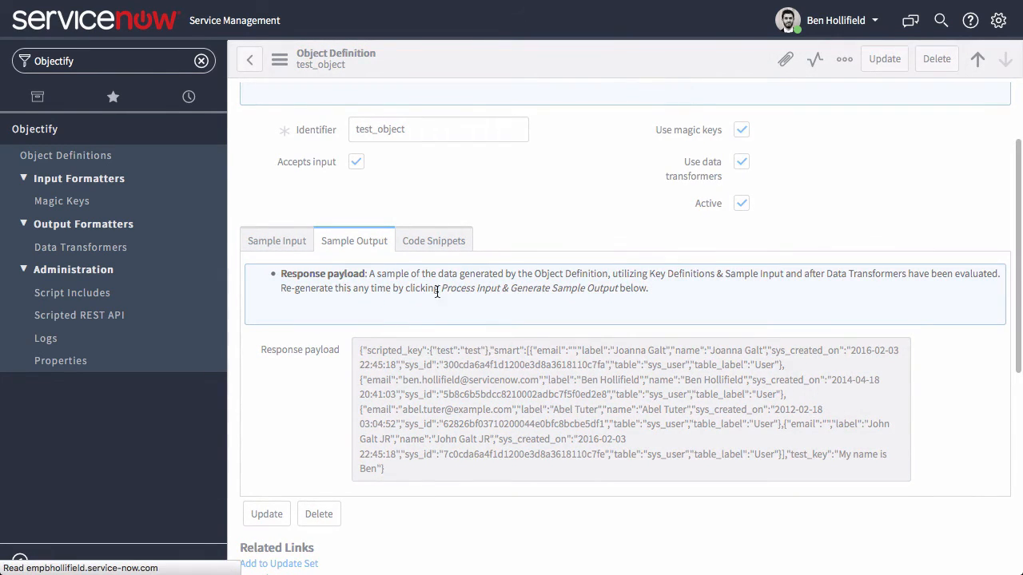
{"action": "scroll", "scroll_direction": "down", "scroll_amount": 3}
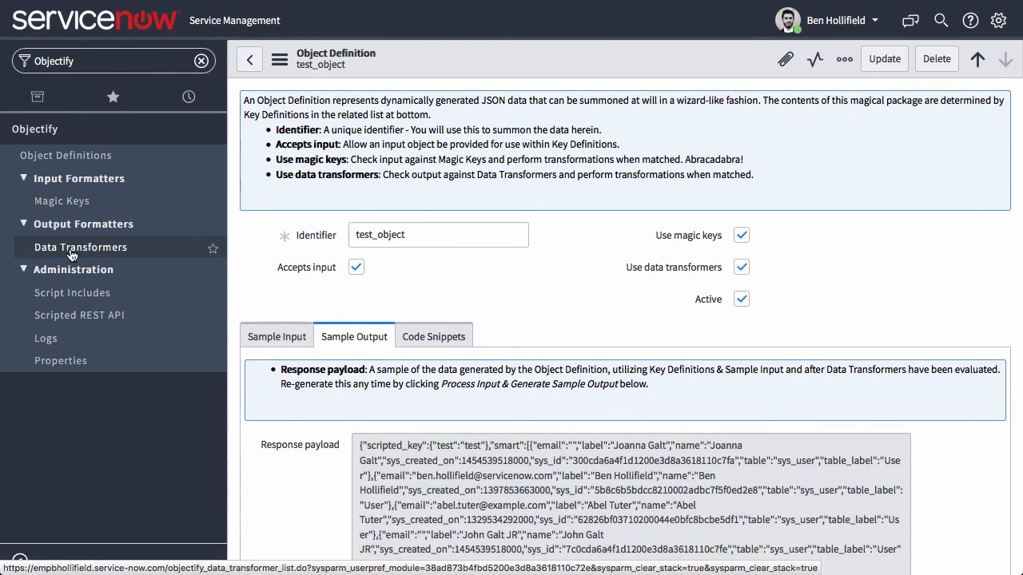
- Review the Unix Time data transformer, then return to Object Definitions via Magic Keys
{"action": "left_click", "coordinate": [80, 246]}
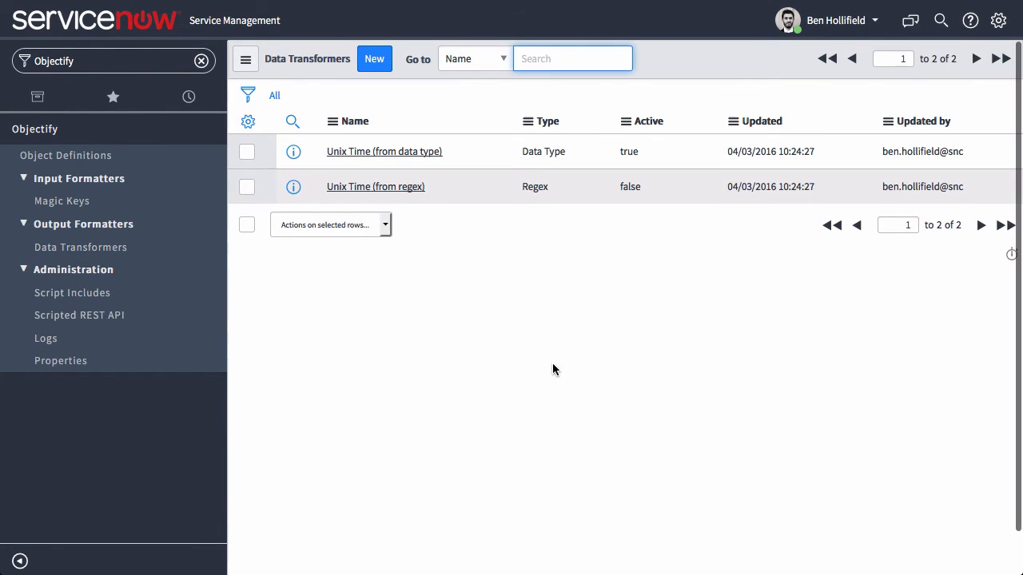
{"action": "left_click", "coordinate": [293, 151]}
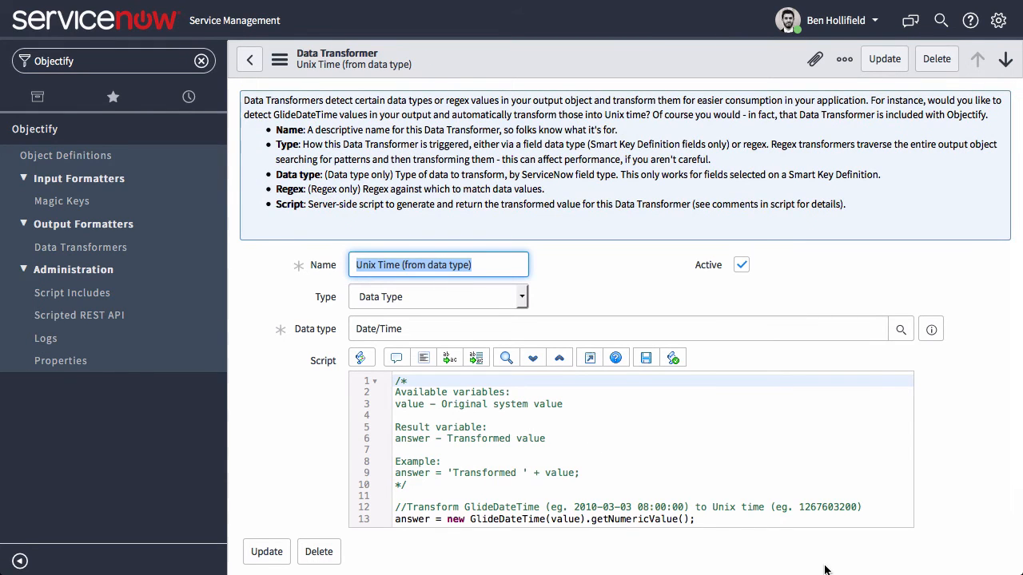
{"action": "mouse_move", "coordinate": [460, 352]}
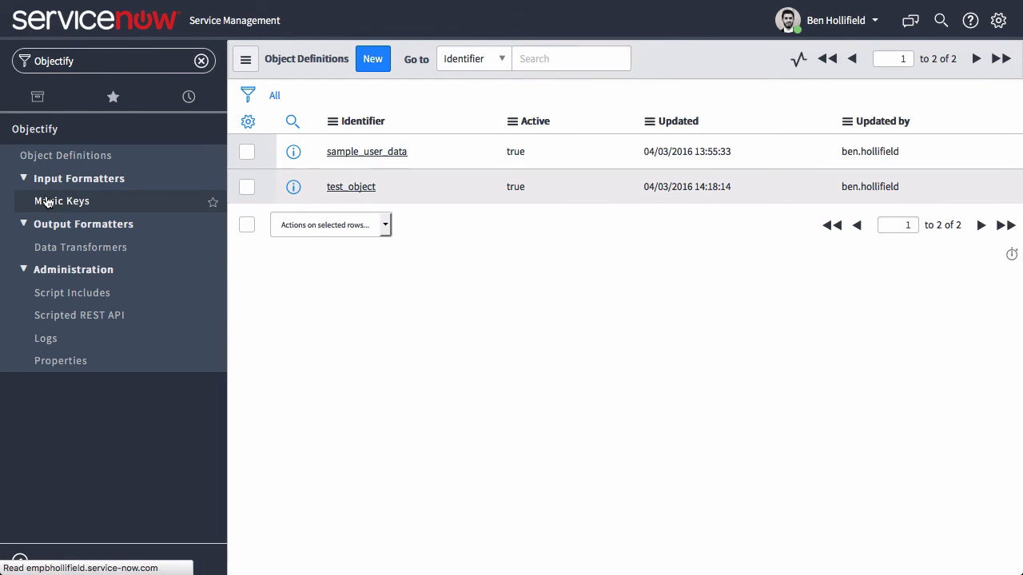
{"action": "left_click", "coordinate": [62, 201]}
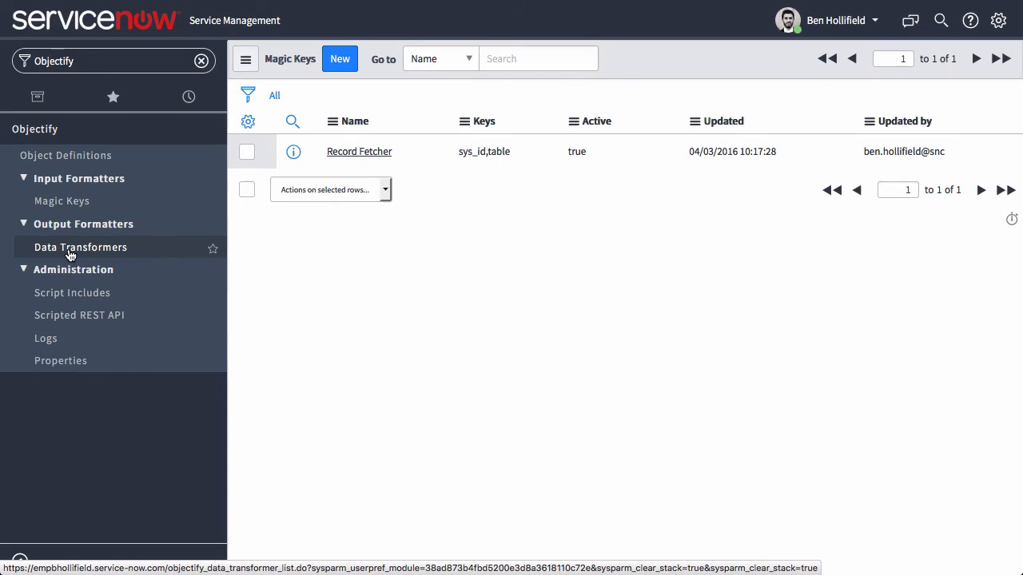
{"action": "left_click", "coordinate": [80, 247]}
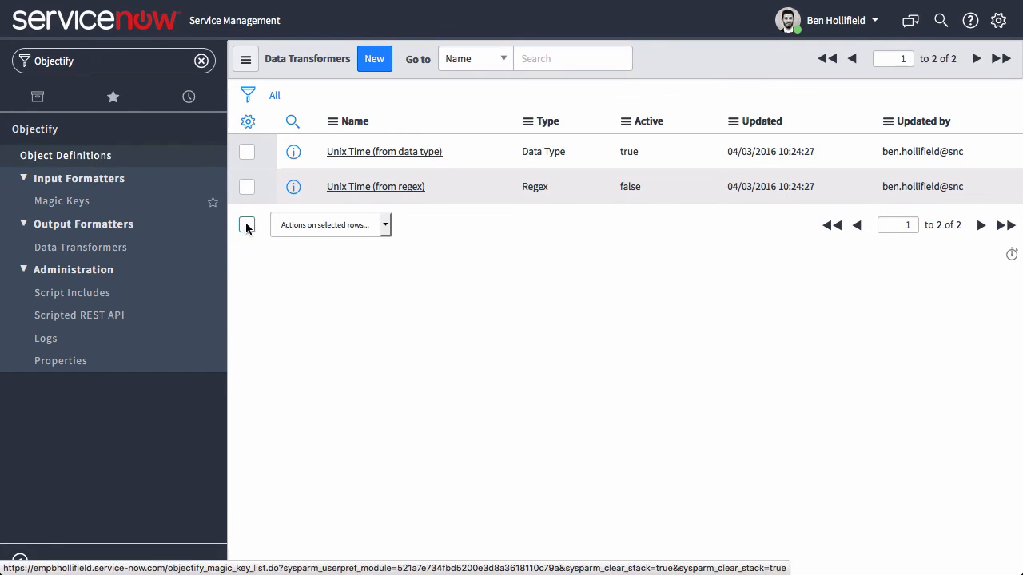
{"action": "left_click", "coordinate": [65, 155]}
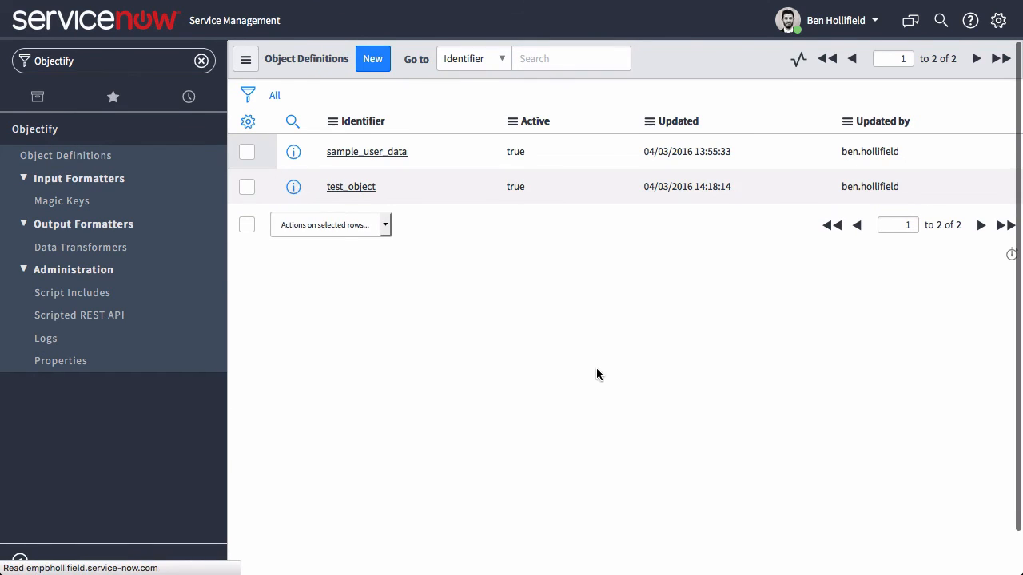
- Open test_object's Code Snippets and select an identifier in the Angular snippet
{"action": "left_click", "coordinate": [351, 186]}
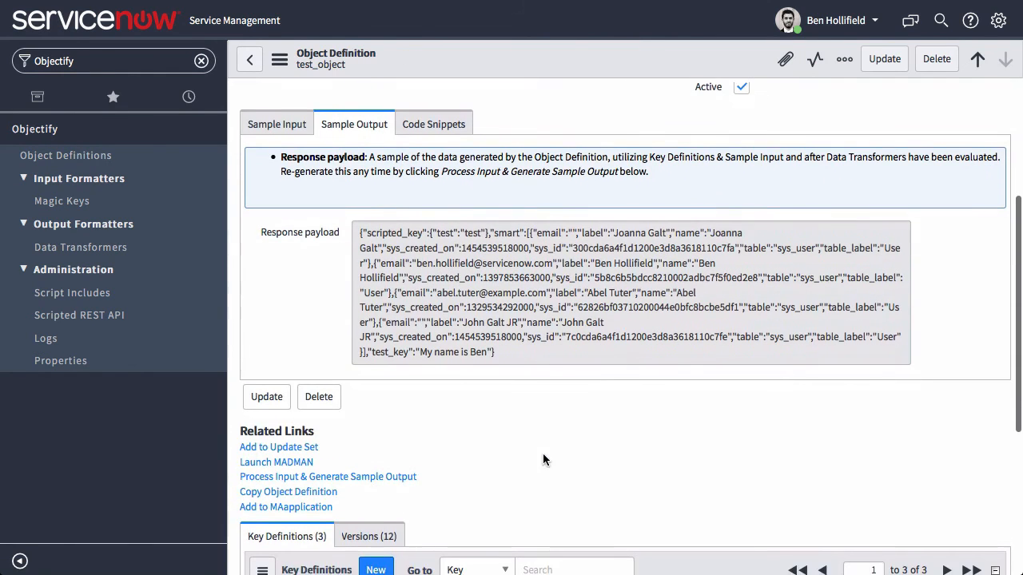
{"action": "left_click", "coordinate": [543, 277]}
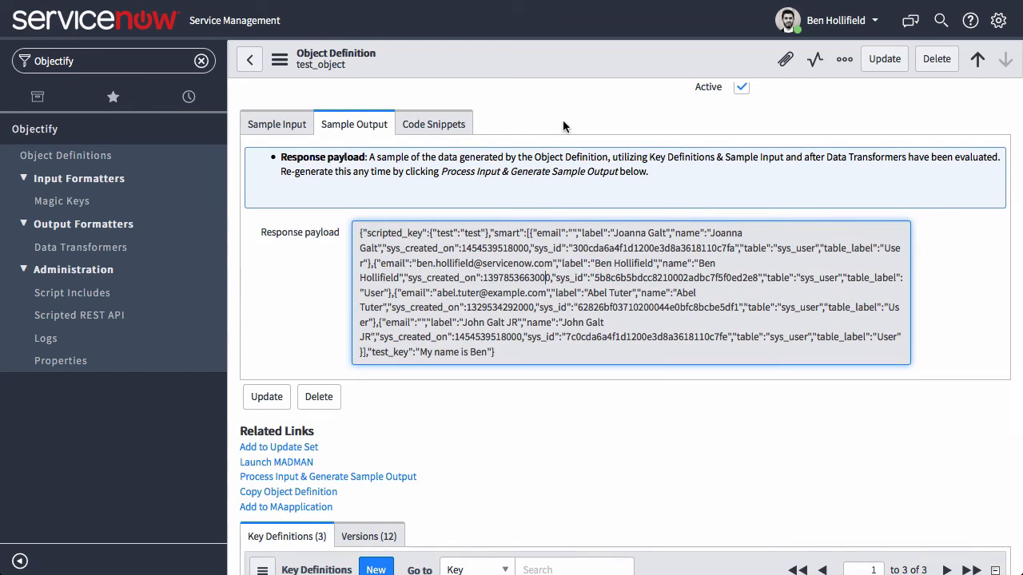
{"action": "left_click", "coordinate": [433, 124]}
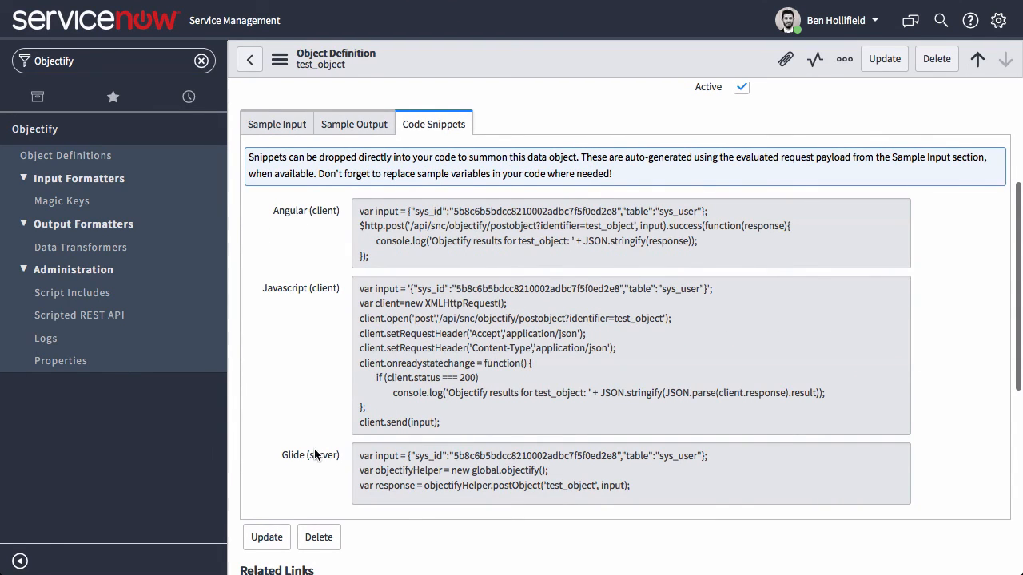
{"action": "mouse_move", "coordinate": [715, 355]}
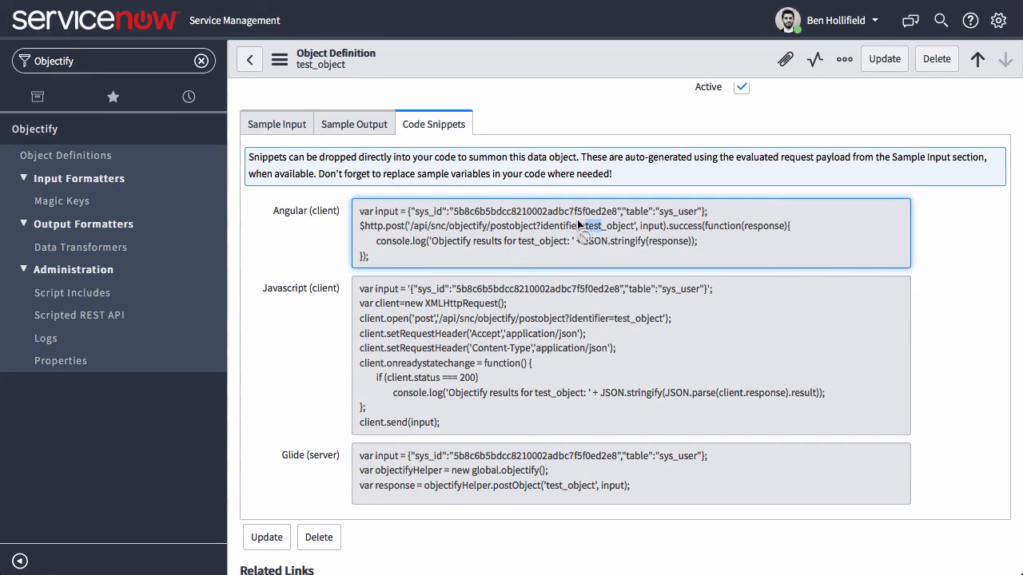
{"action": "double_click", "coordinate": [534, 211]}
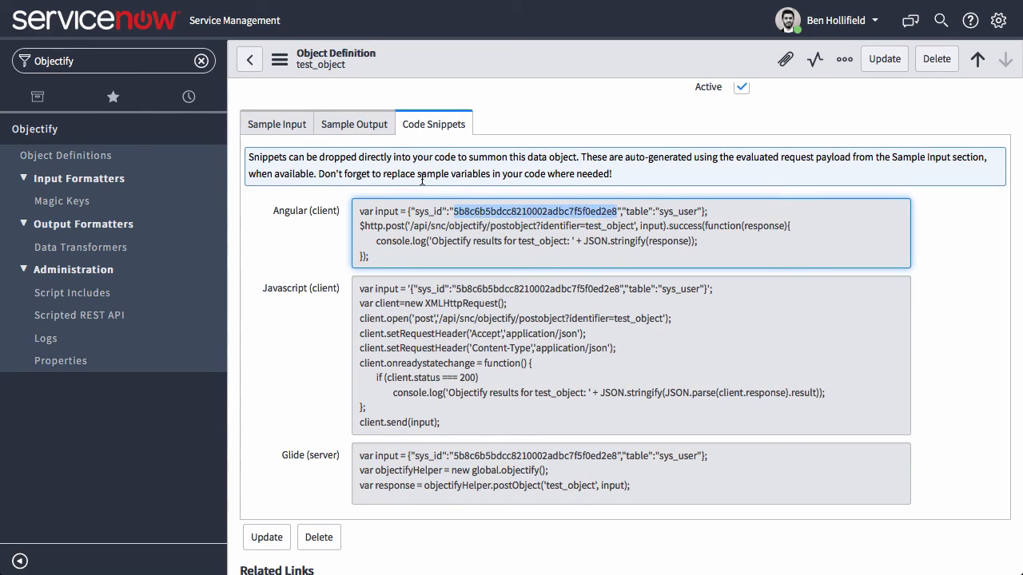